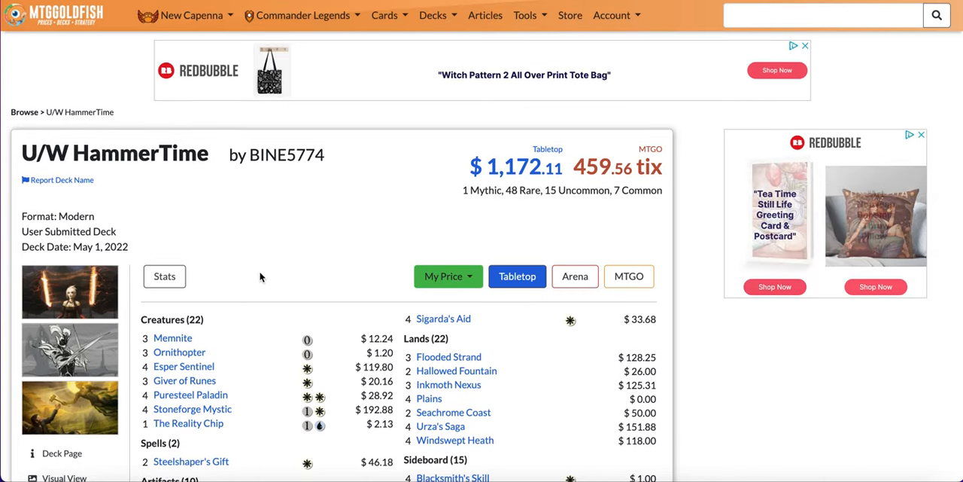
Scroll the U/W HammerTime page through its creatures, artifacts, lands and sideboard.
{"action": "scroll", "scroll_direction": "down", "scroll_amount": 3}
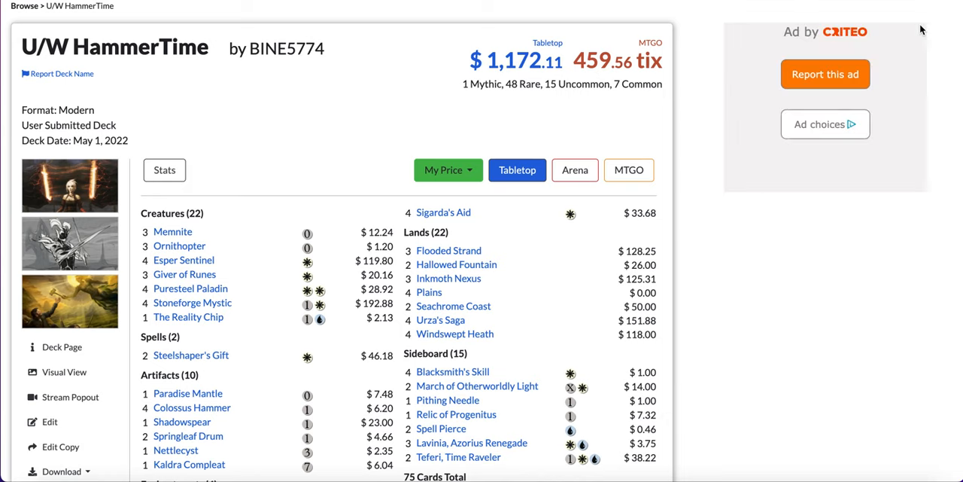
{"action": "mouse_move", "coordinate": [691, 209]}
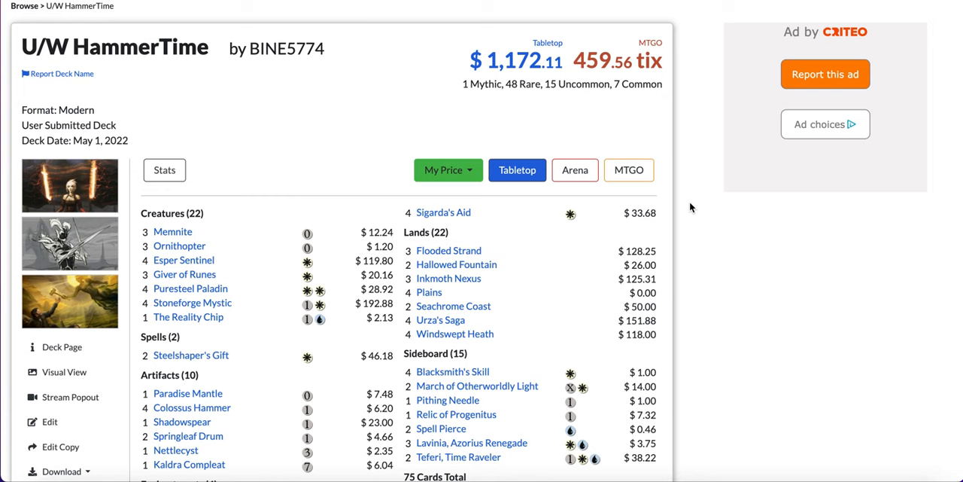
{"action": "scroll", "scroll_direction": "down", "scroll_amount": 3}
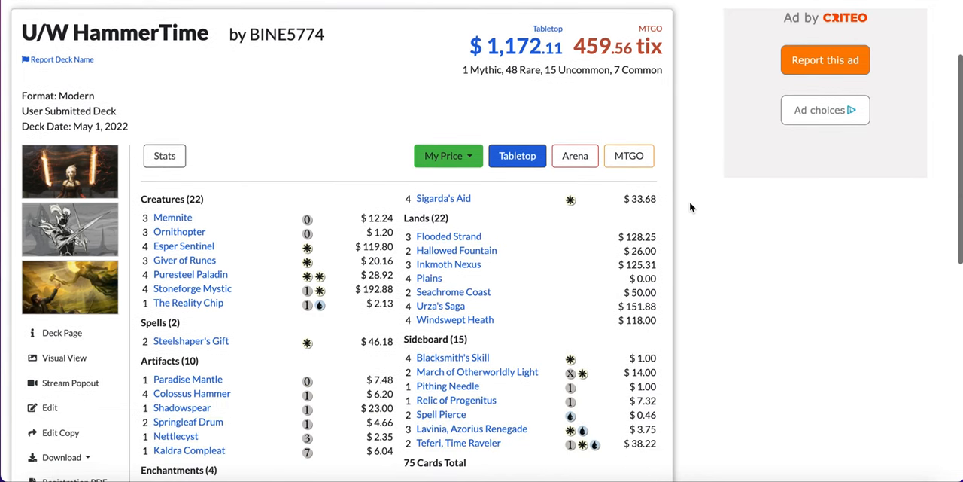
{"action": "scroll", "scroll_direction": "down", "scroll_amount": 3}
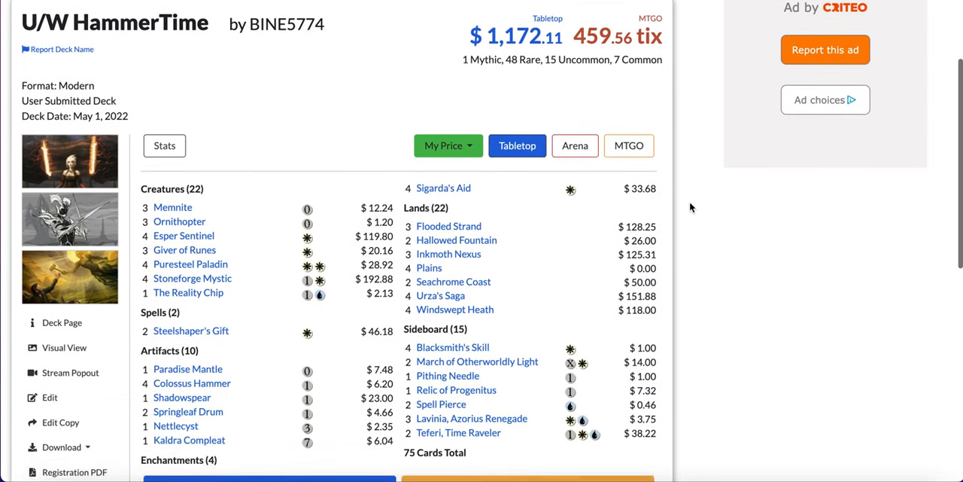
{"action": "scroll", "scroll_direction": "down", "scroll_amount": 3}
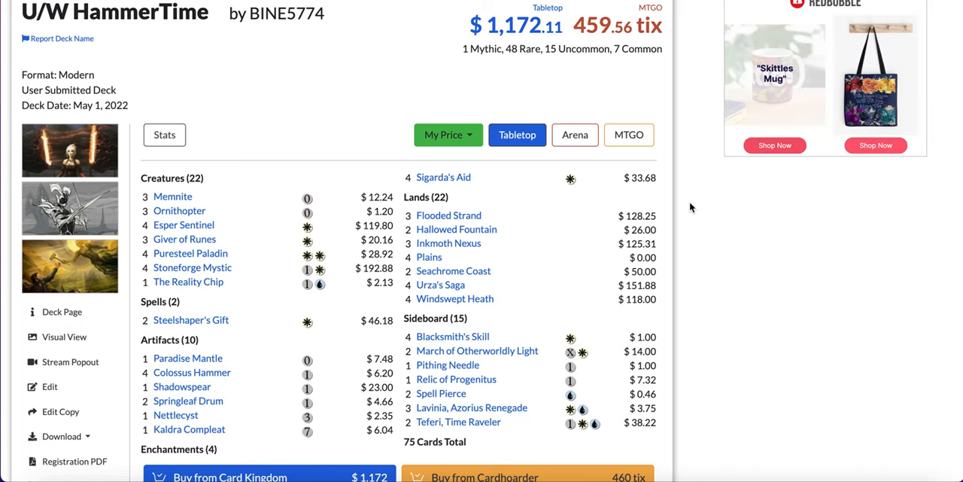
{"action": "scroll", "scroll_direction": "down", "scroll_amount": 3}
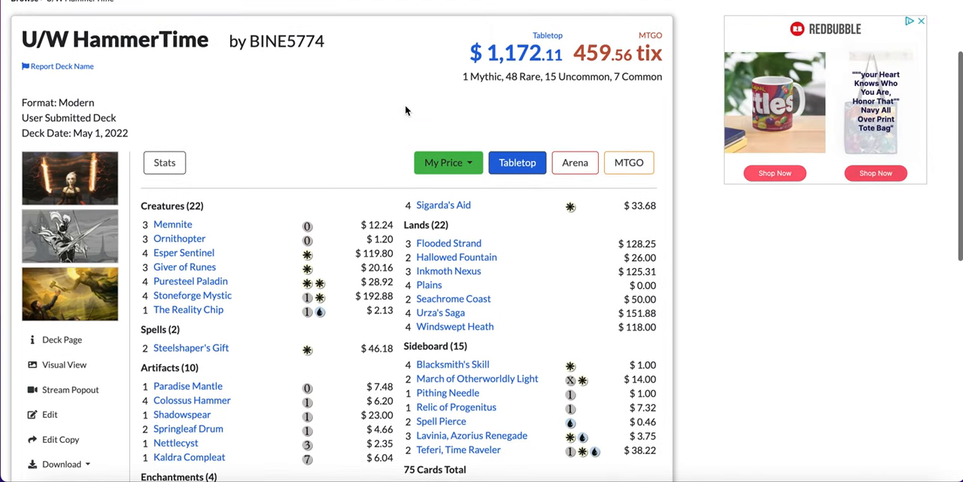
{"action": "scroll", "scroll_direction": "down", "scroll_amount": 3}
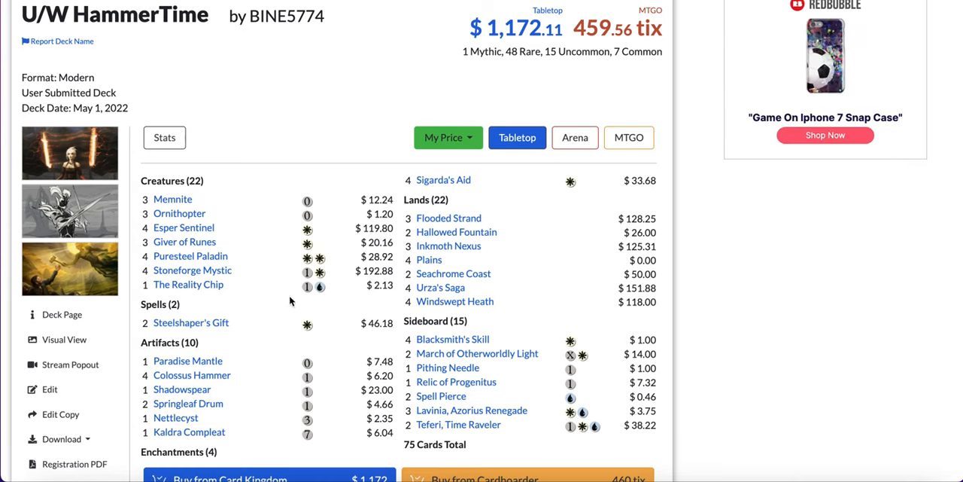
{"action": "mouse_move", "coordinate": [188, 284]}
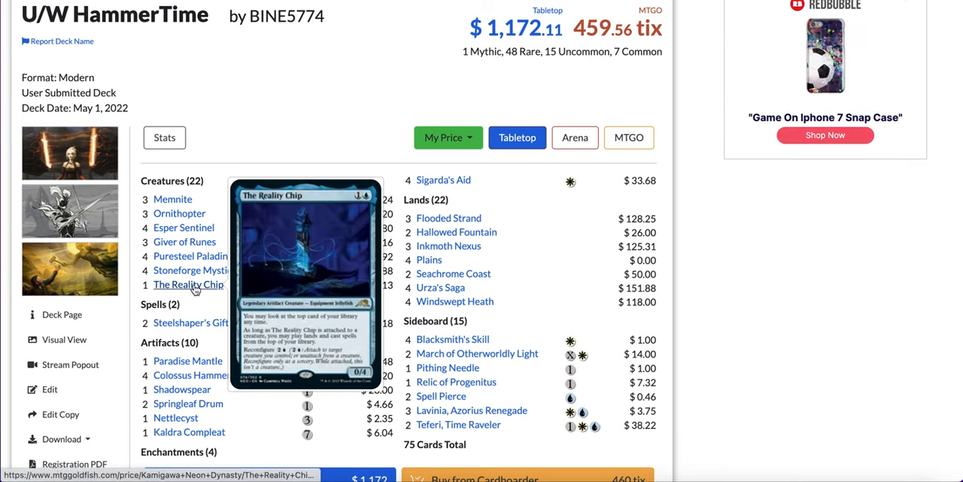
{"action": "mouse_move", "coordinate": [458, 424]}
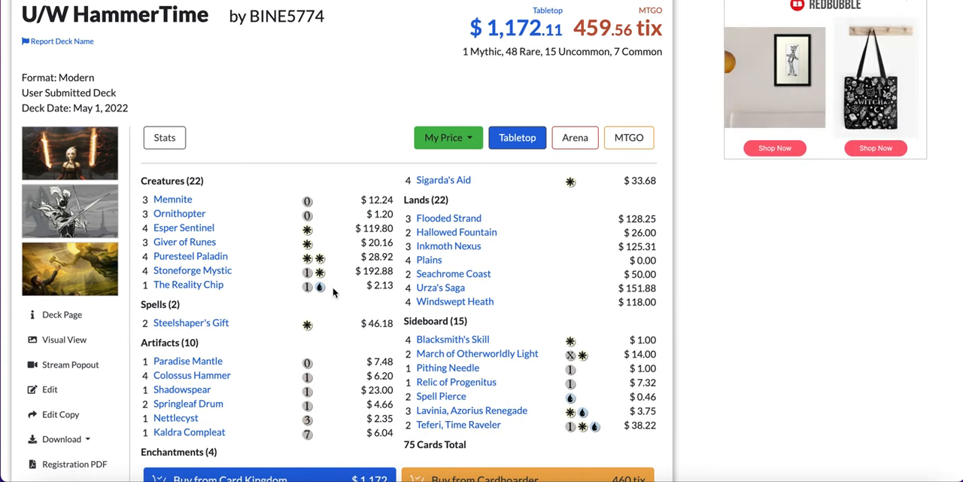
{"action": "scroll", "scroll_direction": "down", "scroll_amount": 3}
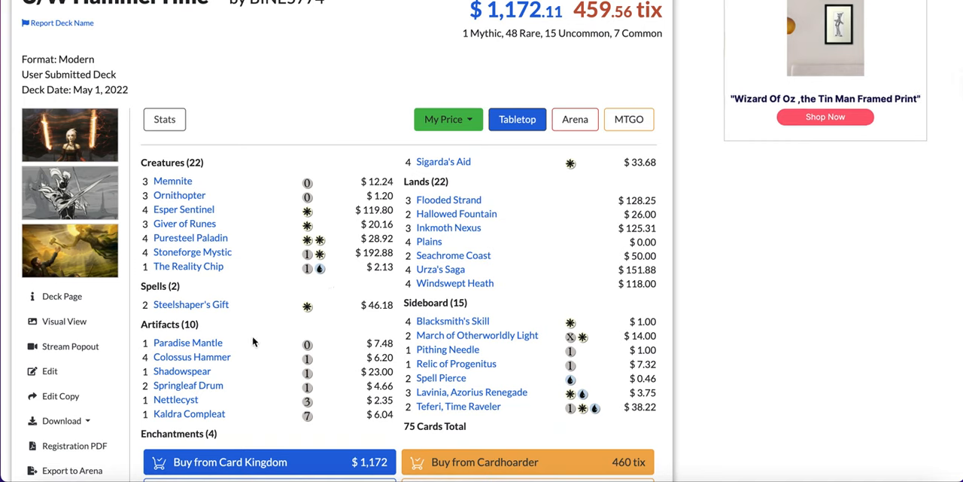
{"action": "mouse_move", "coordinate": [191, 355]}
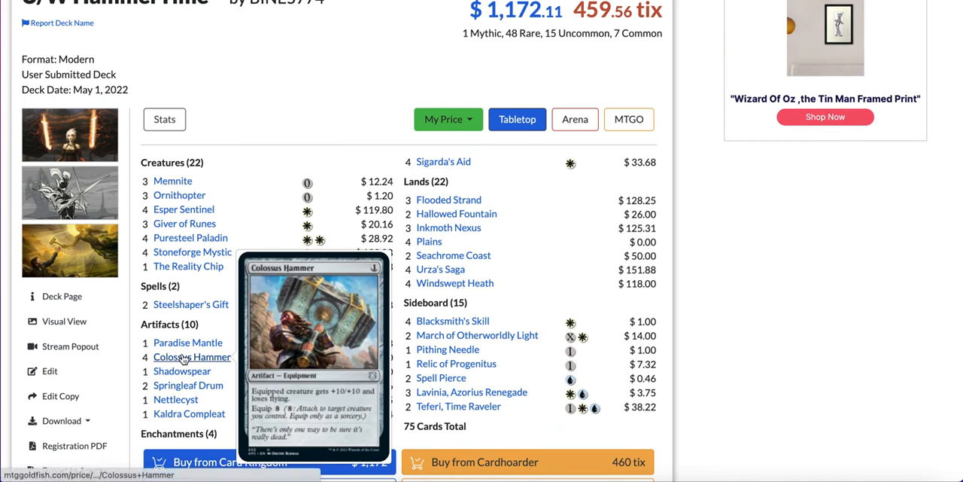
{"action": "mouse_move", "coordinate": [443, 161]}
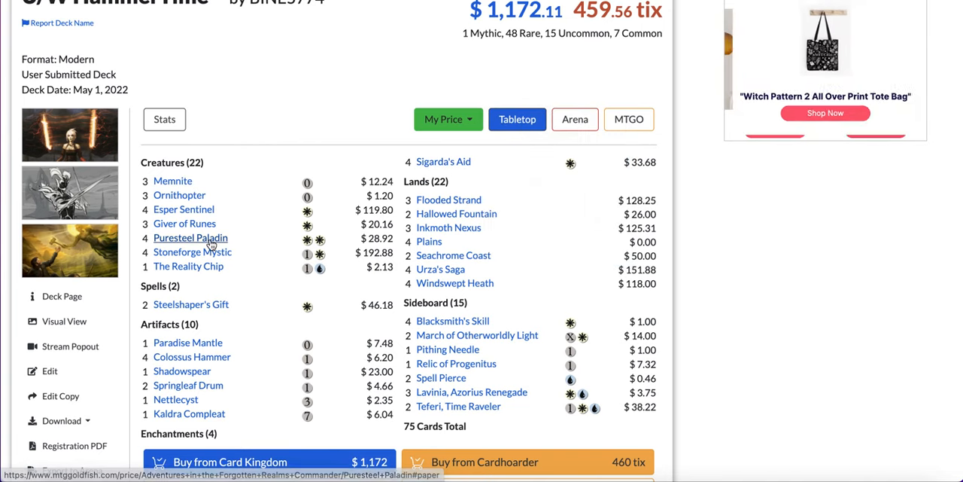
{"action": "mouse_move", "coordinate": [190, 237]}
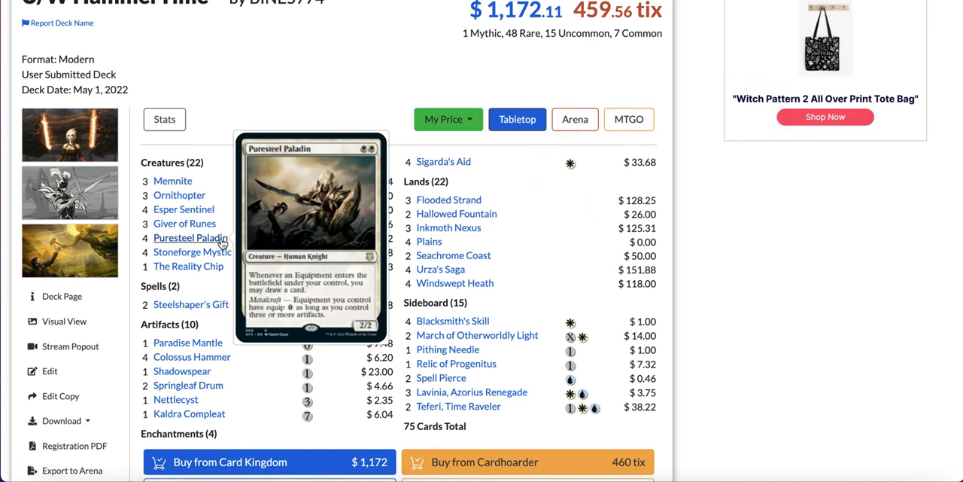
{"action": "mouse_move", "coordinate": [185, 166]}
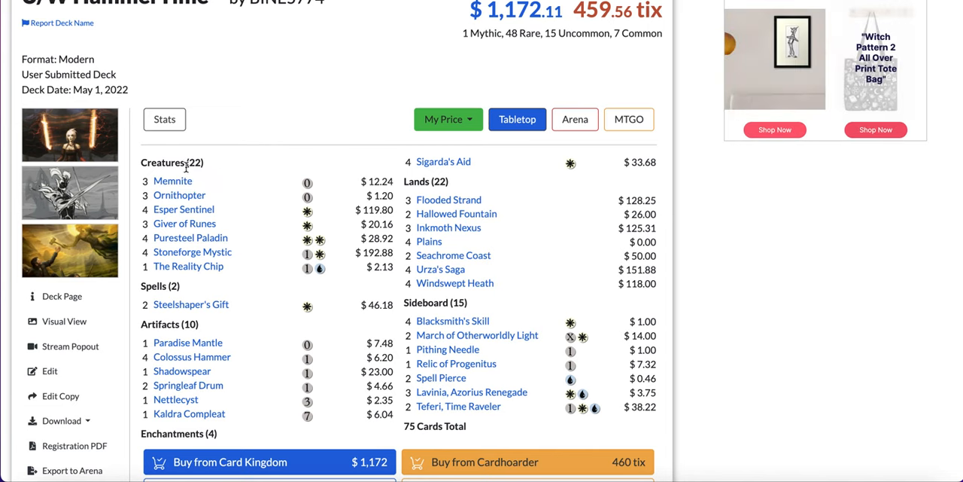
{"action": "mouse_move", "coordinate": [173, 180]}
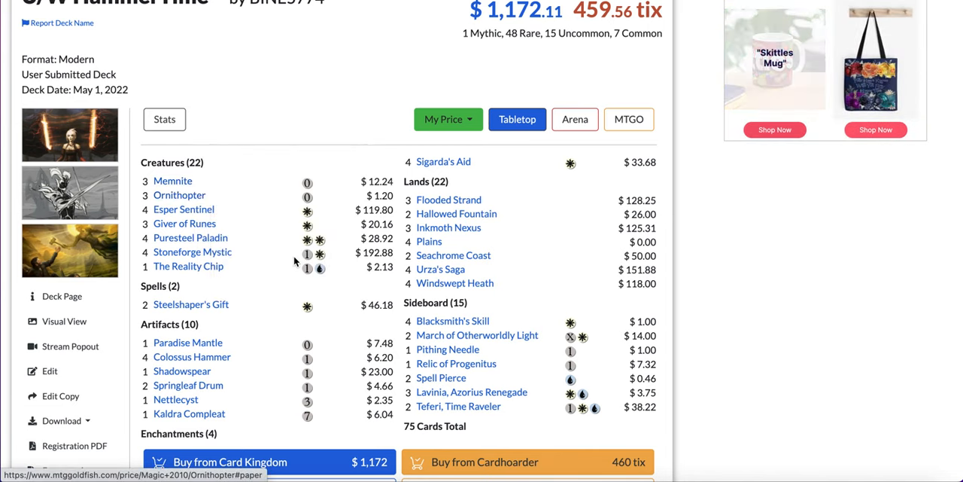
{"action": "scroll", "scroll_direction": "down", "scroll_amount": 3}
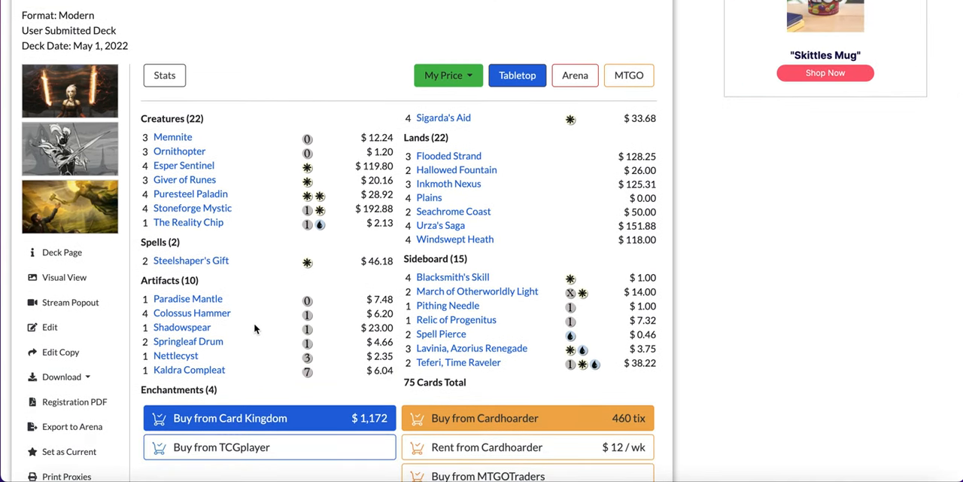
{"action": "mouse_move", "coordinate": [187, 341]}
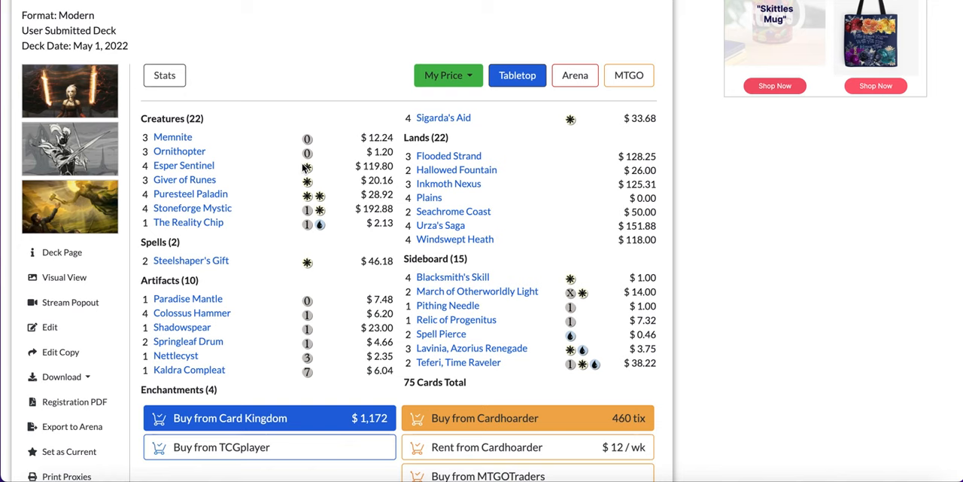
{"action": "mouse_move", "coordinate": [449, 183]}
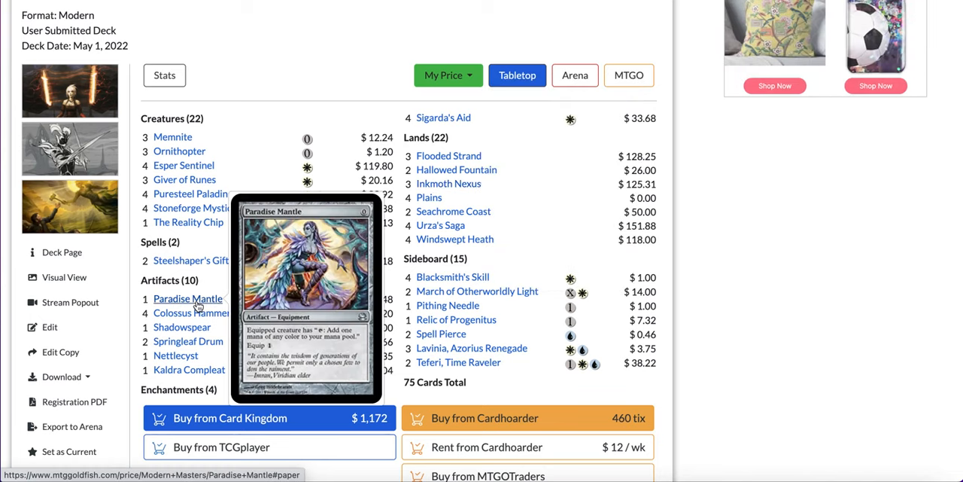
{"action": "mouse_move", "coordinate": [453, 212]}
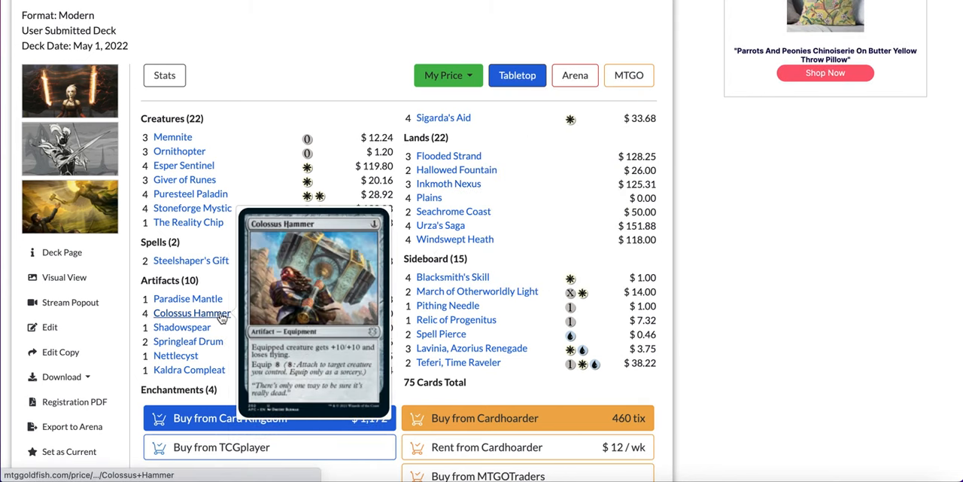
{"action": "mouse_move", "coordinate": [449, 184]}
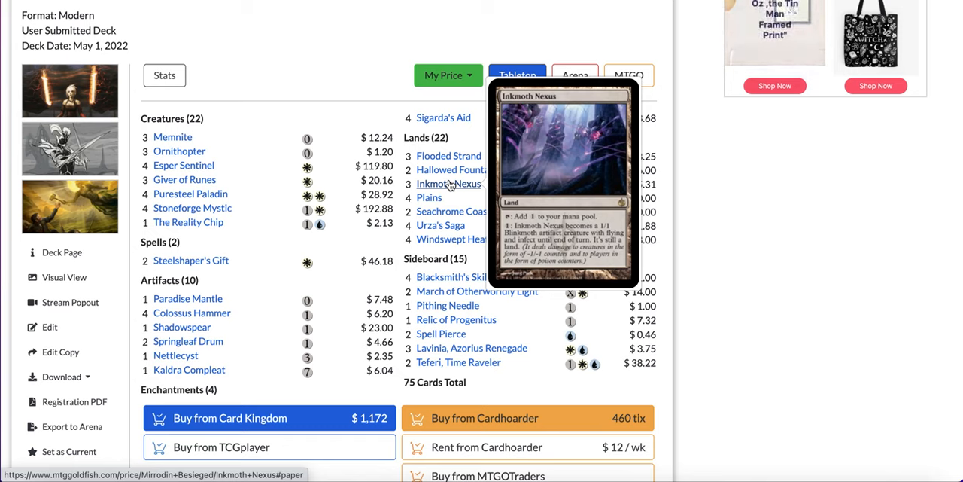
{"action": "mouse_move", "coordinate": [193, 148]}
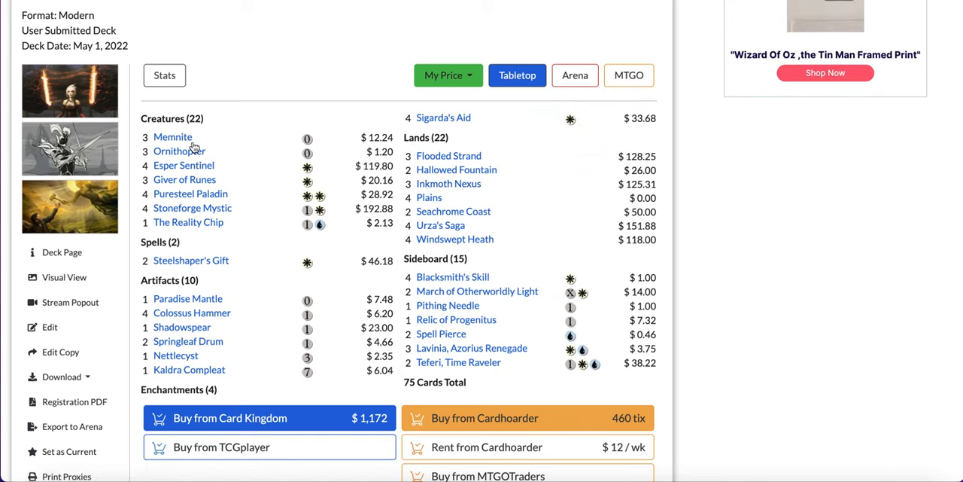
{"action": "mouse_move", "coordinate": [192, 312]}
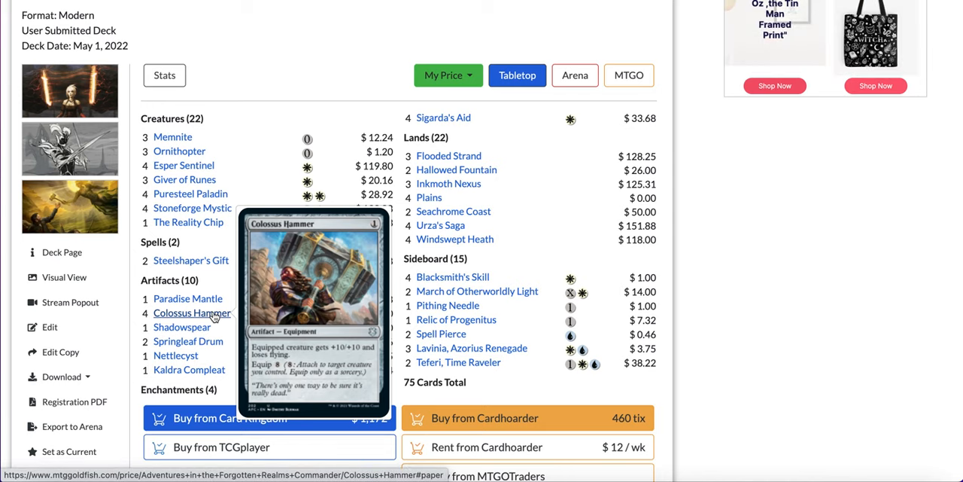
{"action": "mouse_move", "coordinate": [285, 239]}
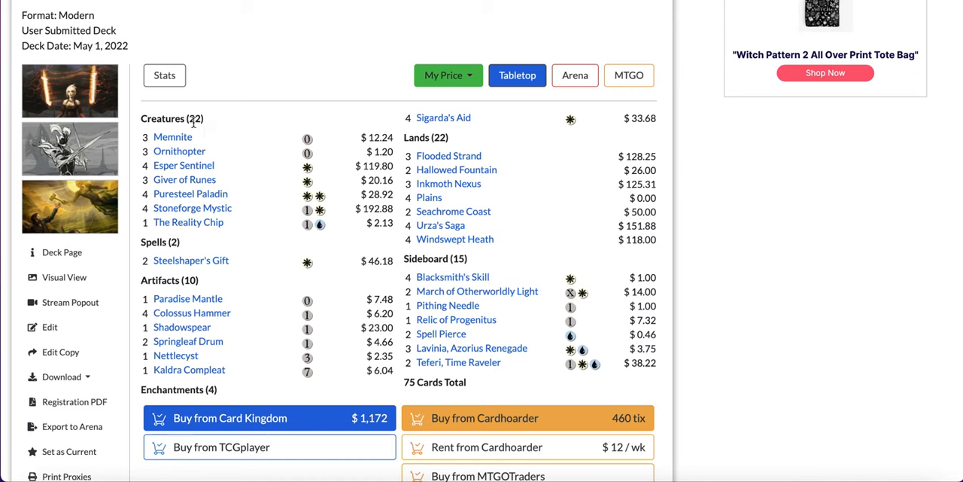
{"action": "mouse_move", "coordinate": [184, 165]}
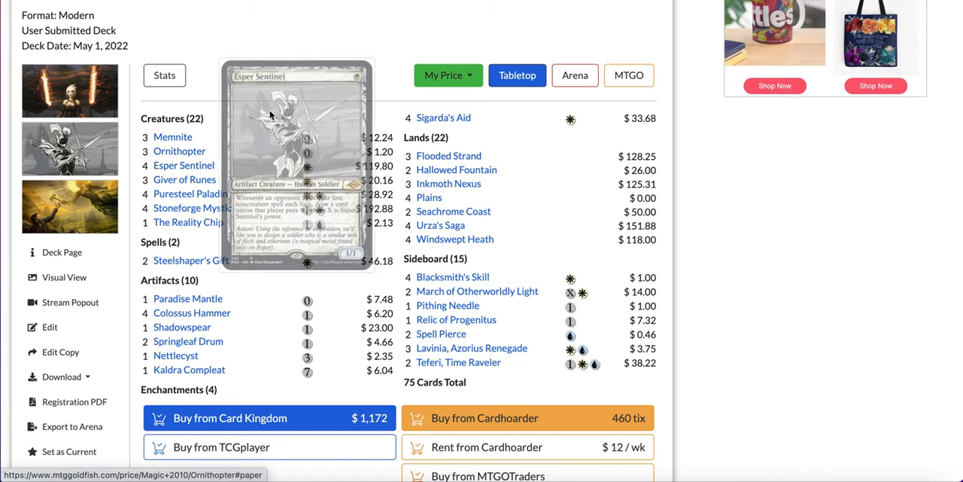
{"action": "mouse_move", "coordinate": [183, 165]}
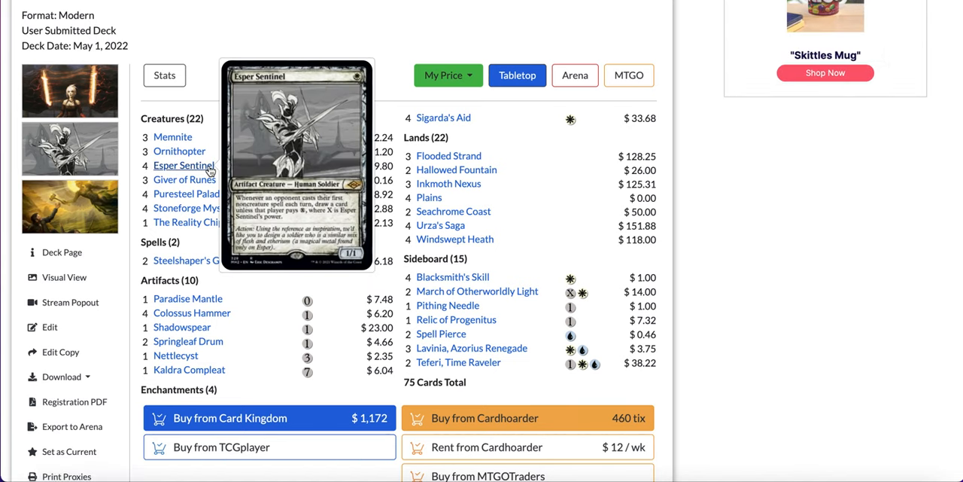
{"action": "mouse_move", "coordinate": [184, 179]}
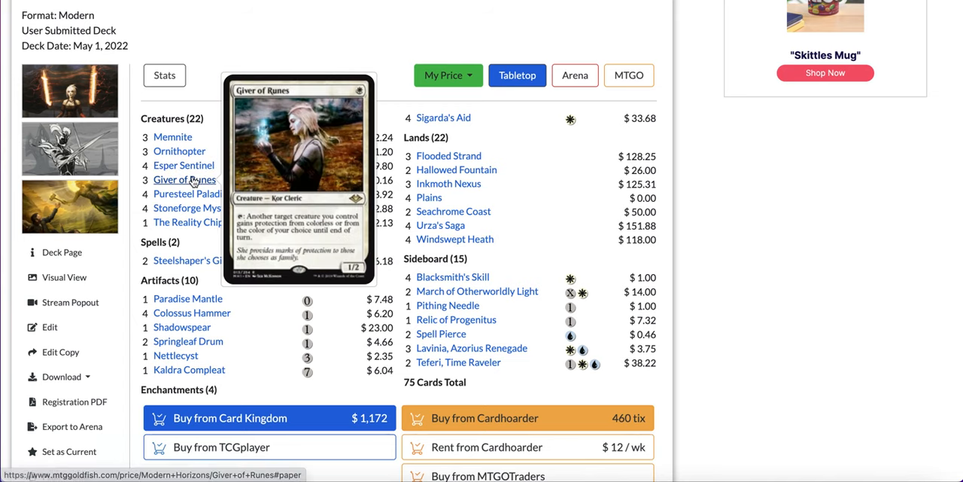
{"action": "mouse_move", "coordinate": [190, 193]}
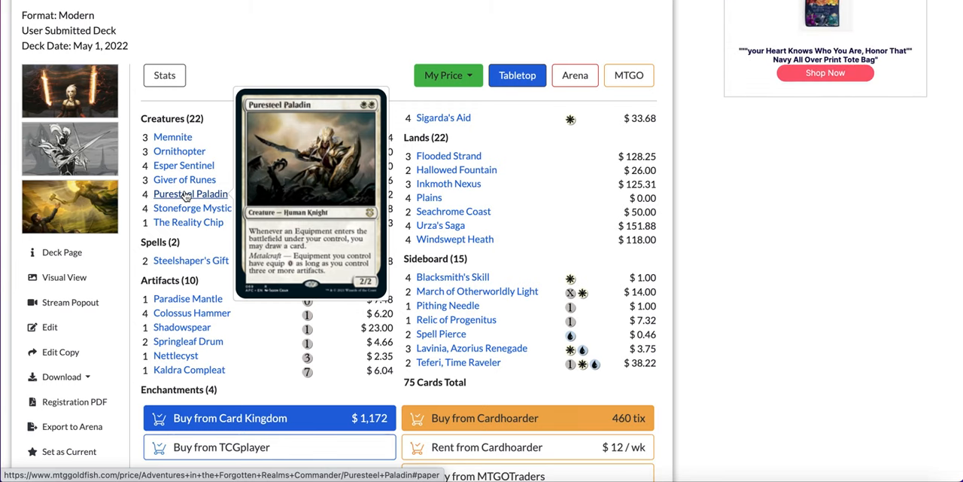
{"action": "mouse_move", "coordinate": [193, 208]}
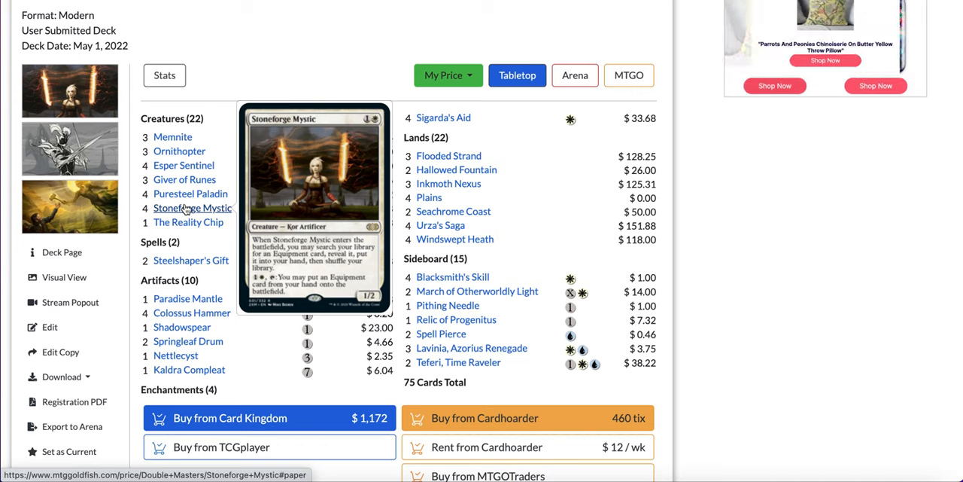
{"action": "mouse_move", "coordinate": [188, 222]}
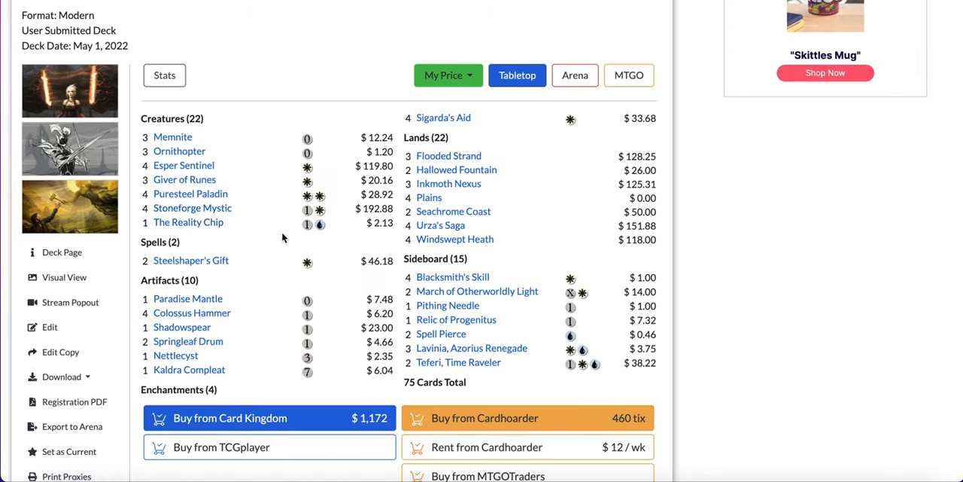
{"action": "mouse_move", "coordinate": [191, 238]}
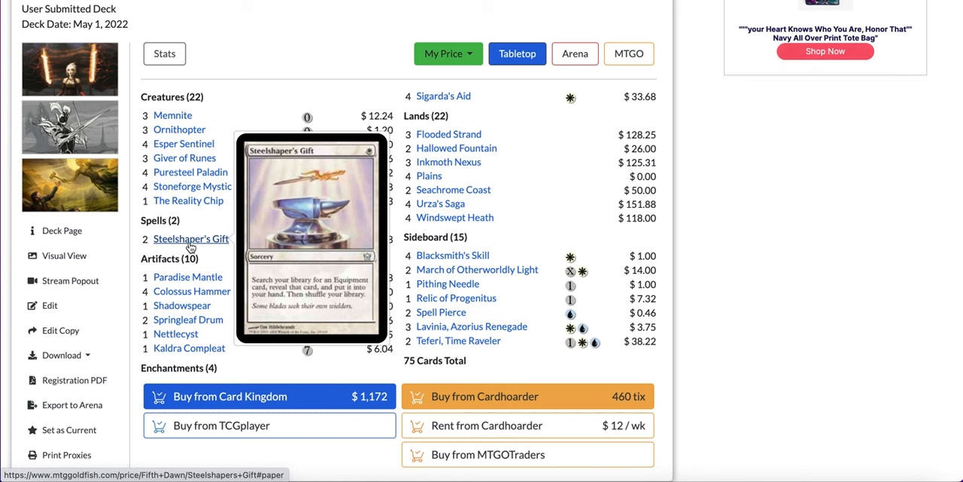
{"action": "mouse_move", "coordinate": [187, 277]}
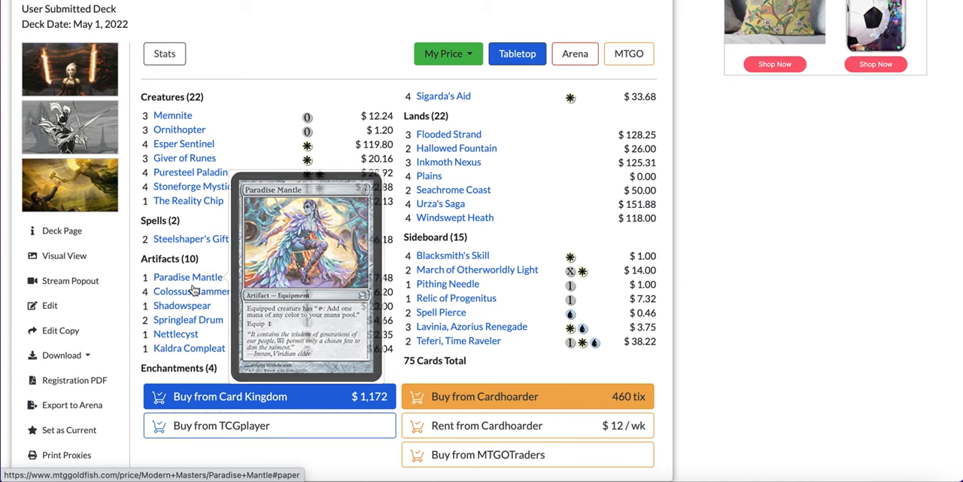
{"action": "mouse_move", "coordinate": [182, 306]}
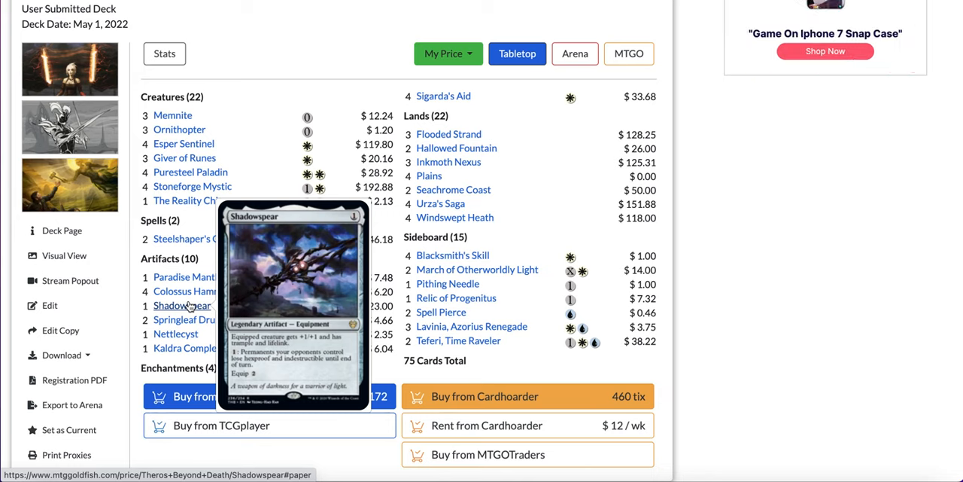
{"action": "mouse_move", "coordinate": [188, 319]}
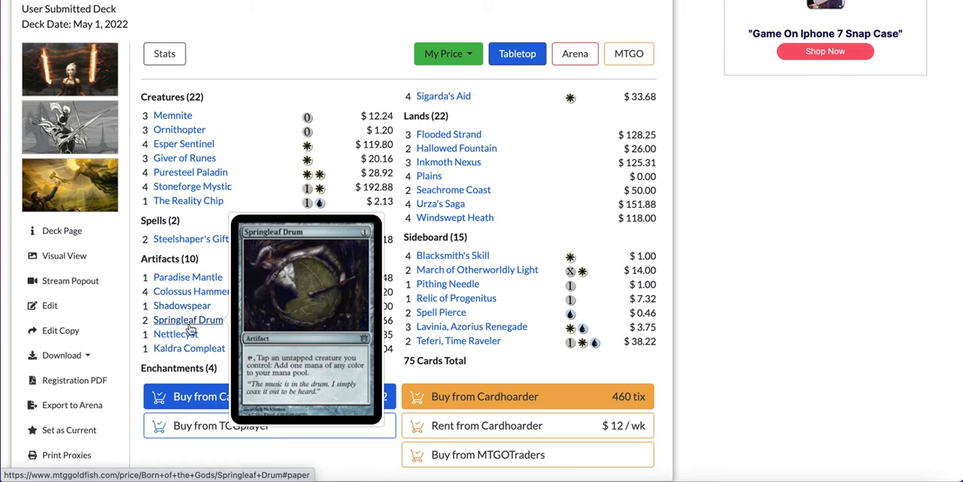
{"action": "mouse_move", "coordinate": [175, 333]}
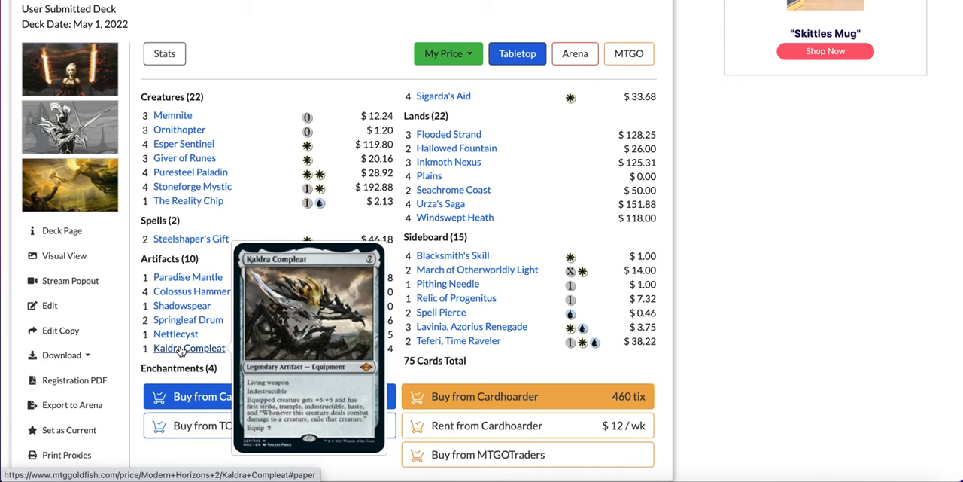
{"action": "mouse_move", "coordinate": [192, 186]}
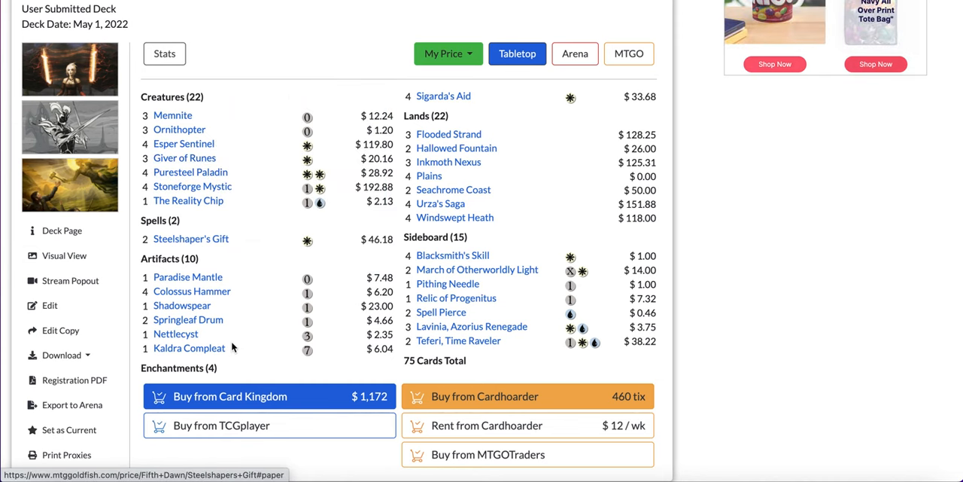
{"action": "mouse_move", "coordinate": [189, 347]}
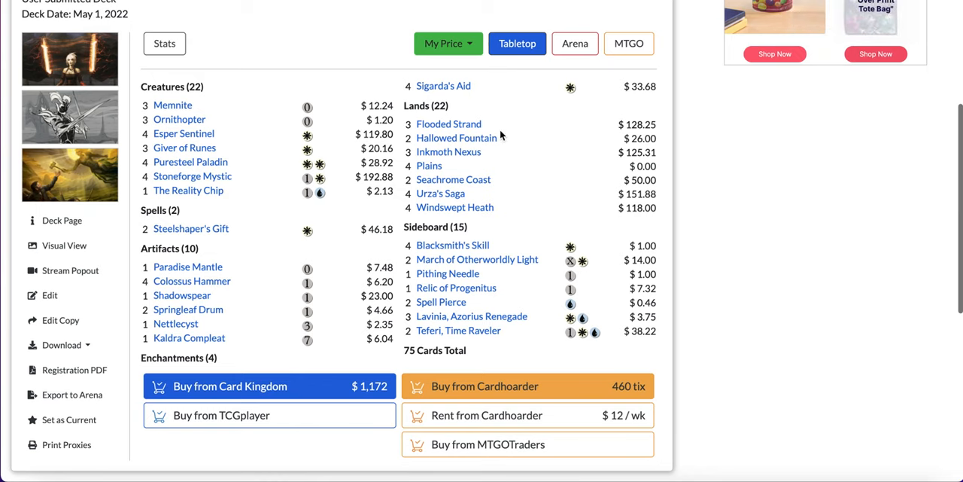
{"action": "mouse_move", "coordinate": [448, 123]}
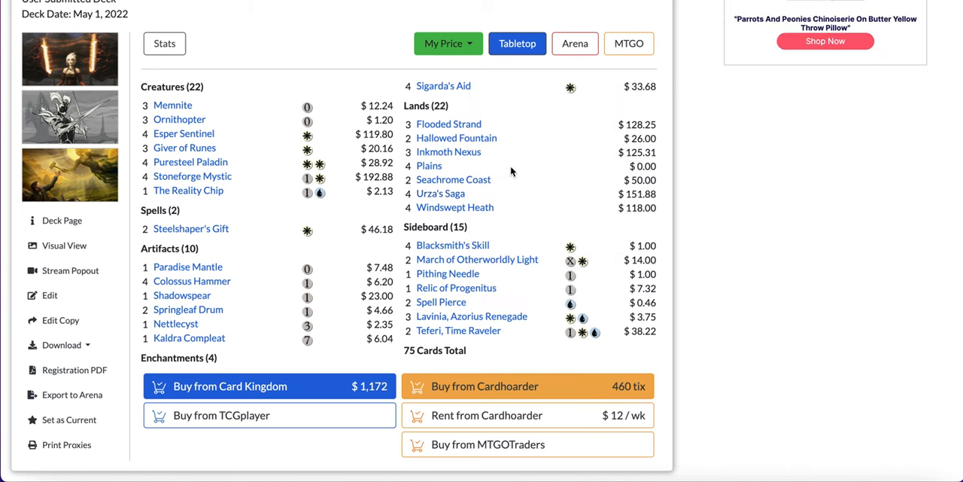
{"action": "mouse_move", "coordinate": [516, 194]}
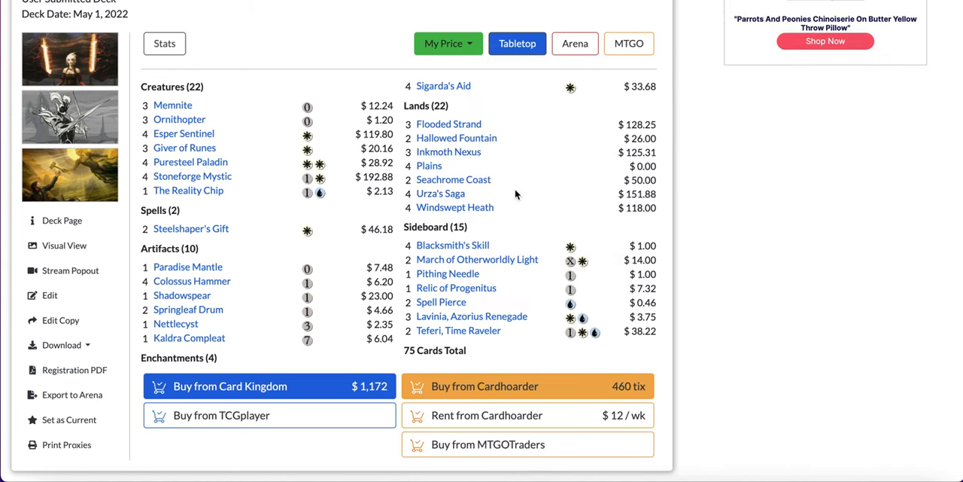
{"action": "mouse_move", "coordinate": [440, 193]}
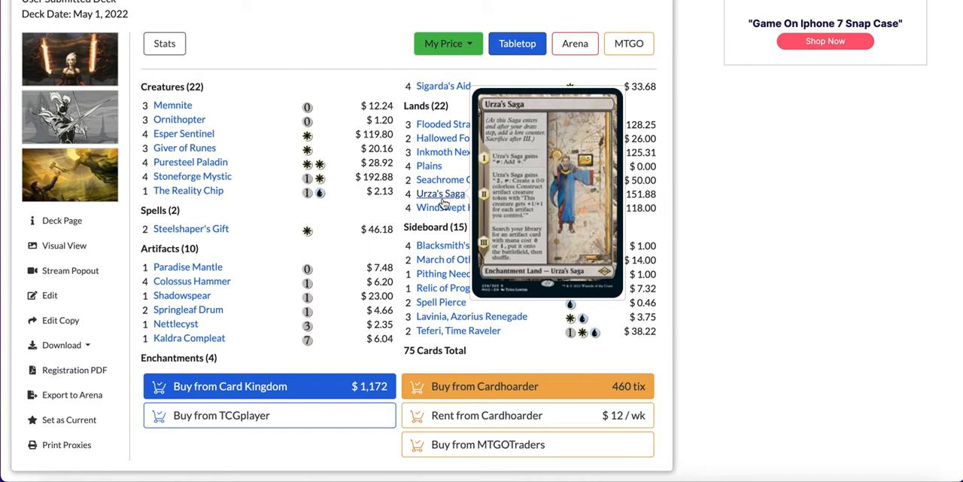
{"action": "mouse_move", "coordinate": [540, 141]}
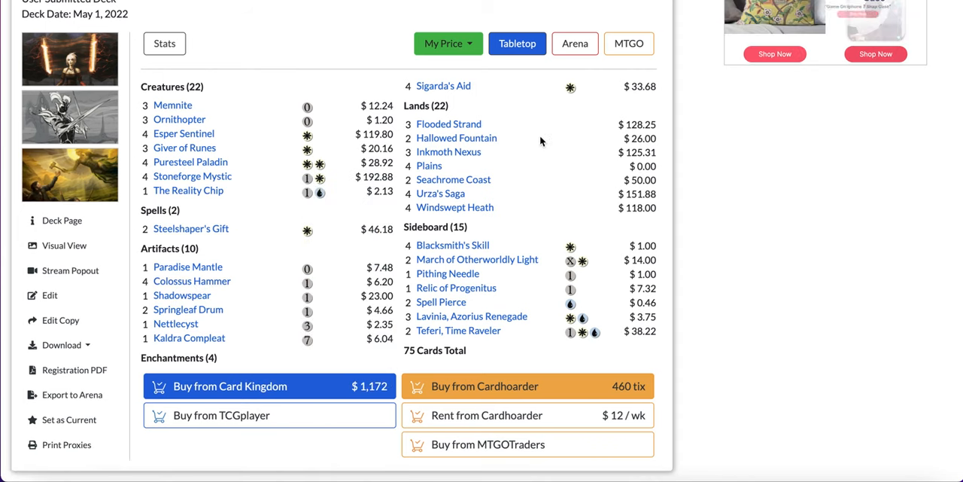
{"action": "scroll", "scroll_direction": "down", "scroll_amount": 3}
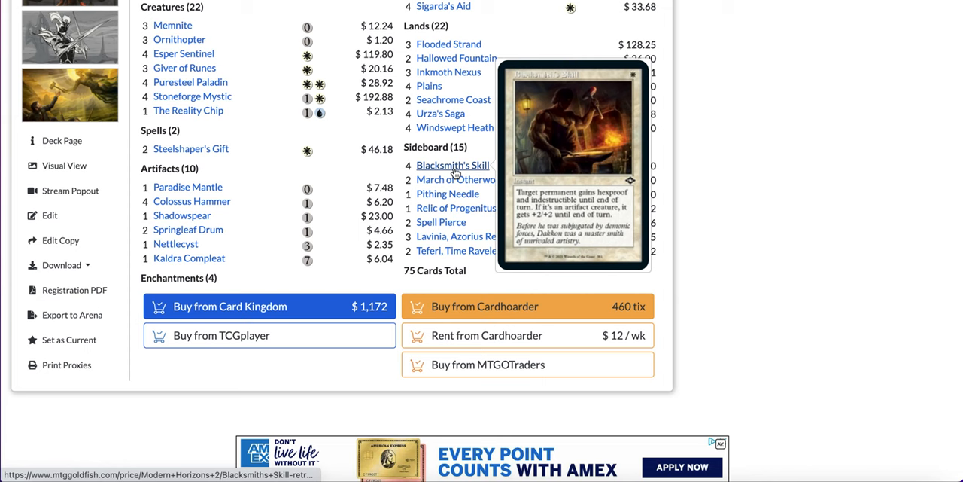
{"action": "mouse_move", "coordinate": [477, 179]}
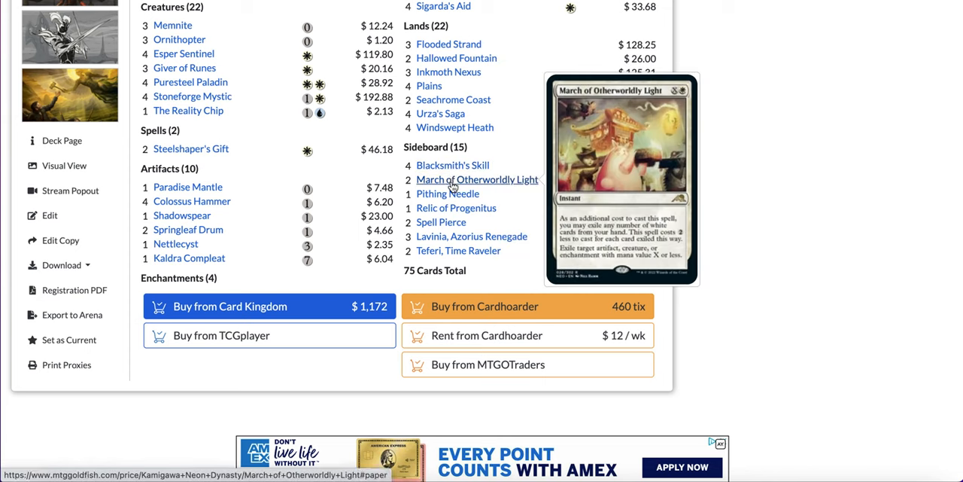
{"action": "mouse_move", "coordinate": [441, 222]}
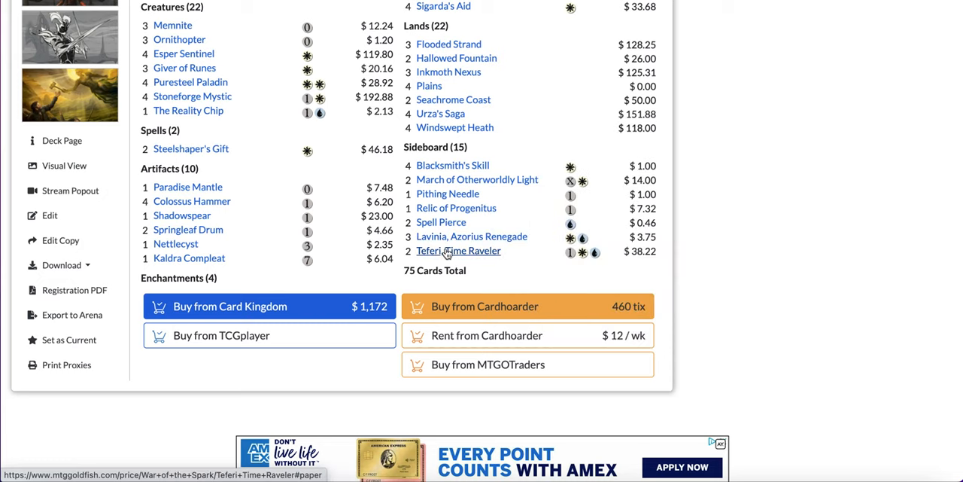
{"action": "mouse_move", "coordinate": [441, 221]}
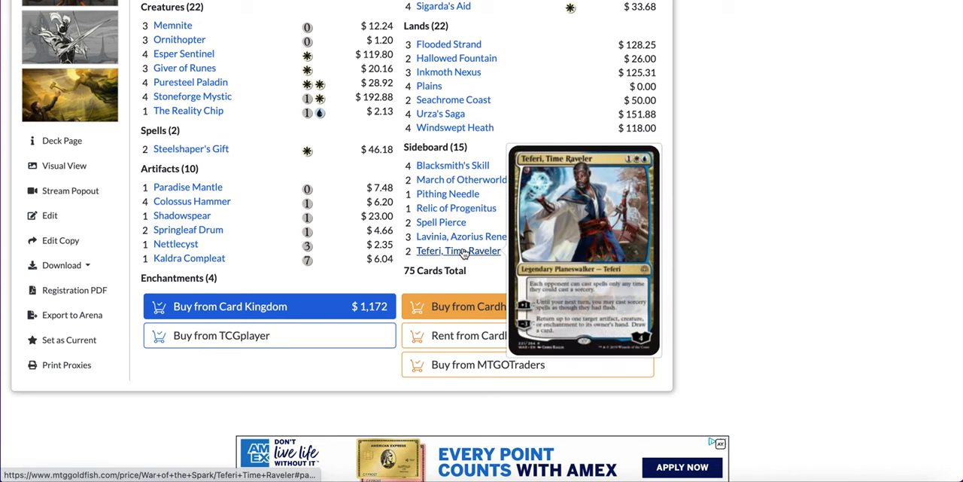
{"action": "scroll", "scroll_direction": "down", "scroll_amount": 3}
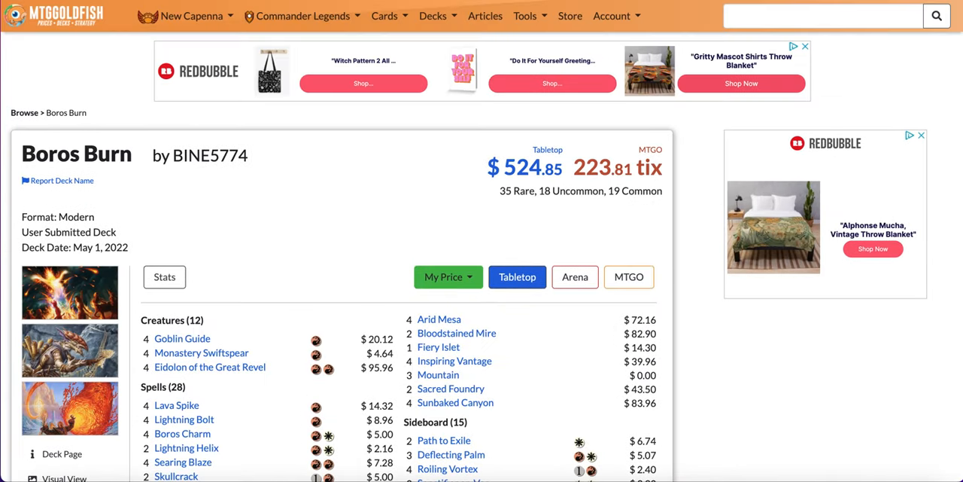
Scroll the Boros Burn page down to its 75-card list and 15-card sideboard.
{"action": "scroll", "scroll_direction": "down", "scroll_amount": 3}
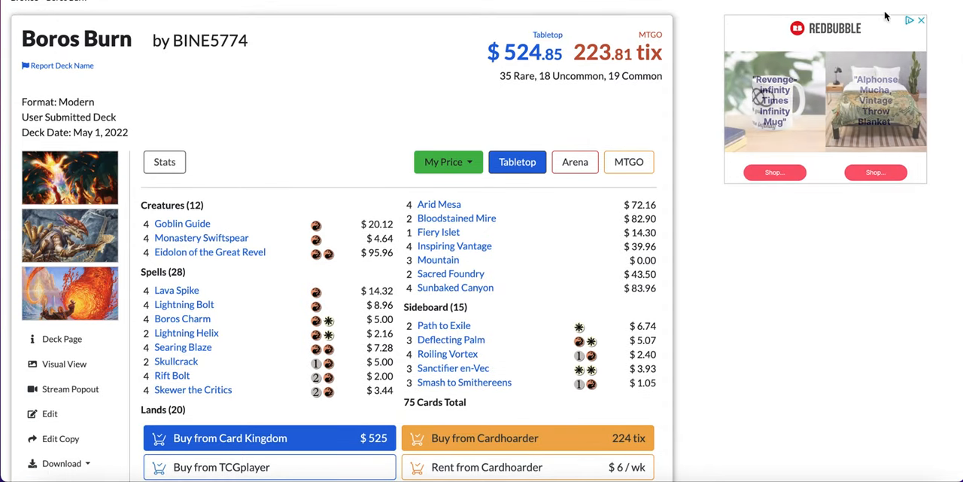
{"action": "scroll", "scroll_direction": "down", "scroll_amount": 3}
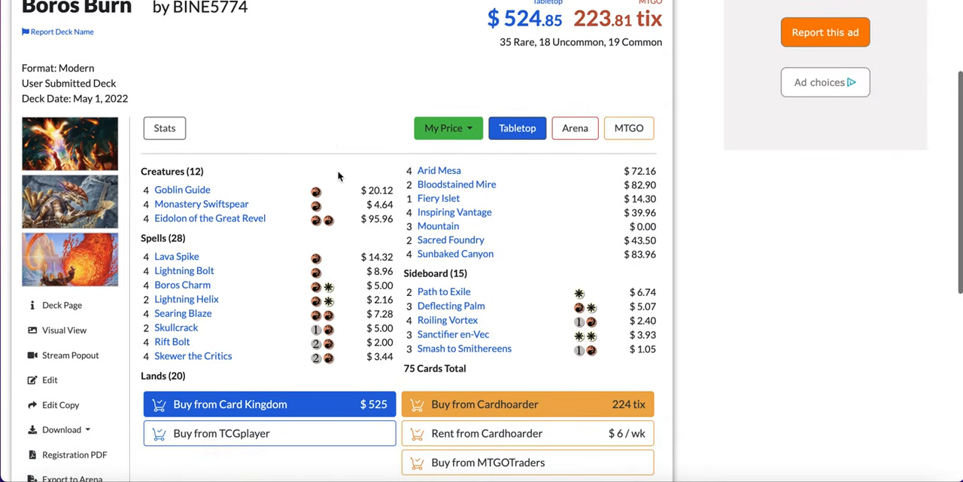
{"action": "scroll", "scroll_direction": "down", "scroll_amount": 3}
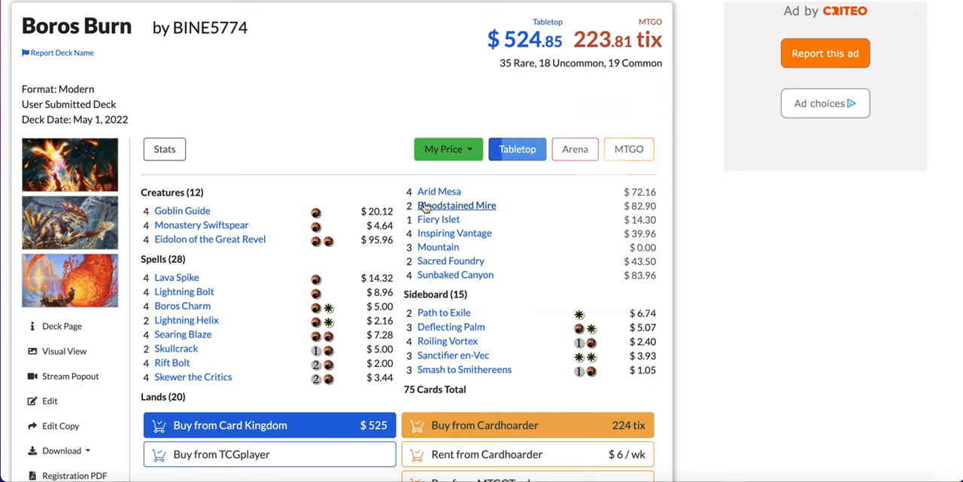
{"action": "mouse_move", "coordinate": [253, 161]}
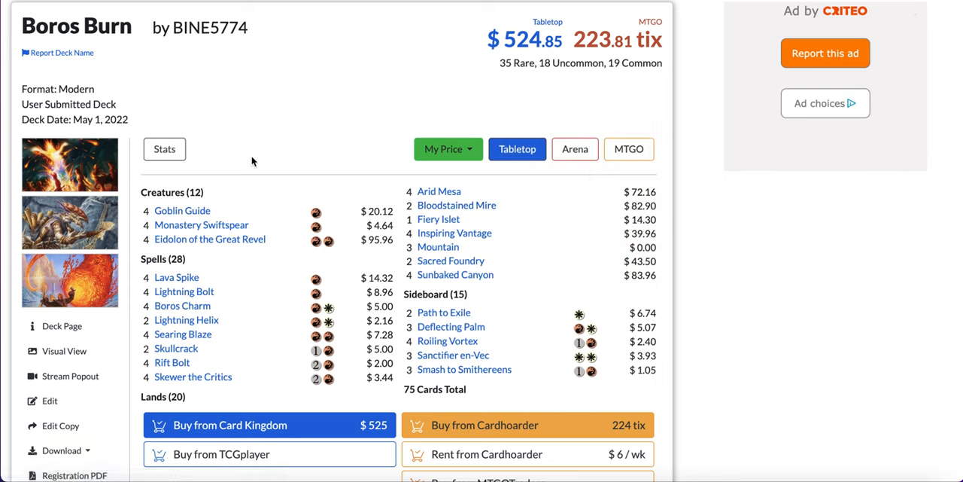
{"action": "mouse_move", "coordinate": [201, 225]}
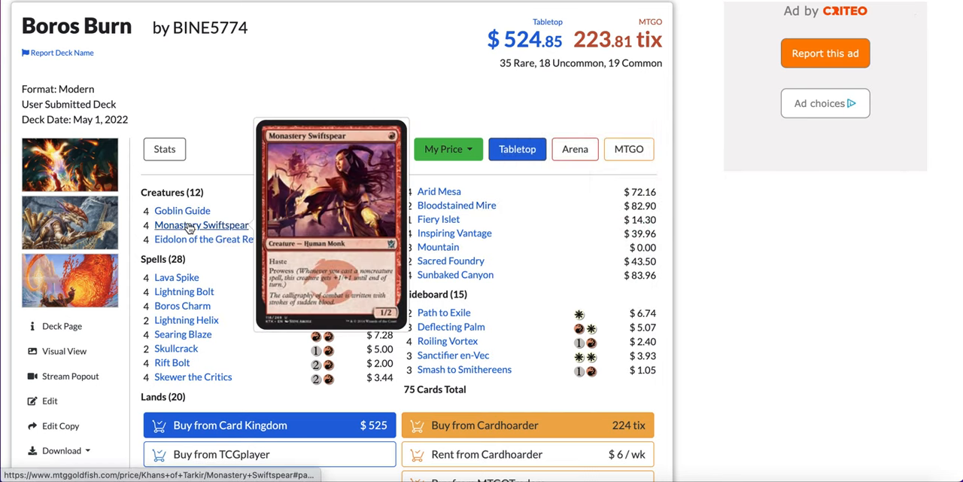
{"action": "mouse_move", "coordinate": [188, 272]}
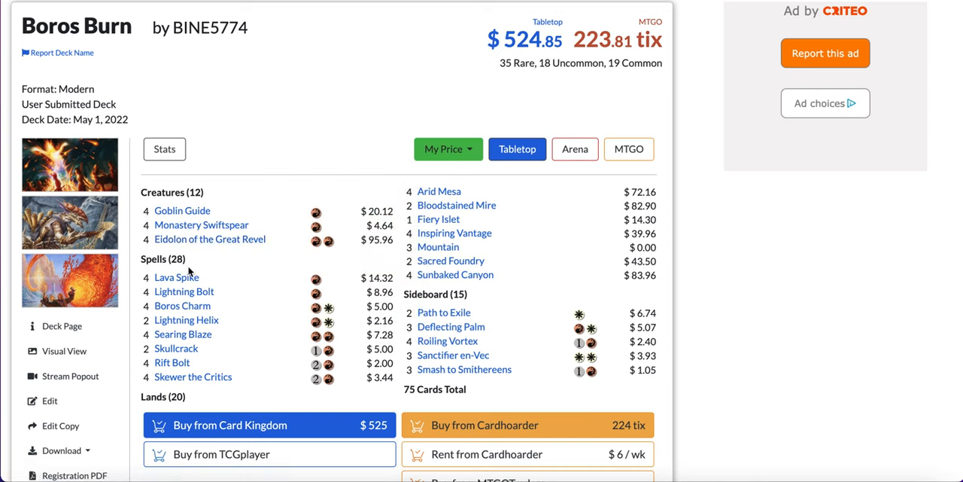
{"action": "mouse_move", "coordinate": [184, 291]}
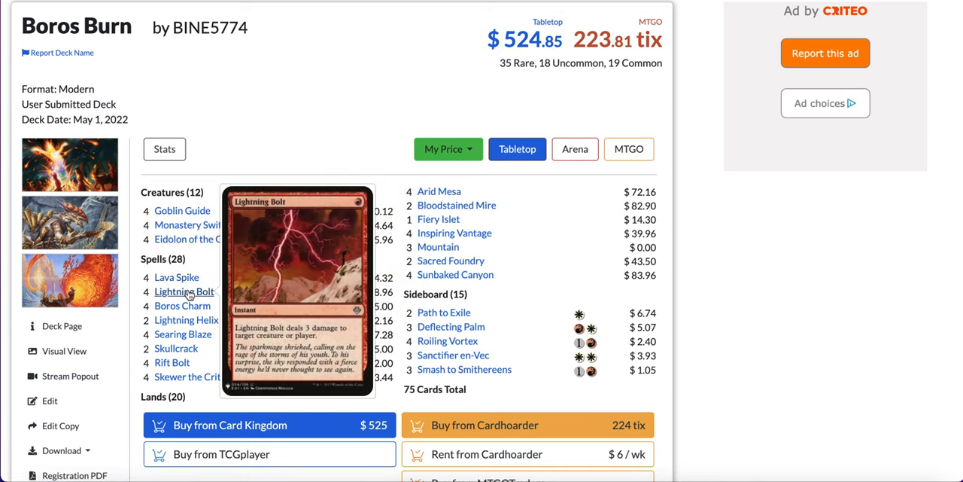
{"action": "mouse_move", "coordinate": [183, 334]}
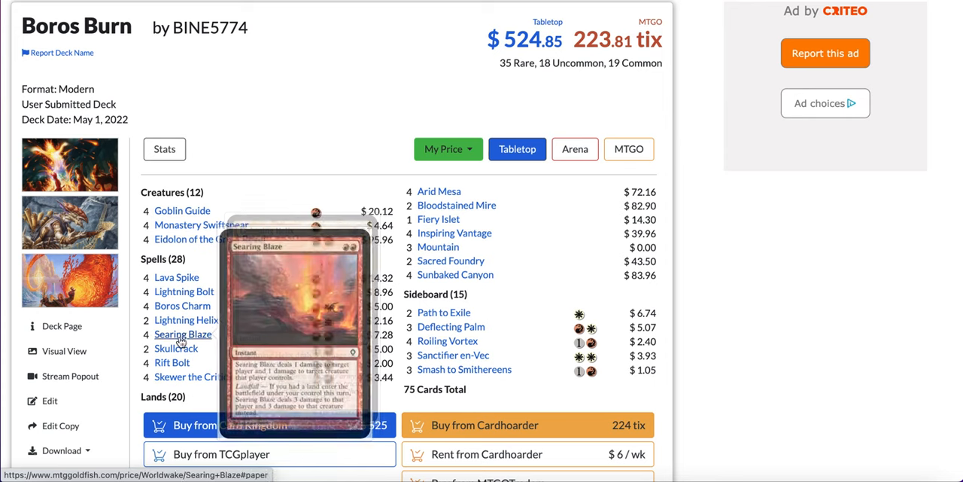
{"action": "mouse_move", "coordinate": [184, 376]}
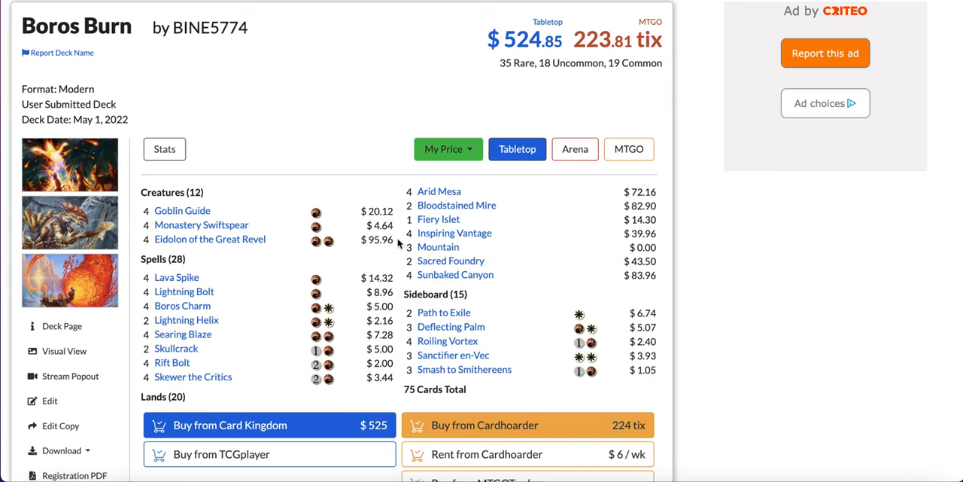
{"action": "mouse_move", "coordinate": [186, 320]}
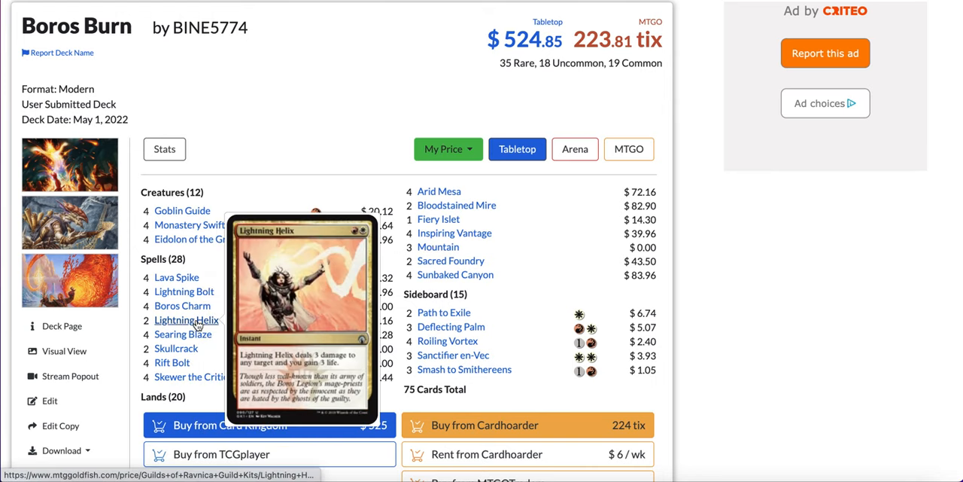
{"action": "mouse_move", "coordinate": [195, 325]}
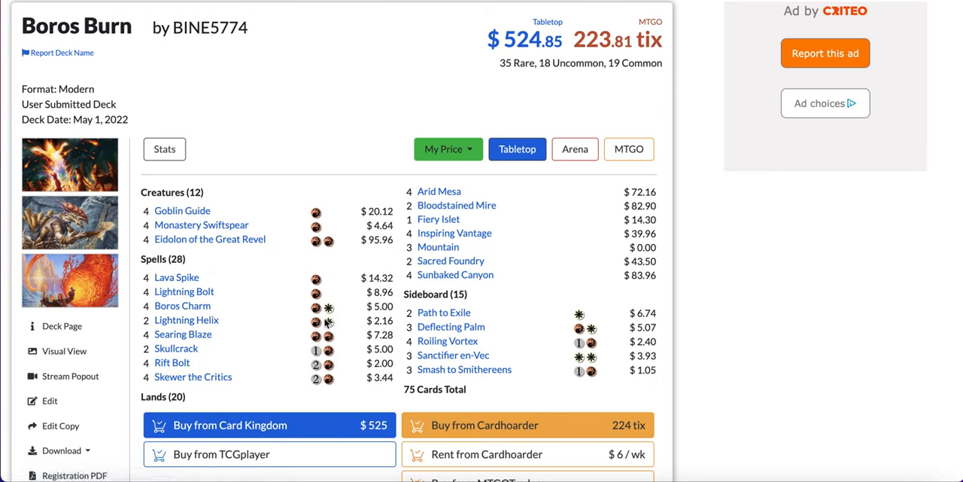
{"action": "mouse_move", "coordinate": [397, 214]}
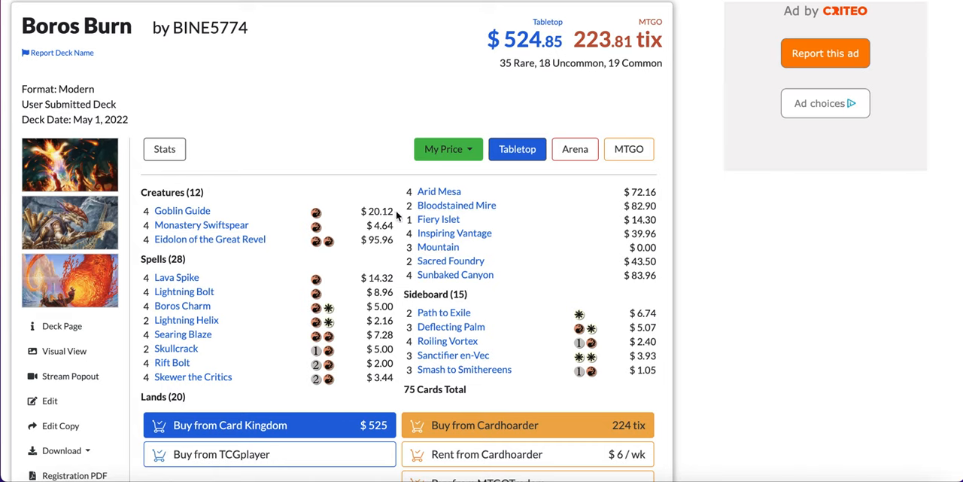
{"action": "mouse_move", "coordinate": [515, 209]}
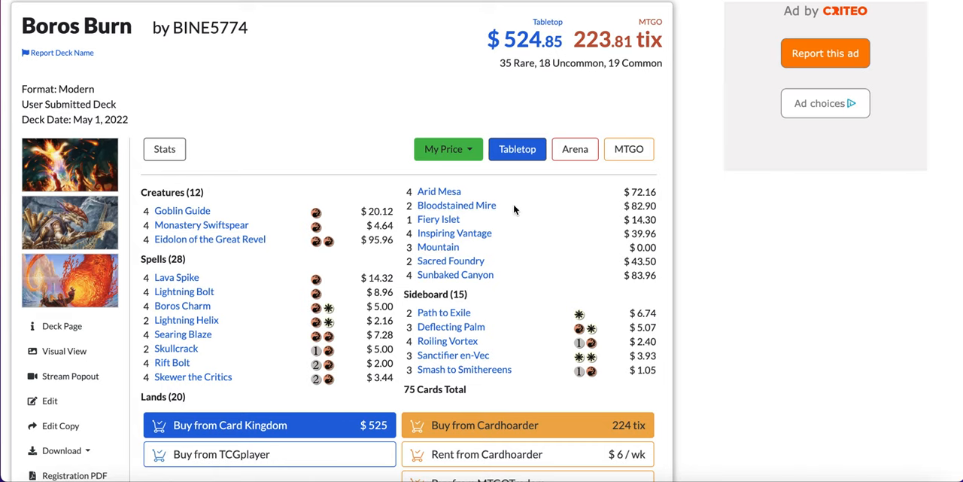
{"action": "mouse_move", "coordinate": [439, 191]}
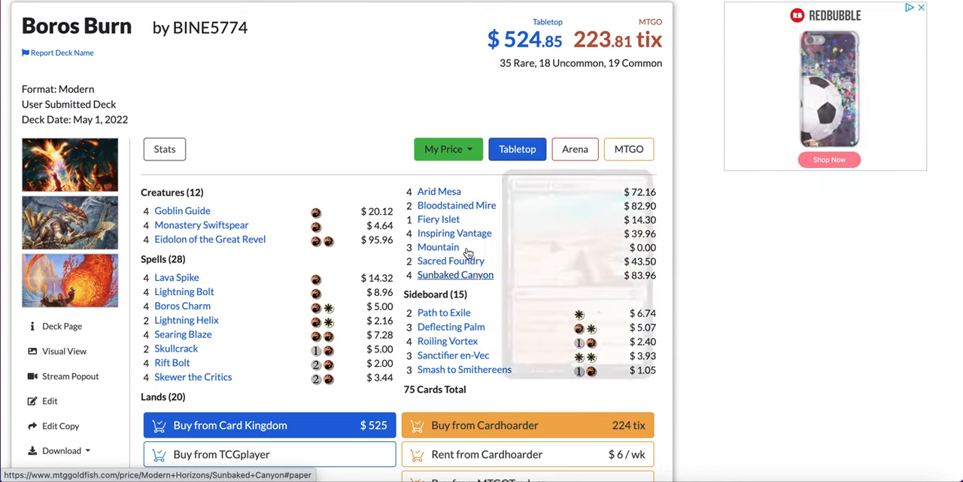
{"action": "mouse_move", "coordinate": [439, 219]}
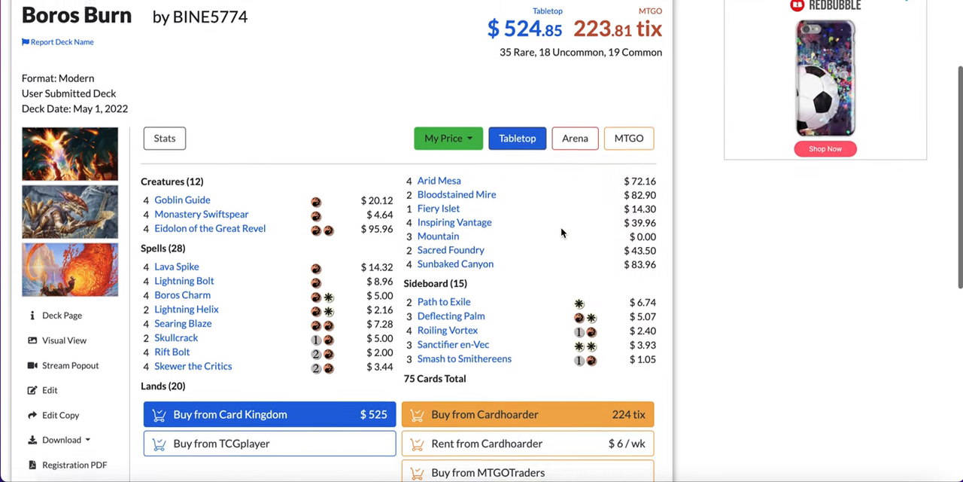
{"action": "scroll", "scroll_direction": "down", "scroll_amount": 3}
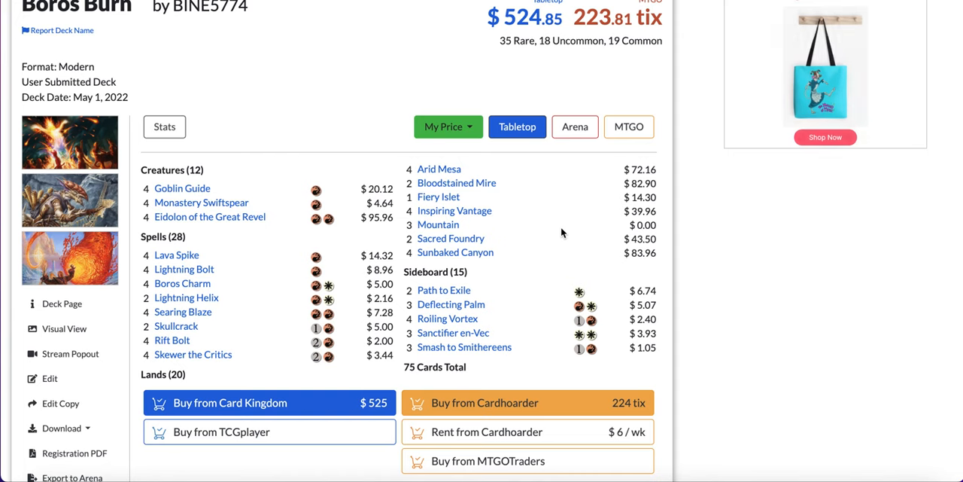
{"action": "mouse_move", "coordinate": [448, 318]}
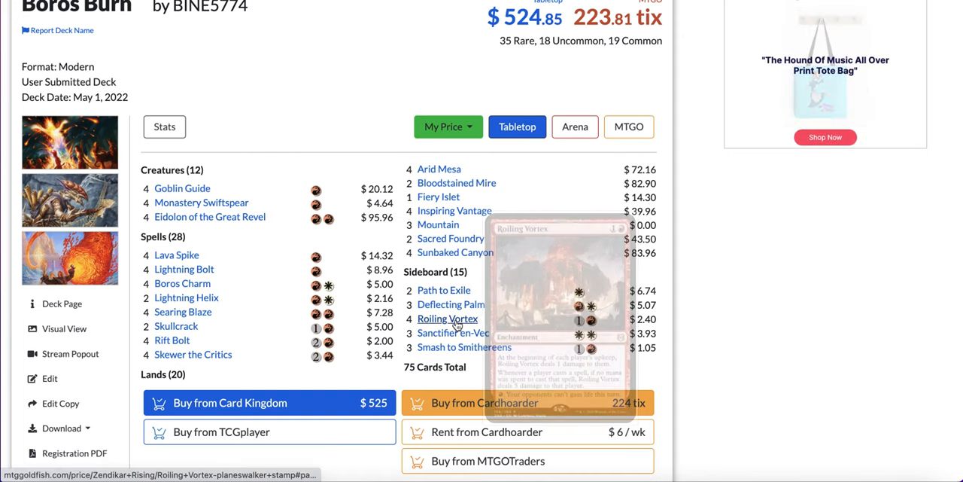
{"action": "mouse_move", "coordinate": [444, 290]}
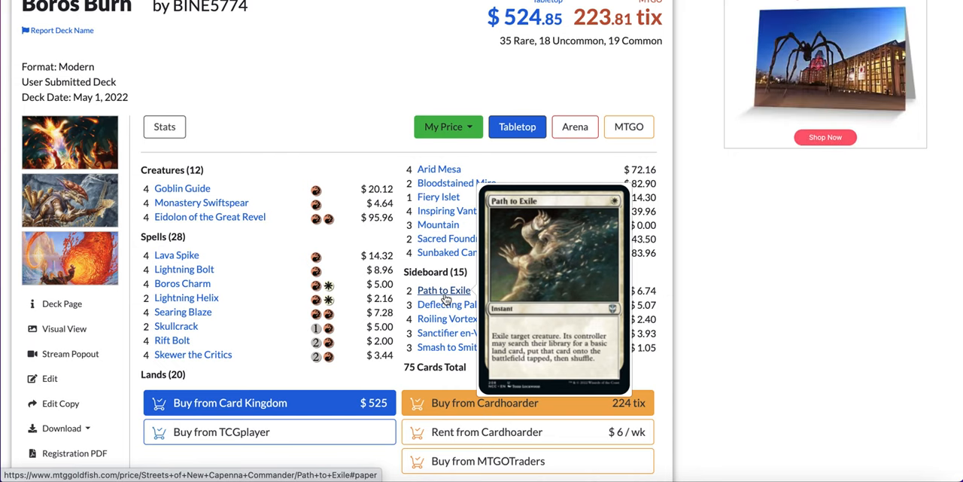
{"action": "mouse_move", "coordinate": [450, 304]}
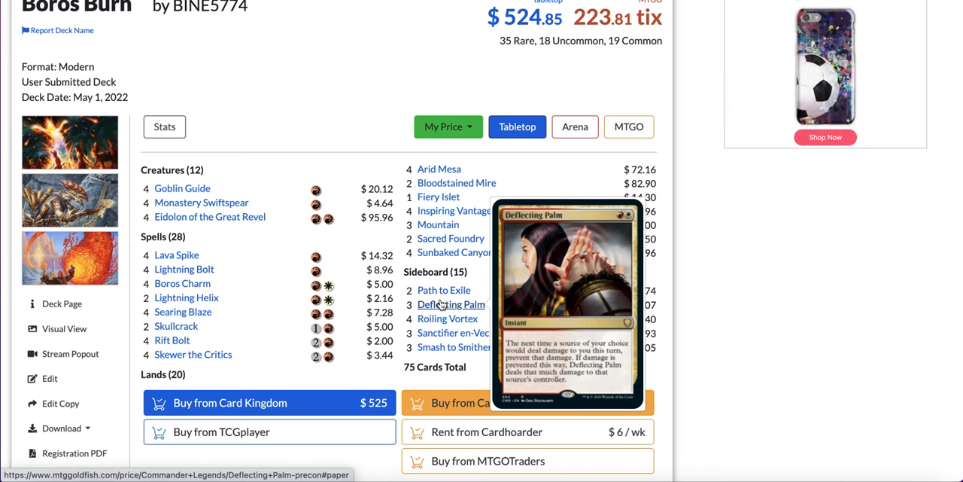
{"action": "mouse_move", "coordinate": [447, 318]}
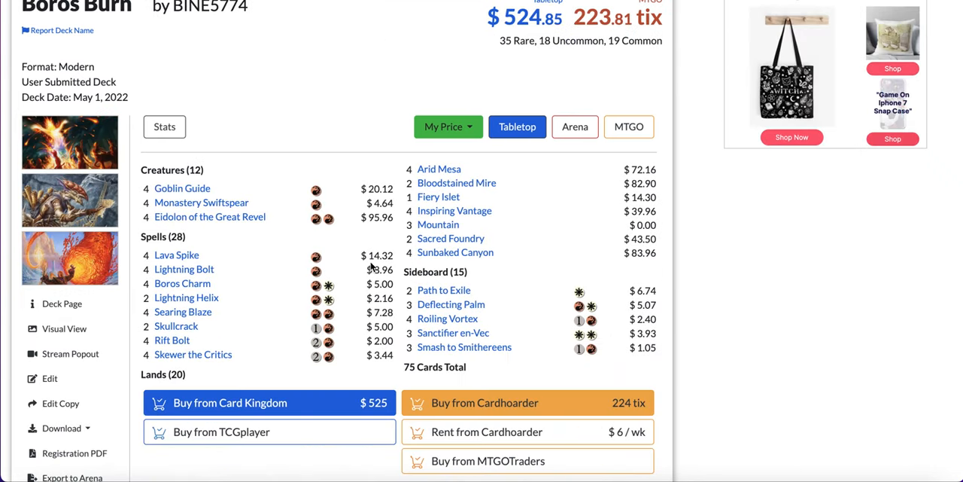
{"action": "mouse_move", "coordinate": [453, 333]}
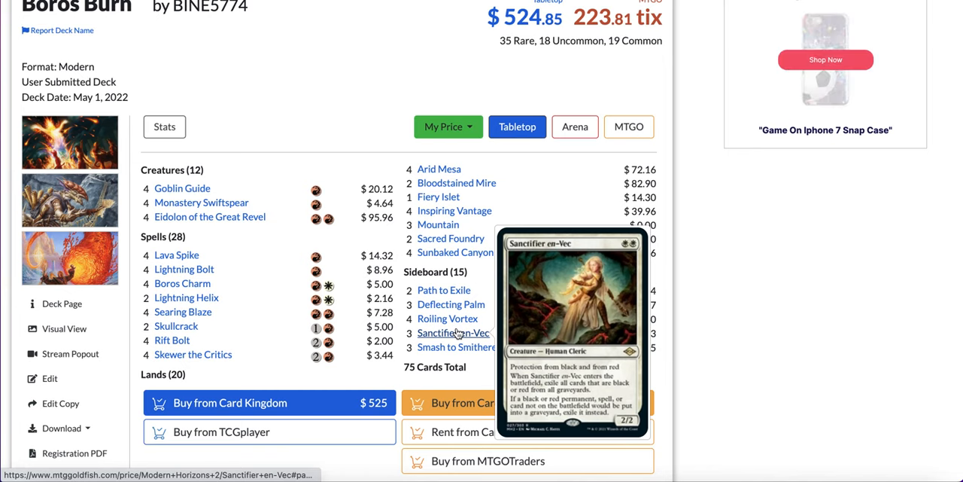
{"action": "mouse_move", "coordinate": [464, 347]}
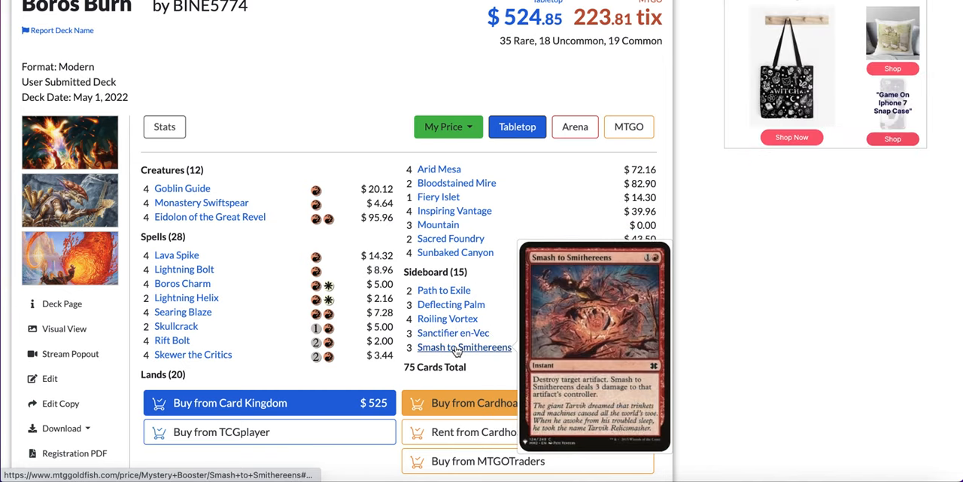
{"action": "scroll", "scroll_direction": "down", "scroll_amount": 3}
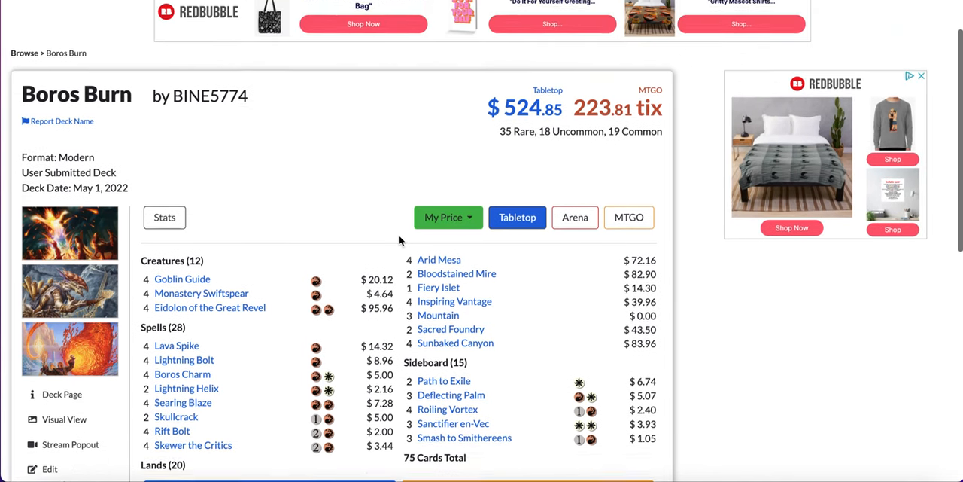
Scroll BINE5774's Amulet Titan page down to its 75-card list.
{"action": "scroll", "scroll_direction": "down", "scroll_amount": 3}
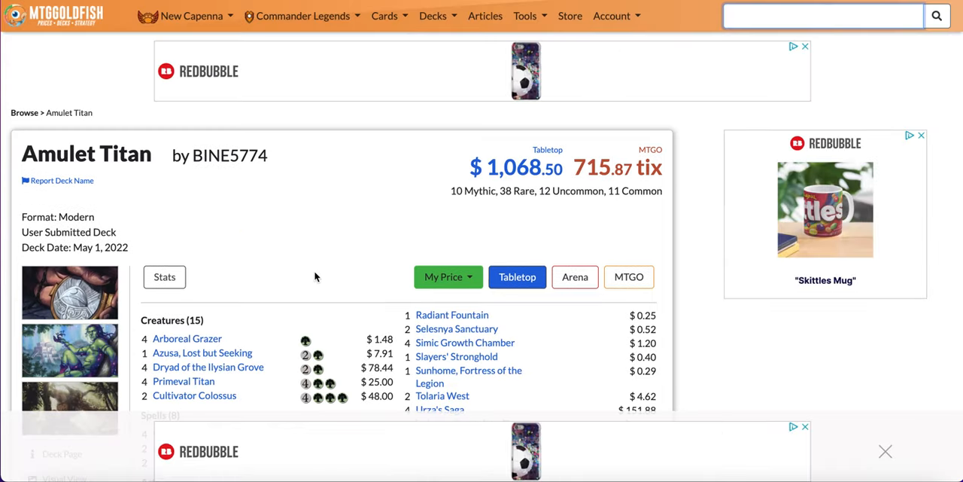
{"action": "scroll", "scroll_direction": "down", "scroll_amount": 3}
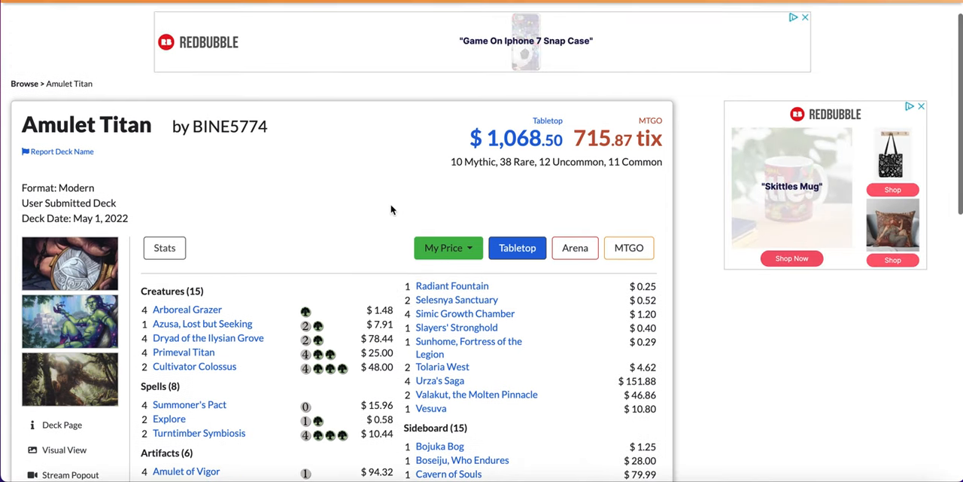
{"action": "scroll", "scroll_direction": "down", "scroll_amount": 3}
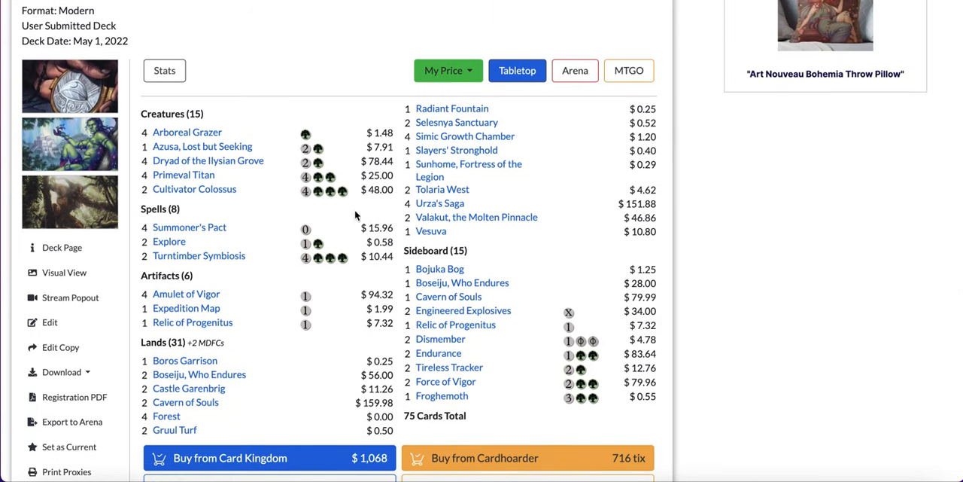
{"action": "mouse_move", "coordinate": [186, 293]}
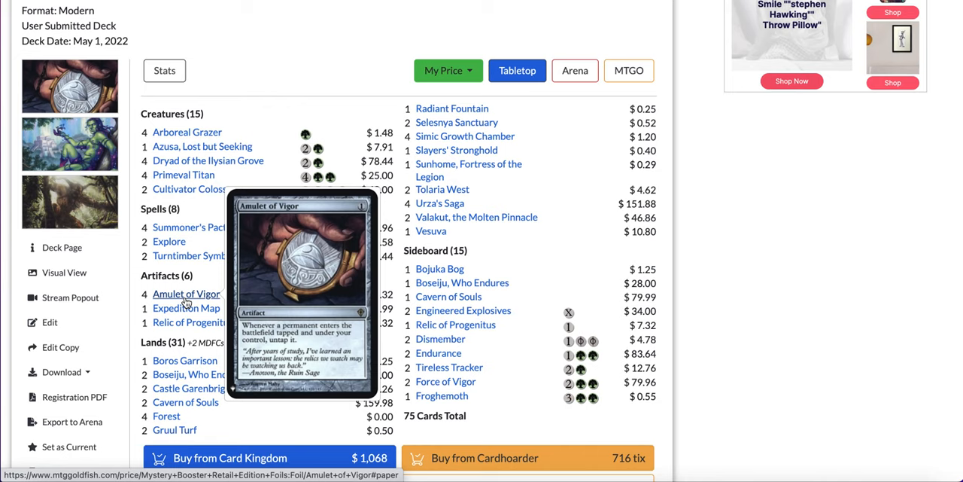
{"action": "mouse_move", "coordinate": [284, 374]}
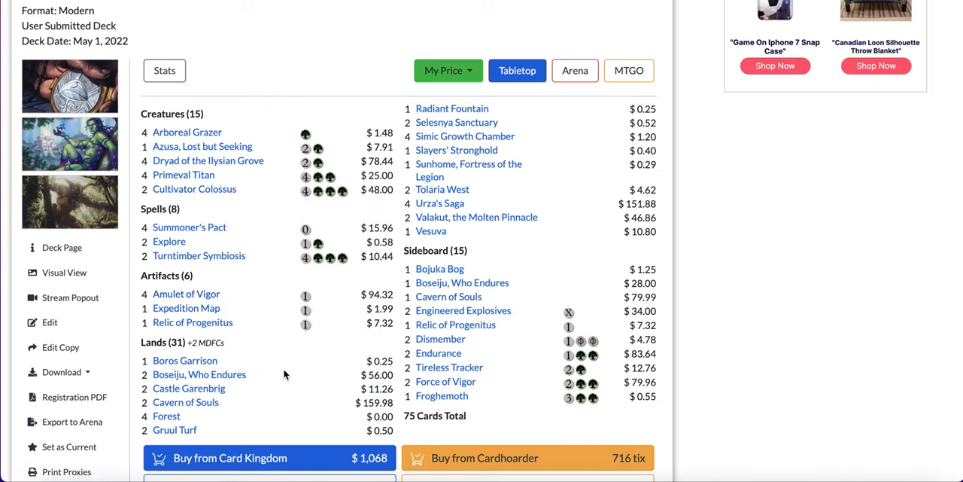
{"action": "scroll", "scroll_direction": "down", "scroll_amount": 3}
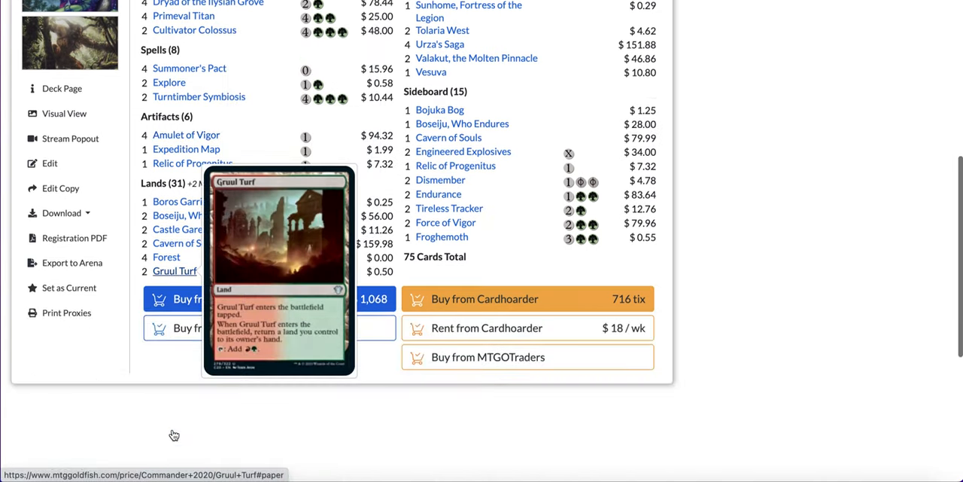
{"action": "scroll", "scroll_direction": "down", "scroll_amount": 3}
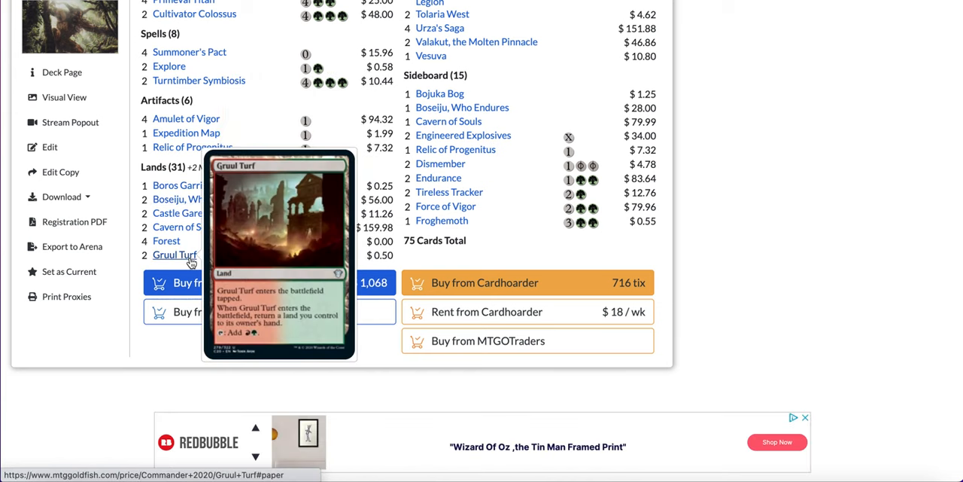
{"action": "mouse_move", "coordinate": [308, 200]}
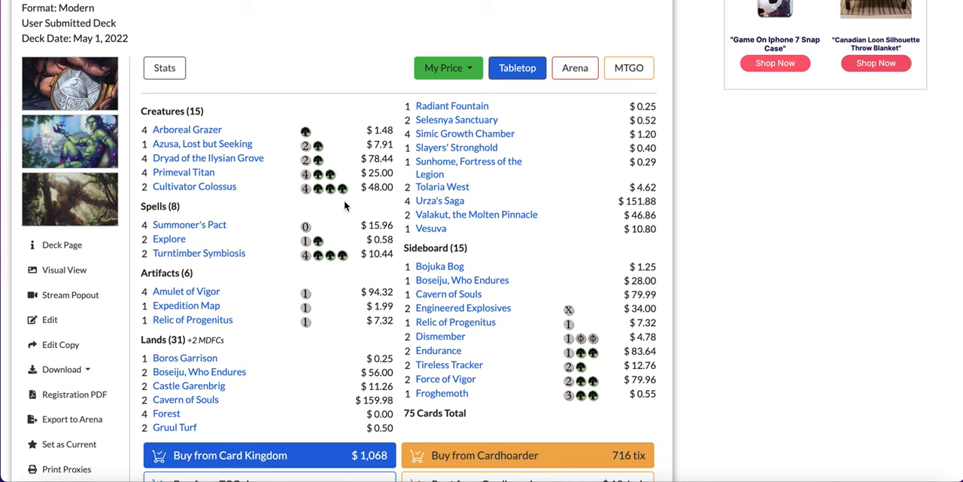
{"action": "mouse_move", "coordinate": [187, 130]}
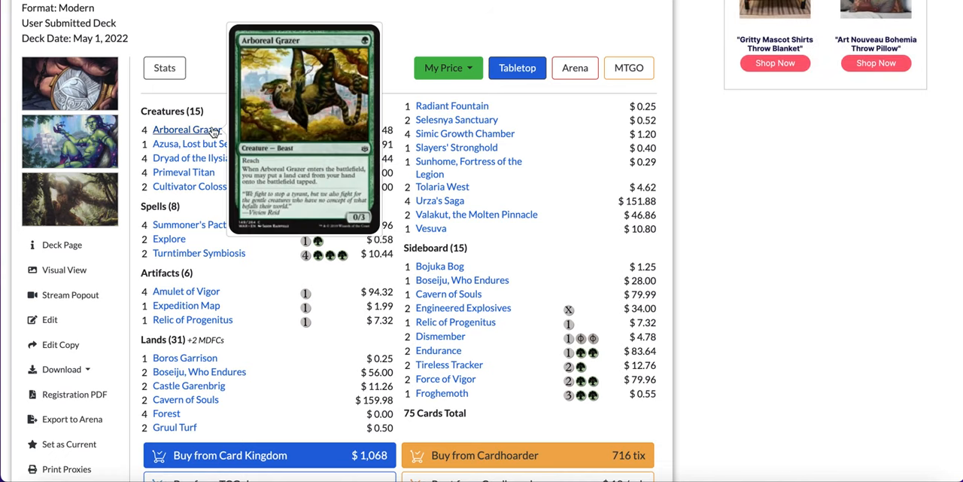
{"action": "mouse_move", "coordinate": [208, 158]}
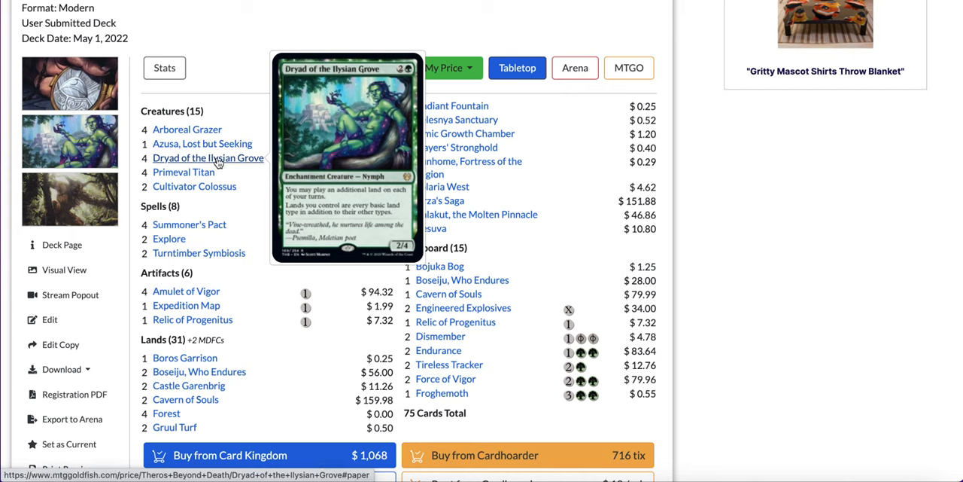
{"action": "mouse_move", "coordinate": [183, 172]}
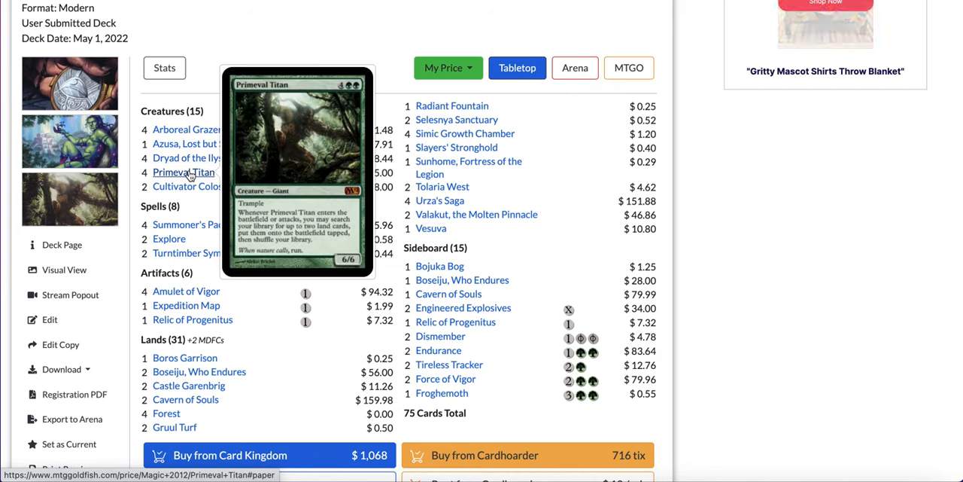
{"action": "mouse_move", "coordinate": [194, 186]}
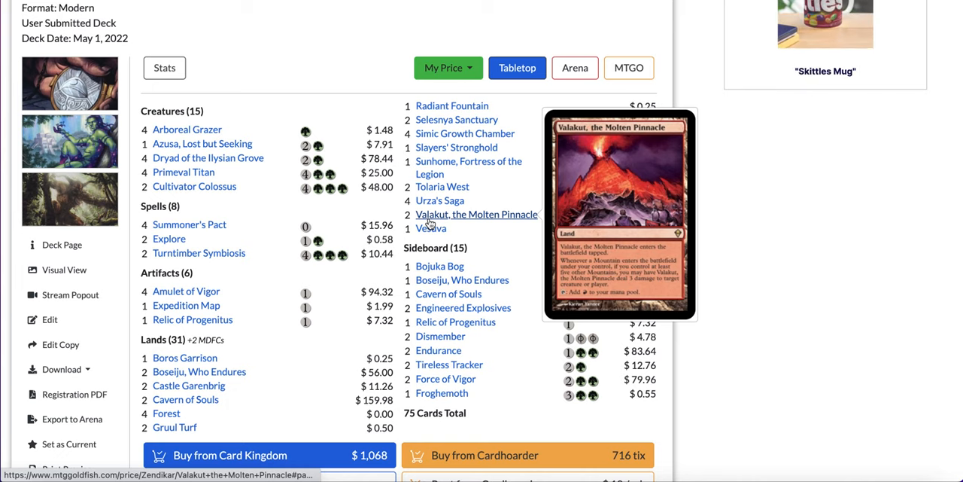
{"action": "mouse_move", "coordinate": [183, 172]}
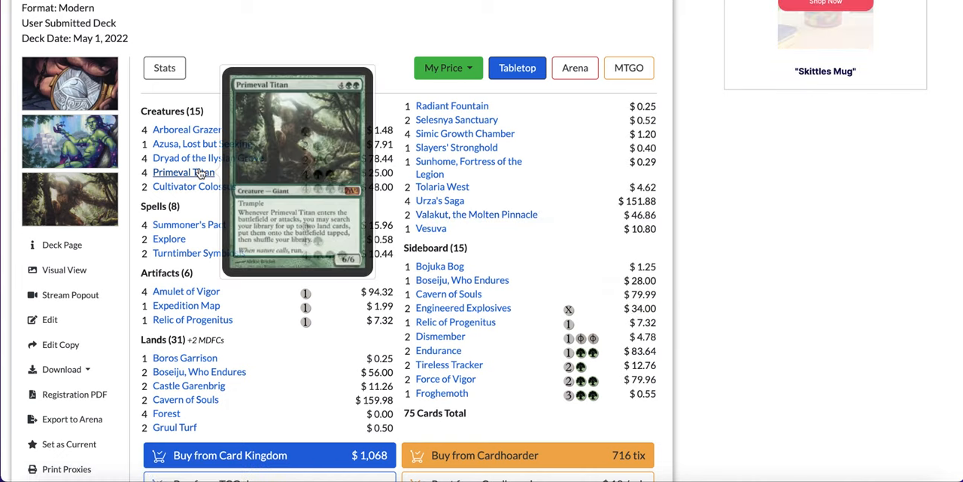
{"action": "mouse_move", "coordinate": [456, 147]}
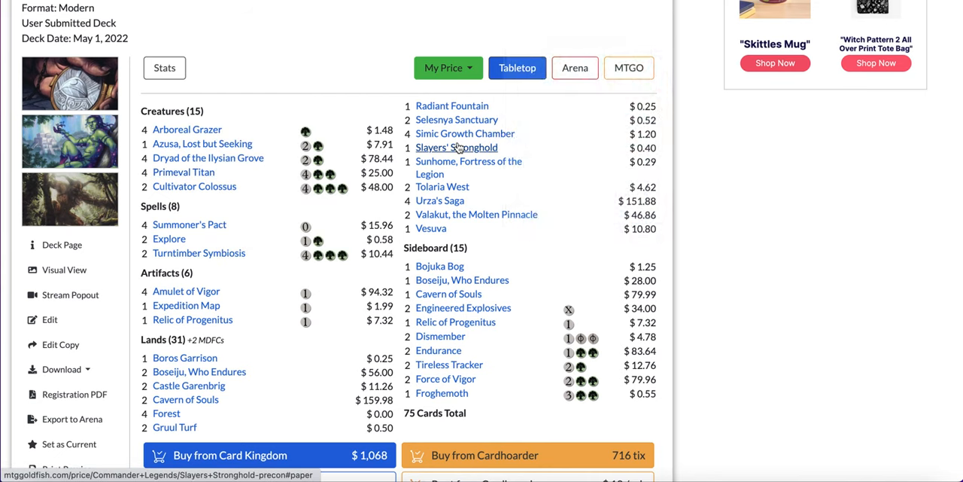
{"action": "mouse_move", "coordinate": [456, 146]}
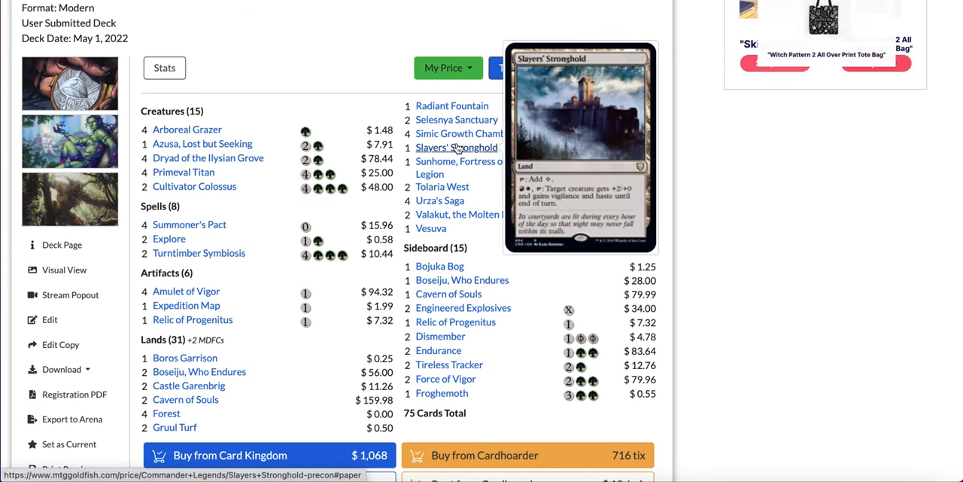
{"action": "mouse_move", "coordinate": [185, 358]}
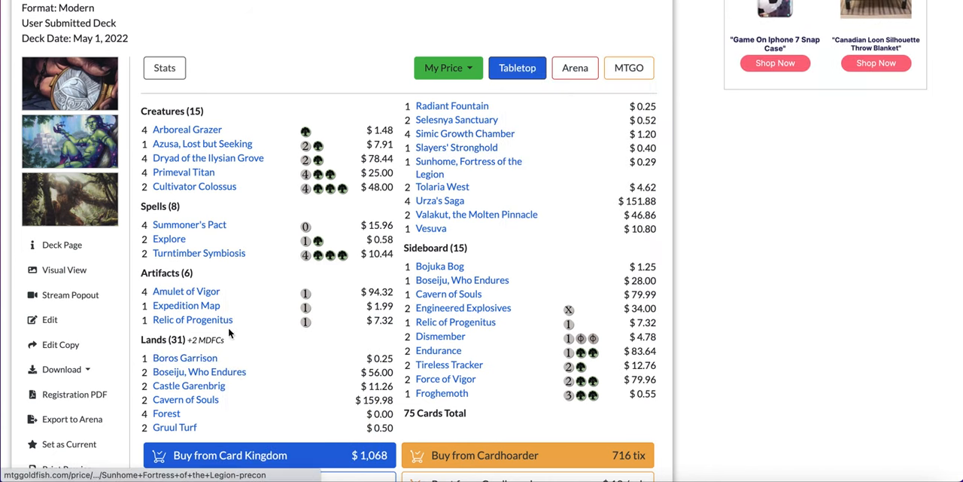
{"action": "mouse_move", "coordinate": [185, 358]}
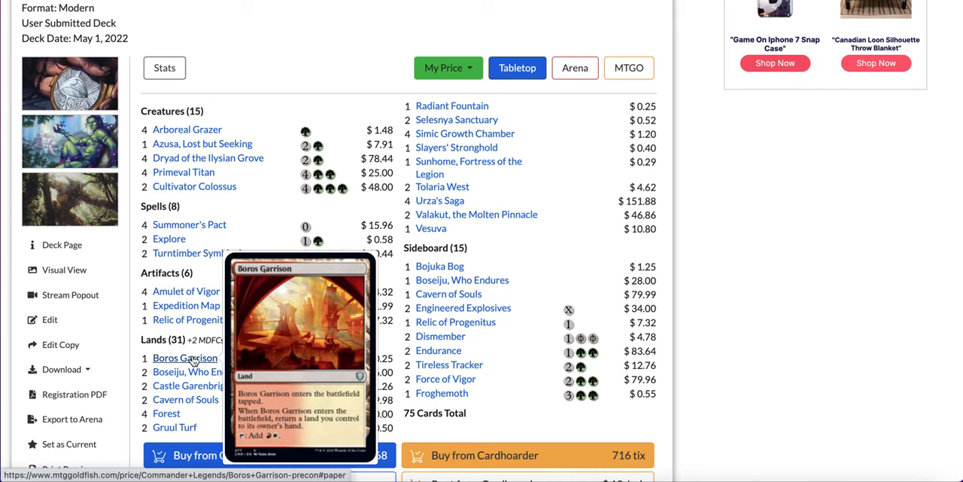
{"action": "mouse_move", "coordinate": [231, 209]}
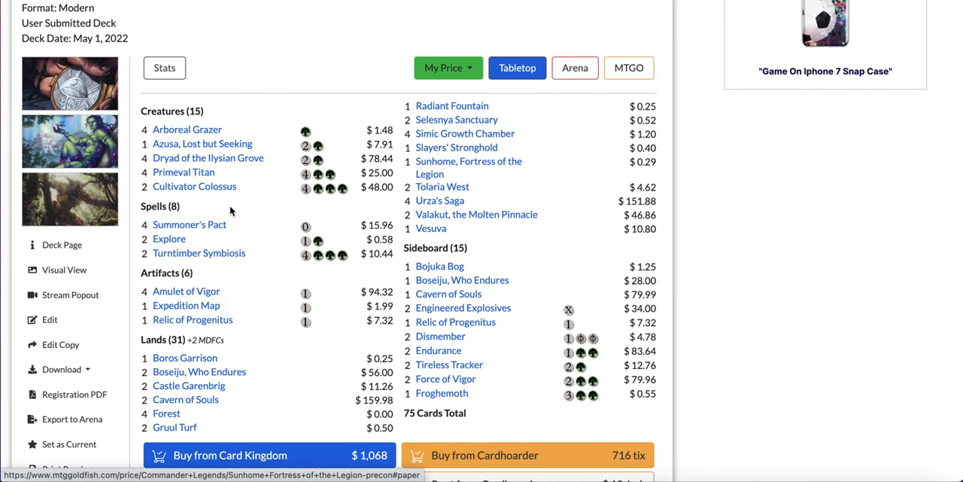
{"action": "mouse_move", "coordinate": [325, 289]}
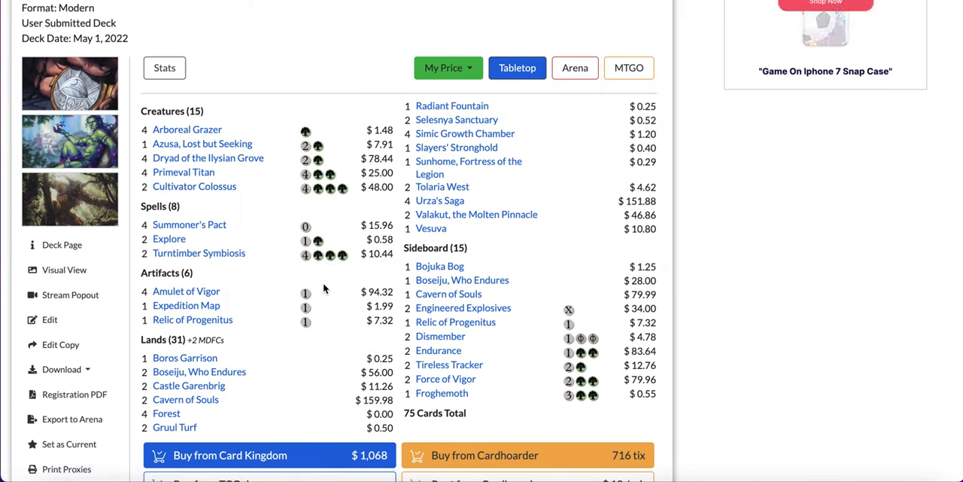
{"action": "mouse_move", "coordinate": [431, 228]}
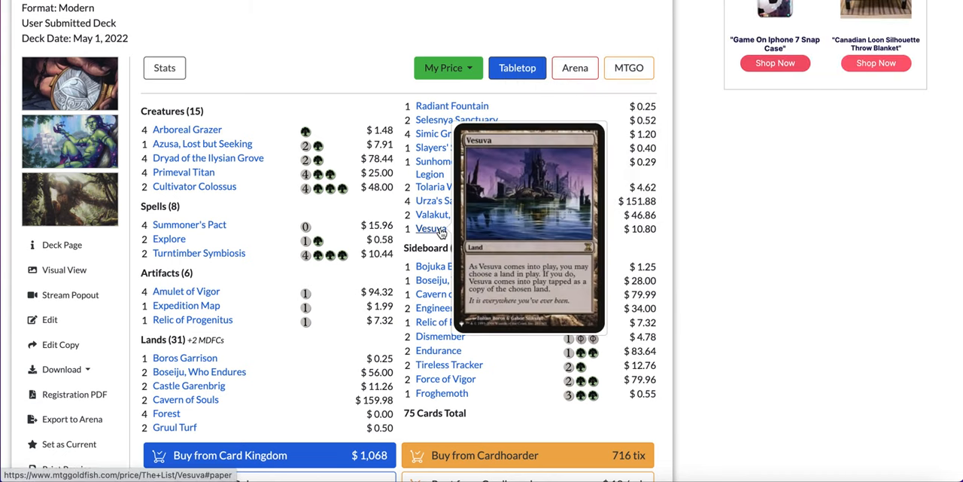
{"action": "mouse_move", "coordinate": [456, 147]}
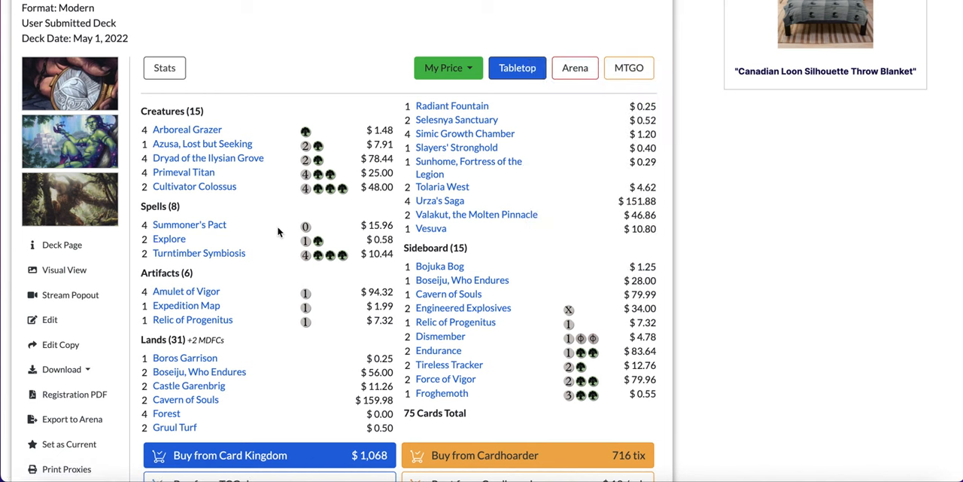
{"action": "scroll", "scroll_direction": "down", "scroll_amount": 3}
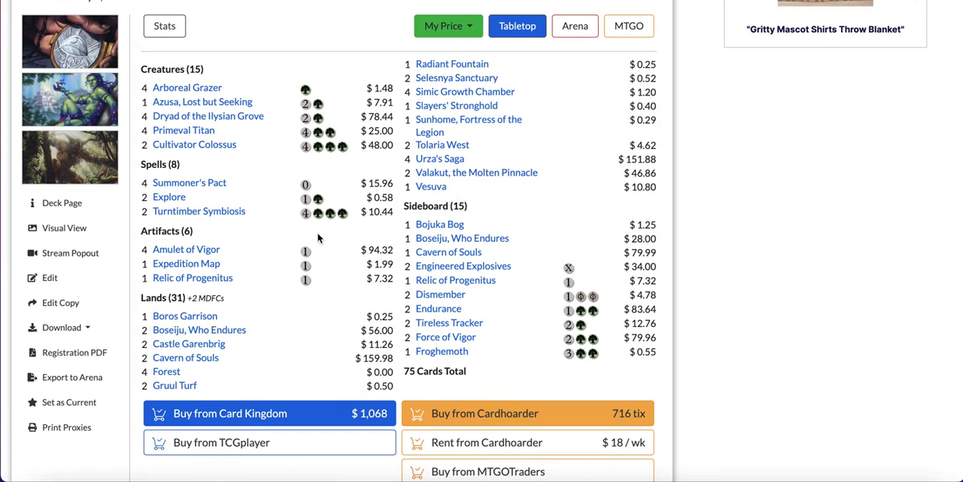
{"action": "scroll", "scroll_direction": "up", "scroll_amount": 3}
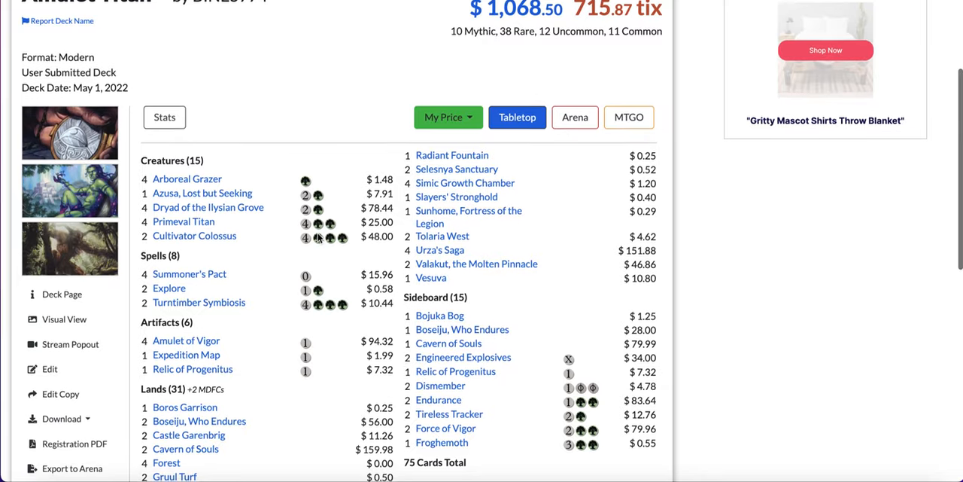
{"action": "scroll", "scroll_direction": "down", "scroll_amount": 3}
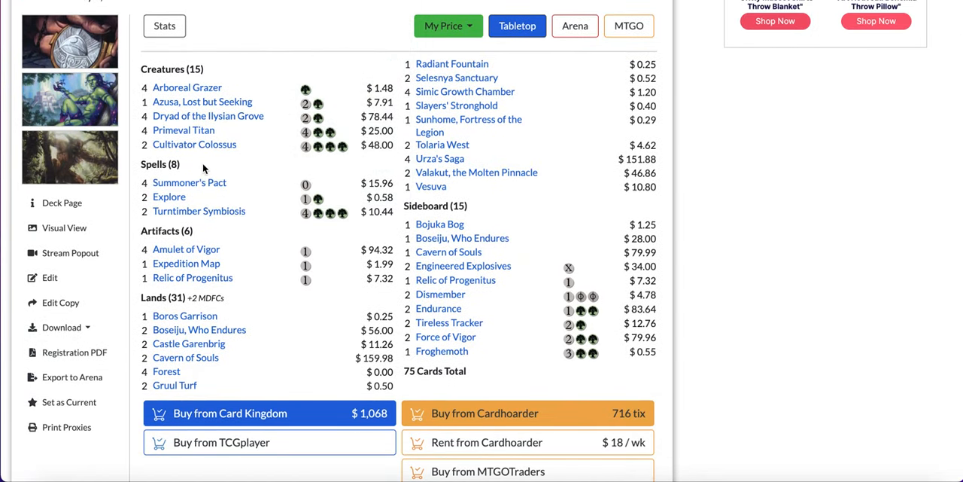
{"action": "mouse_move", "coordinate": [194, 143]}
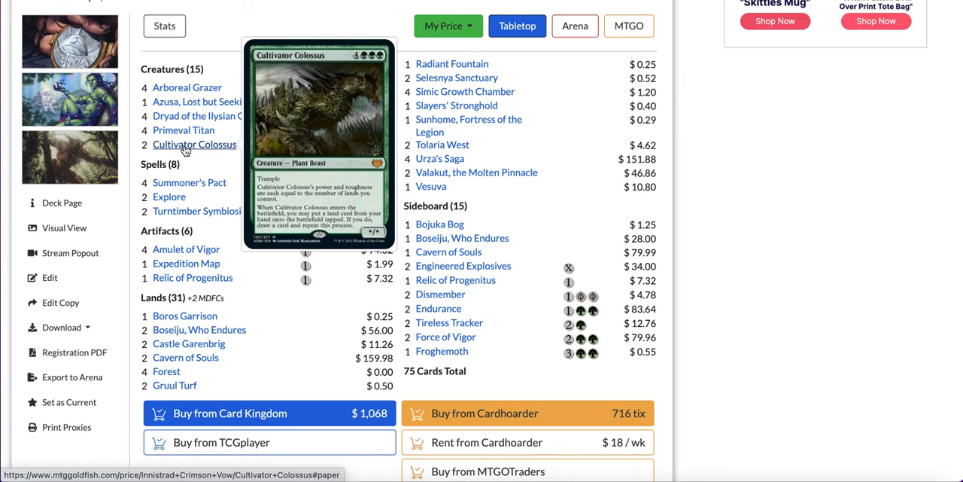
{"action": "mouse_move", "coordinate": [222, 135]}
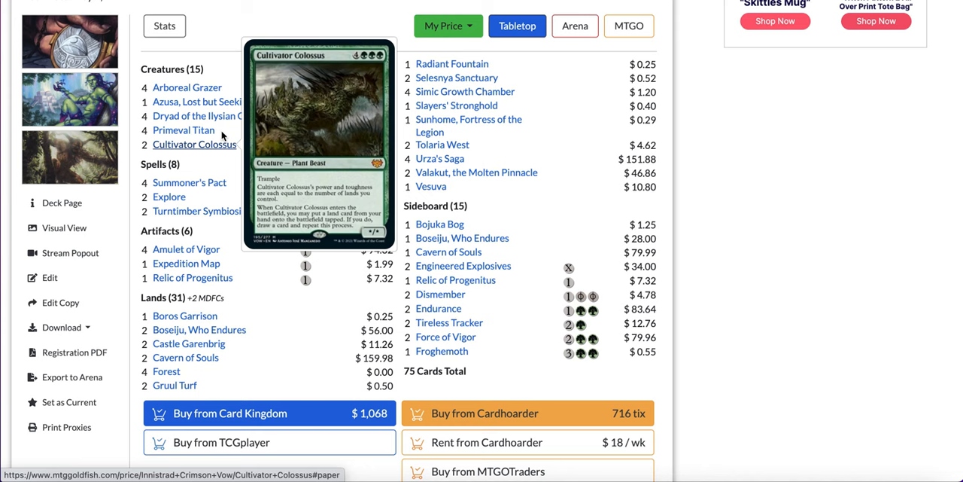
{"action": "mouse_move", "coordinate": [243, 187]}
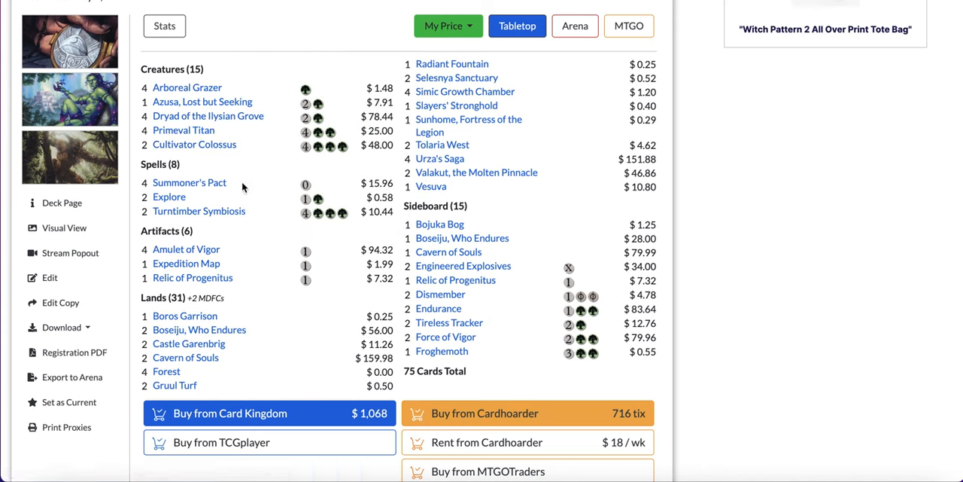
{"action": "mouse_move", "coordinate": [190, 182]}
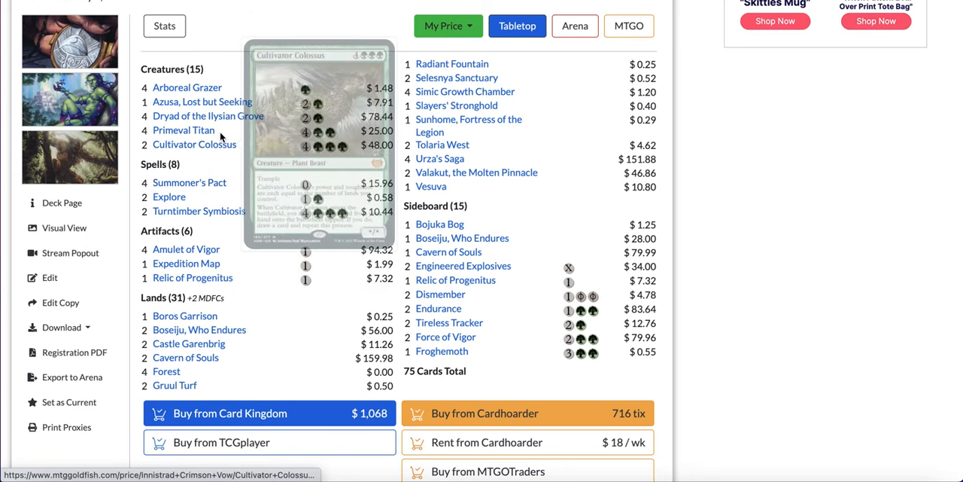
{"action": "mouse_move", "coordinate": [208, 116]}
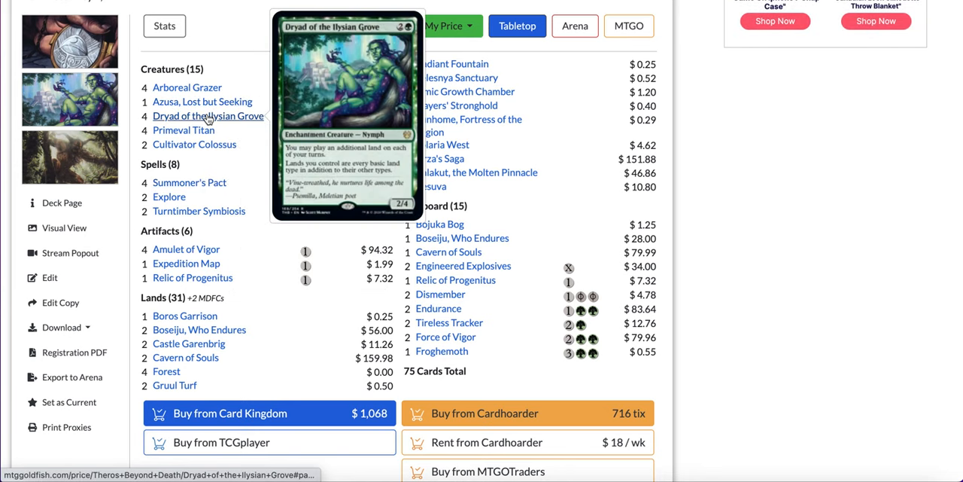
{"action": "mouse_move", "coordinate": [189, 182]}
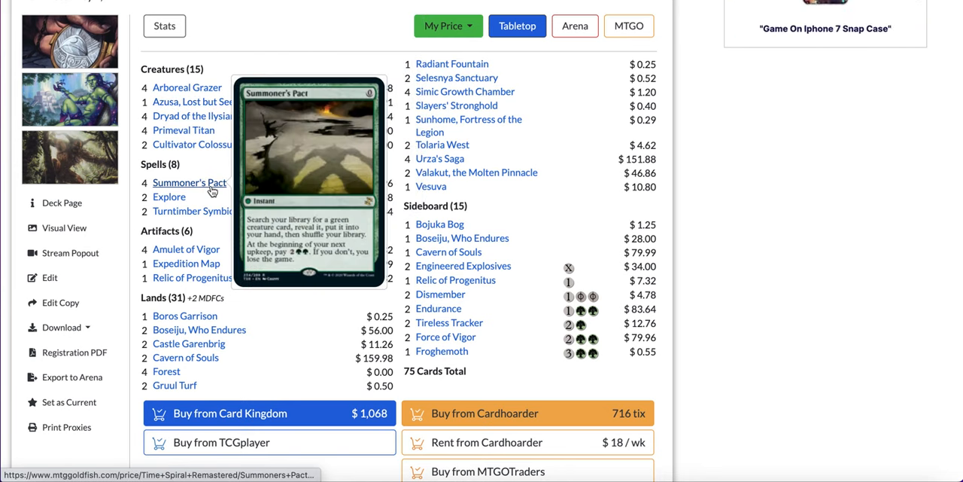
{"action": "mouse_move", "coordinate": [209, 116]}
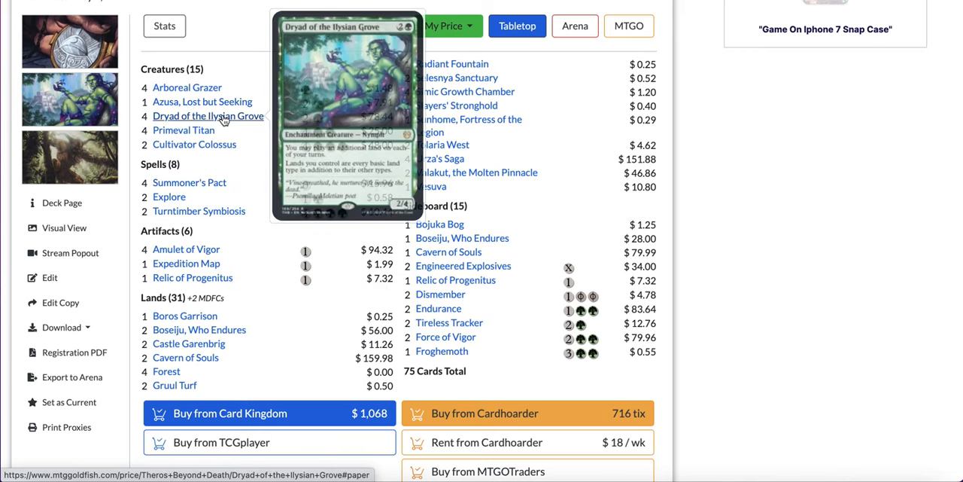
{"action": "mouse_move", "coordinate": [195, 144]}
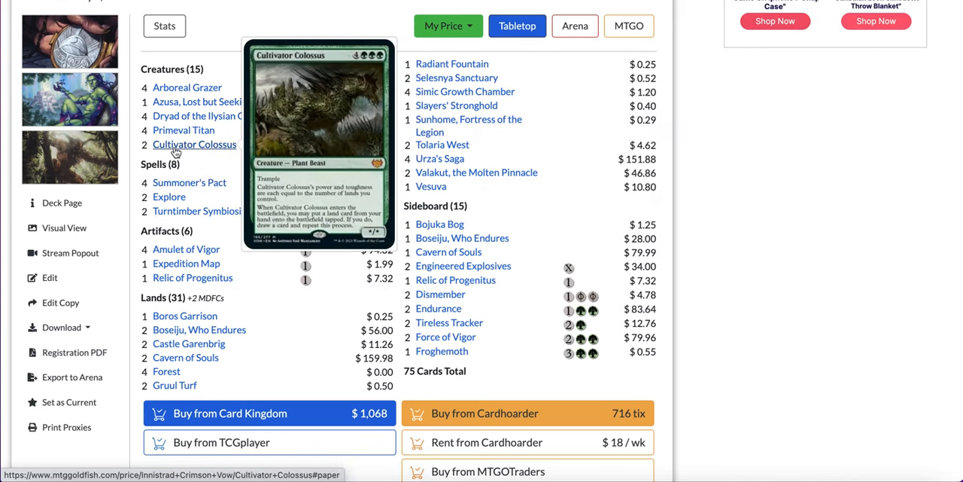
{"action": "mouse_move", "coordinate": [169, 196]}
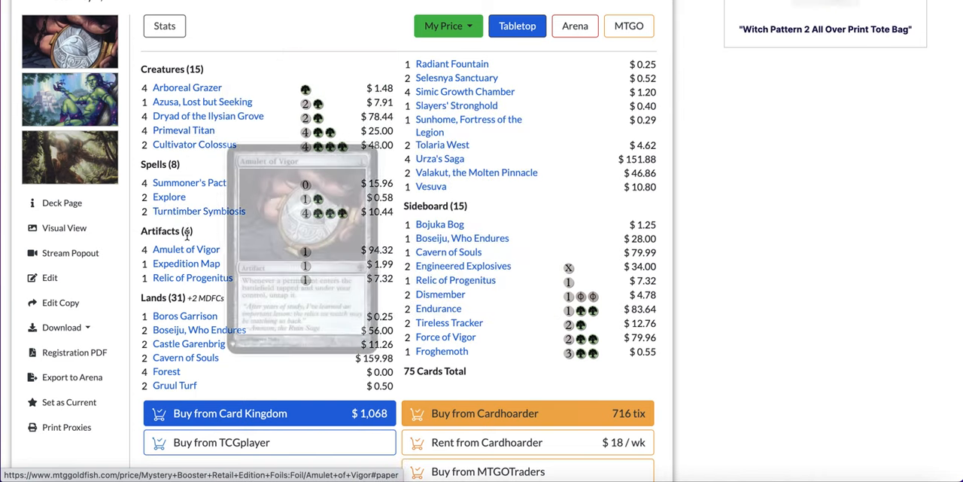
{"action": "mouse_move", "coordinate": [186, 263]}
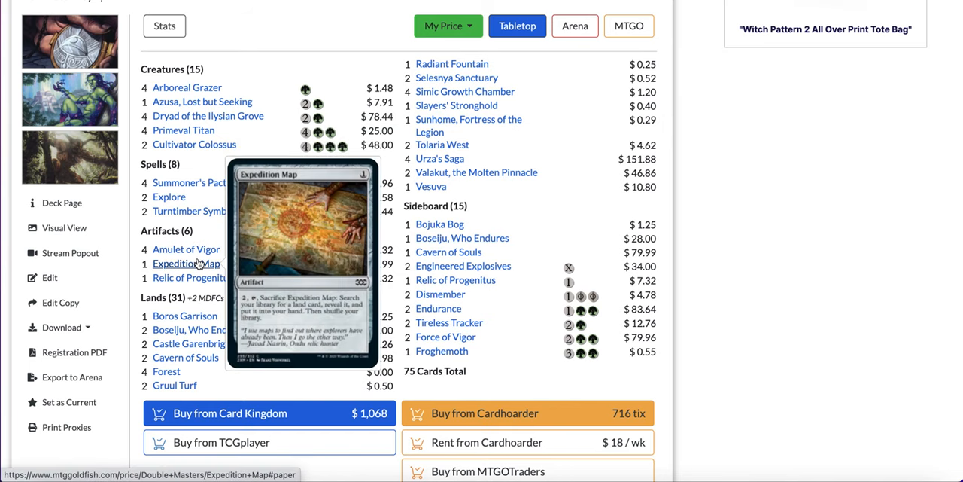
{"action": "mouse_move", "coordinate": [192, 277]}
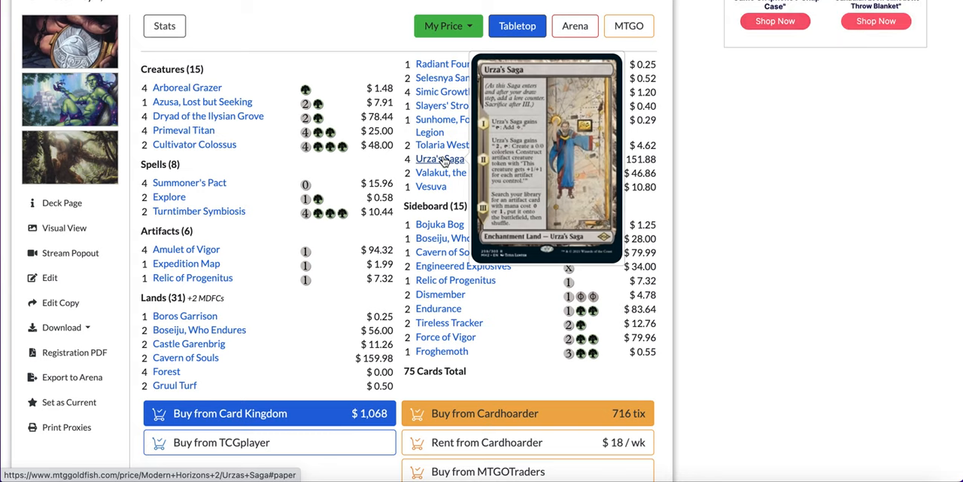
{"action": "mouse_move", "coordinate": [276, 247]}
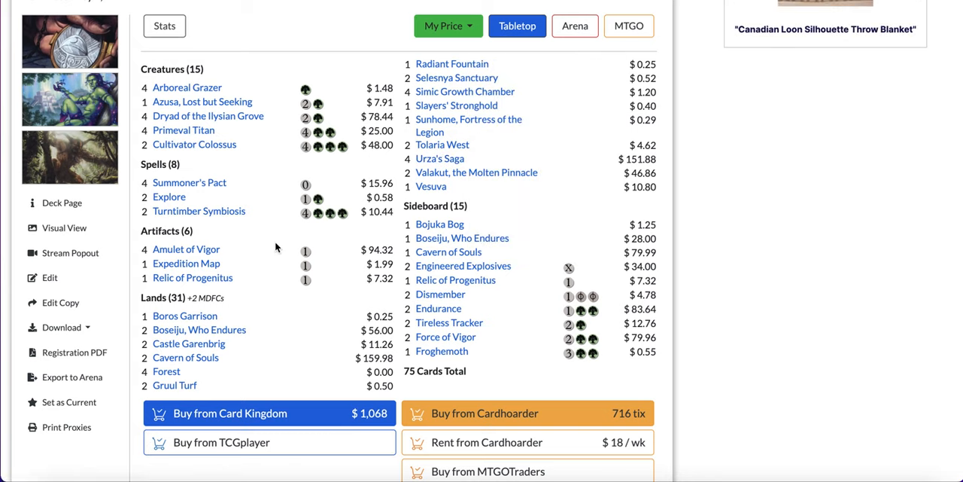
{"action": "mouse_move", "coordinate": [192, 277]}
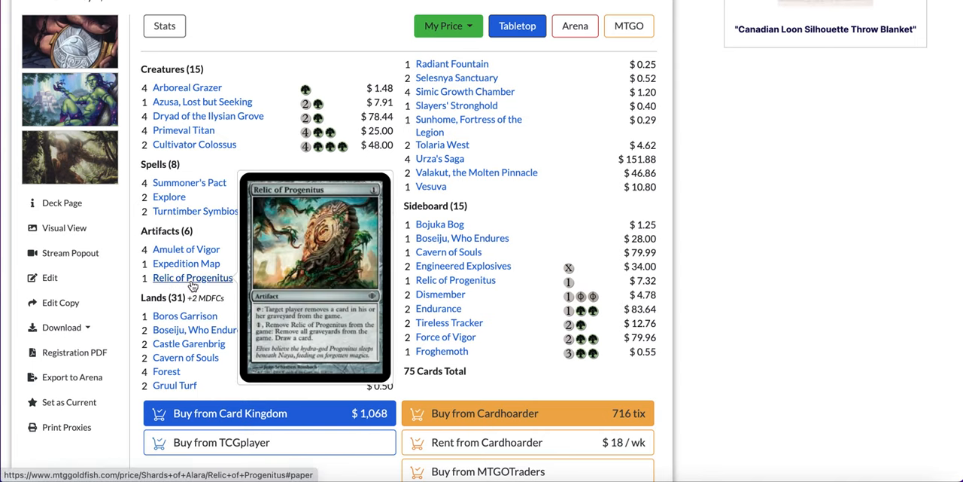
{"action": "mouse_move", "coordinate": [186, 263]}
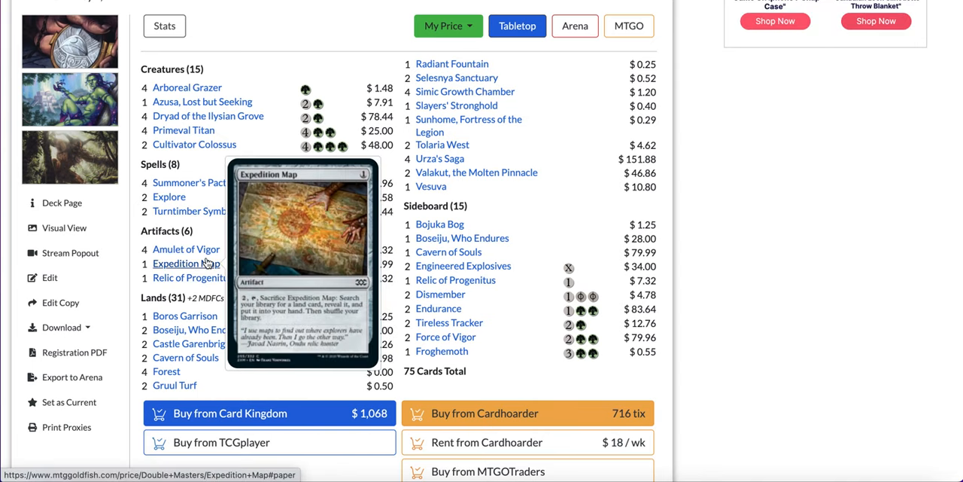
{"action": "mouse_move", "coordinate": [476, 172]}
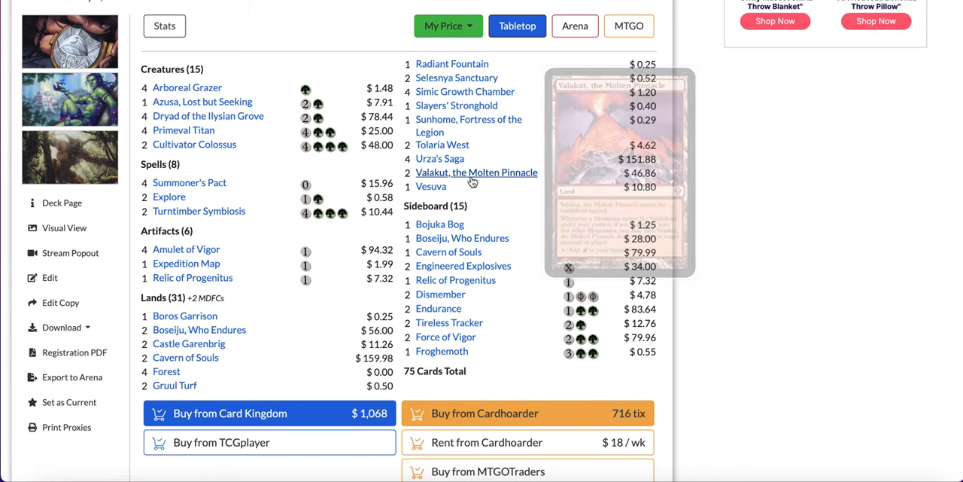
{"action": "scroll", "scroll_direction": "down", "scroll_amount": 3}
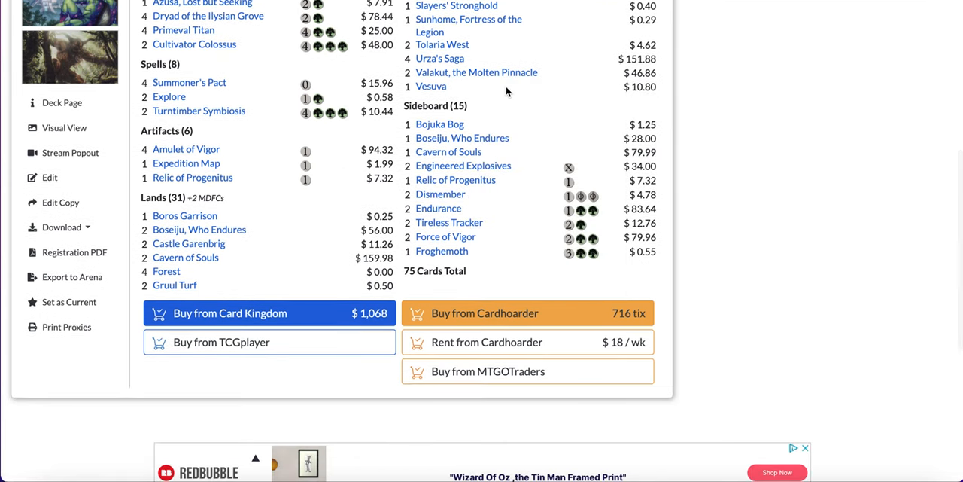
{"action": "mouse_move", "coordinate": [439, 124]}
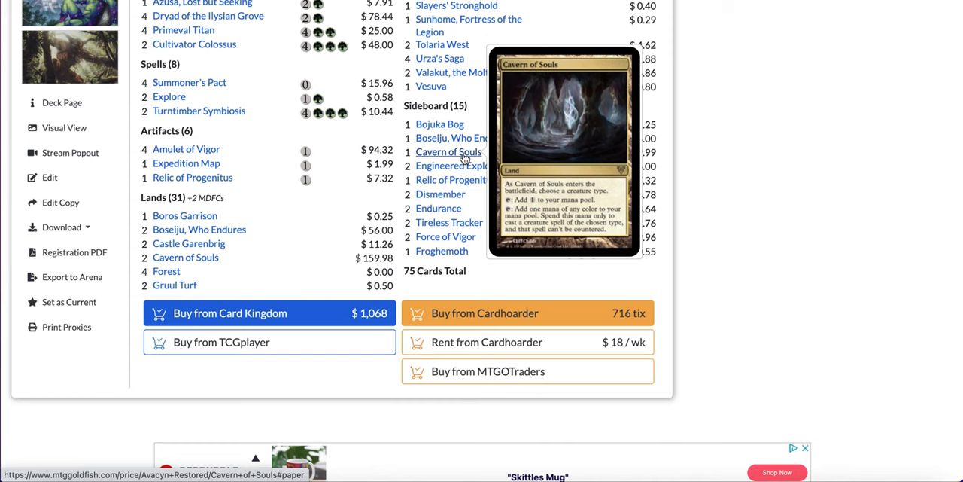
Scroll the Amulet Titan sideboard, bringing up the Cavern of Souls and Cultivator Colossus previews.
{"action": "scroll", "scroll_direction": "down", "scroll_amount": 3}
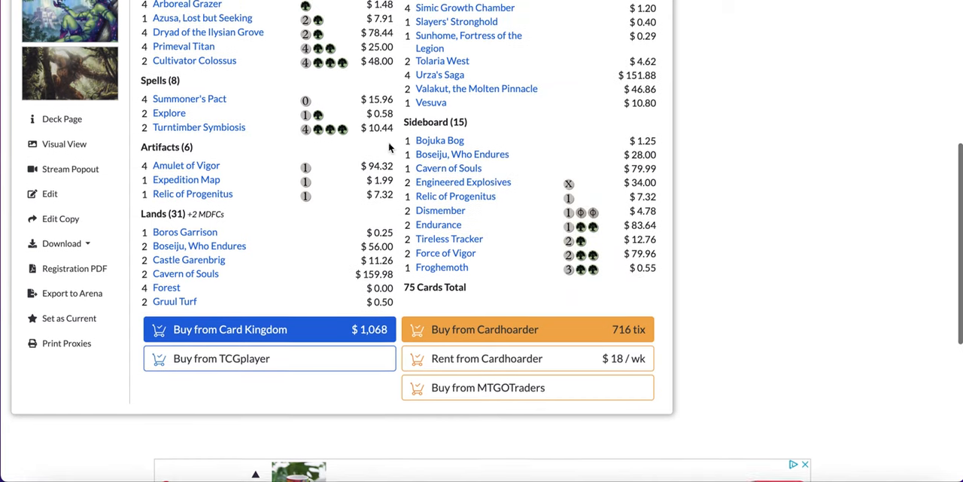
{"action": "scroll", "scroll_direction": "down", "scroll_amount": 3}
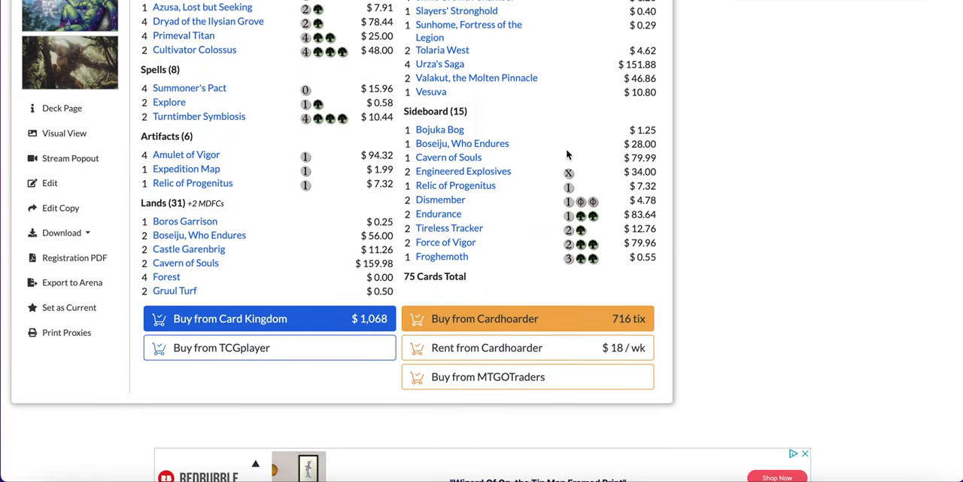
{"action": "scroll", "scroll_direction": "down", "scroll_amount": 3}
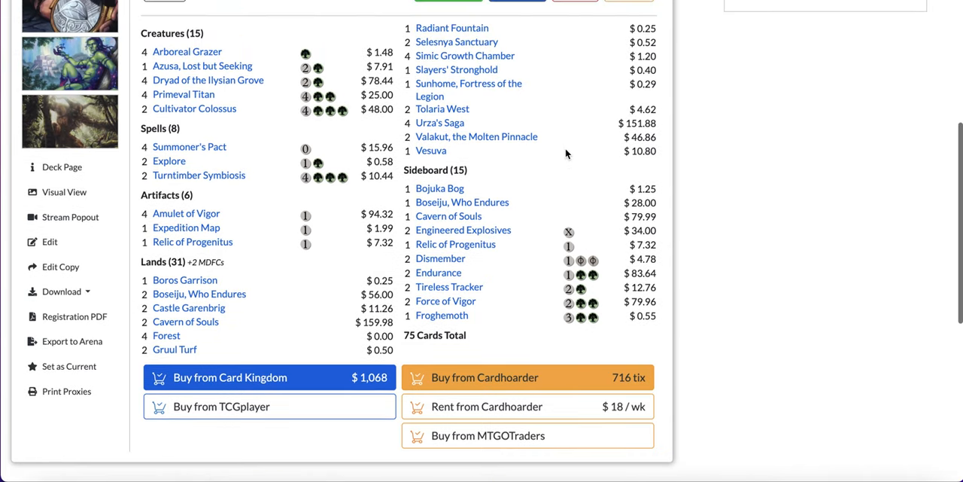
{"action": "mouse_move", "coordinate": [194, 119]}
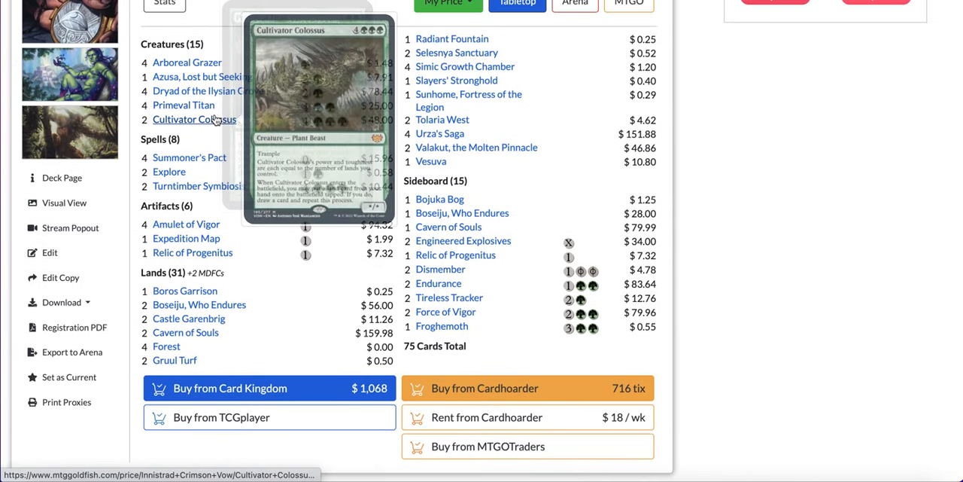
{"action": "mouse_move", "coordinate": [400, 168]}
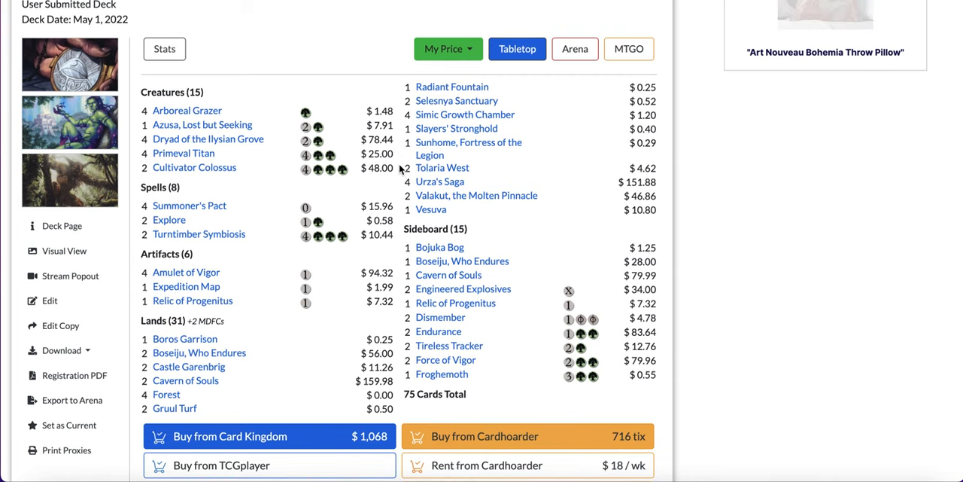
{"action": "scroll", "scroll_direction": "down", "scroll_amount": 3}
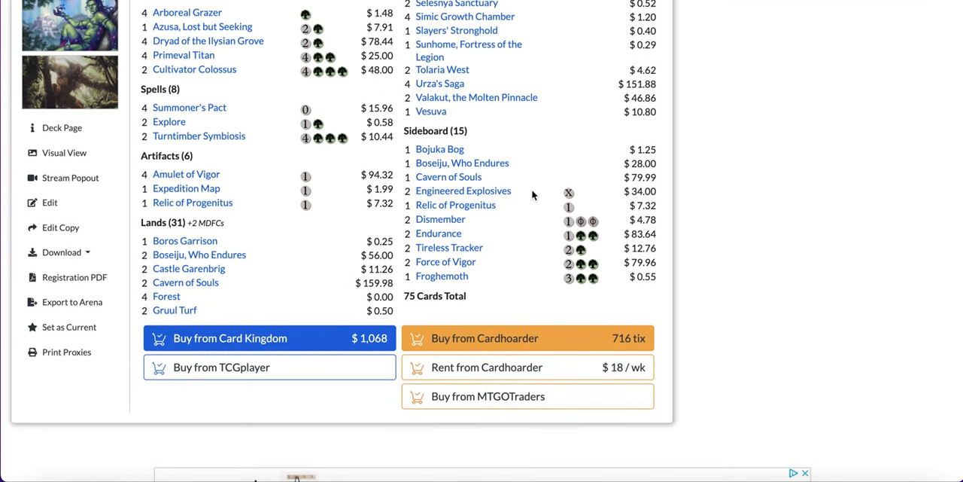
{"action": "mouse_move", "coordinate": [455, 205]}
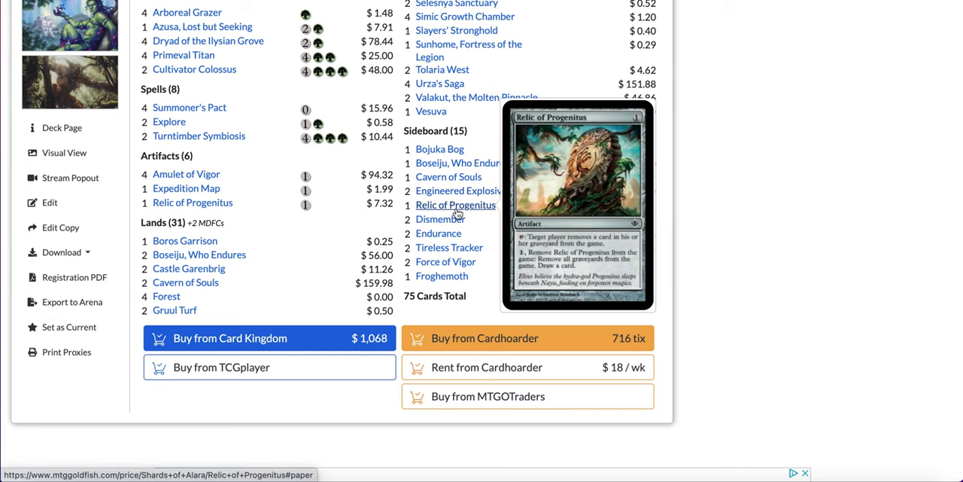
{"action": "mouse_move", "coordinate": [570, 194]}
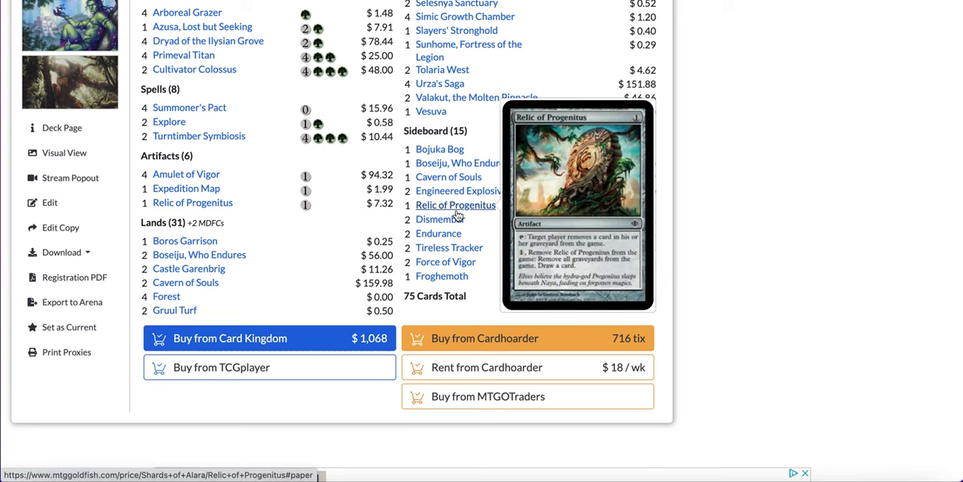
{"action": "mouse_move", "coordinate": [438, 233]}
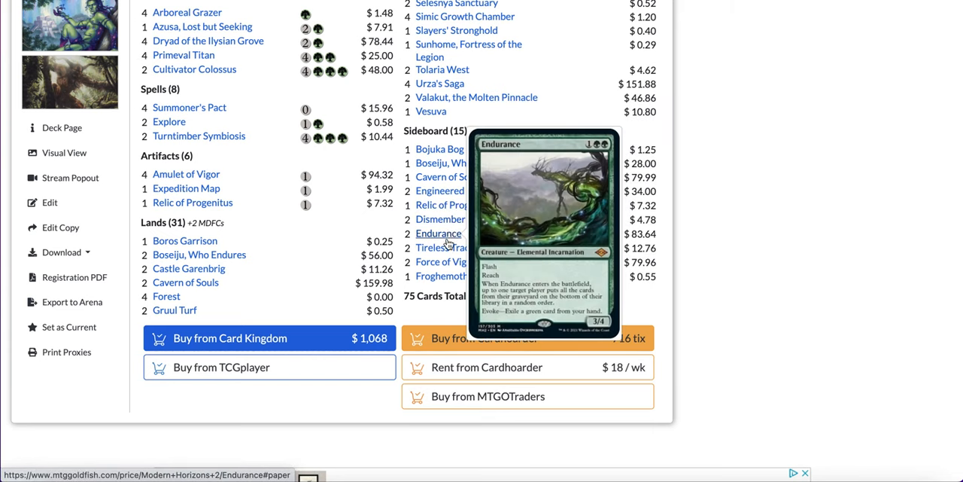
{"action": "mouse_move", "coordinate": [443, 276]}
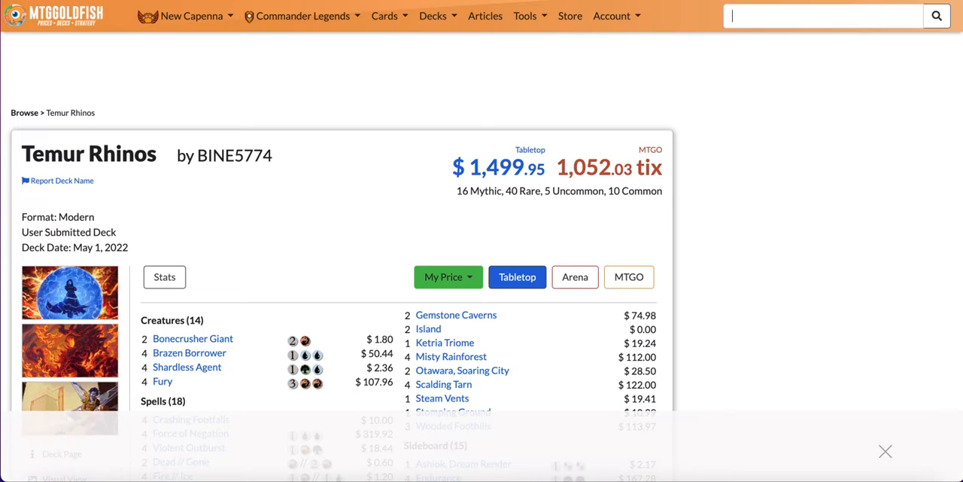
Close the Redbubble ad banner and scroll the Temur Rhinos list down to the buy buttons.
{"action": "scroll", "scroll_direction": "down", "scroll_amount": 3}
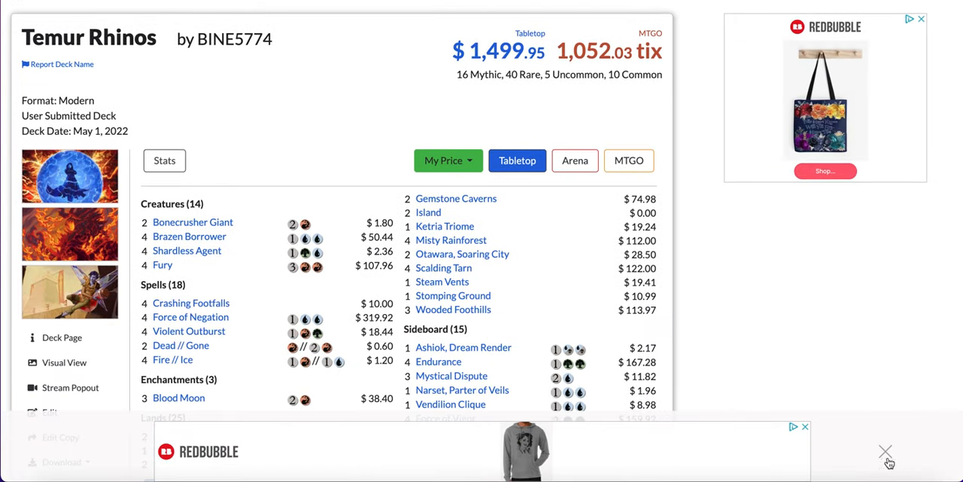
{"action": "left_click", "coordinate": [887, 451]}
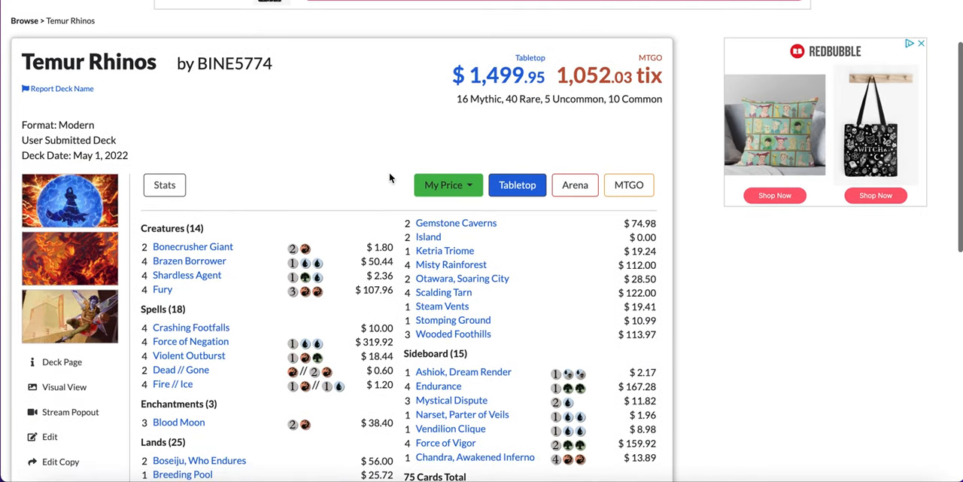
{"action": "scroll", "scroll_direction": "down", "scroll_amount": 3}
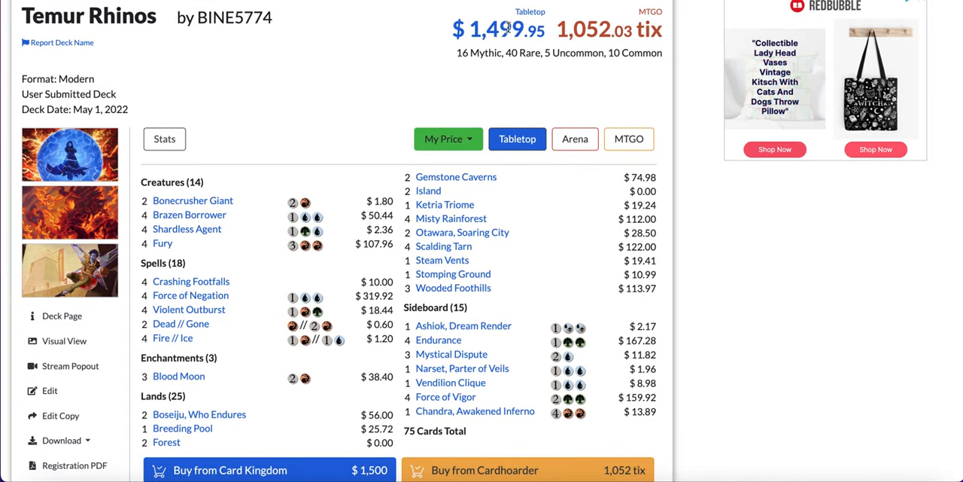
{"action": "scroll", "scroll_direction": "down", "scroll_amount": 3}
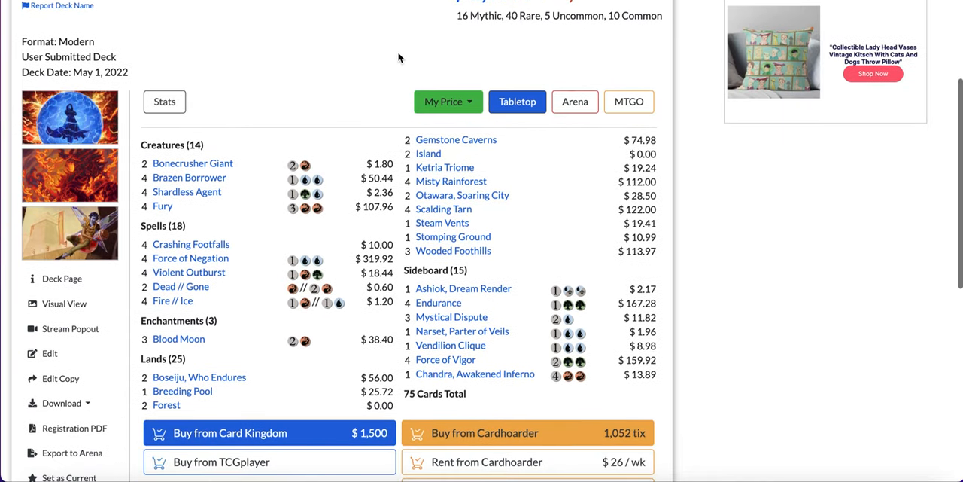
{"action": "scroll", "scroll_direction": "down", "scroll_amount": 3}
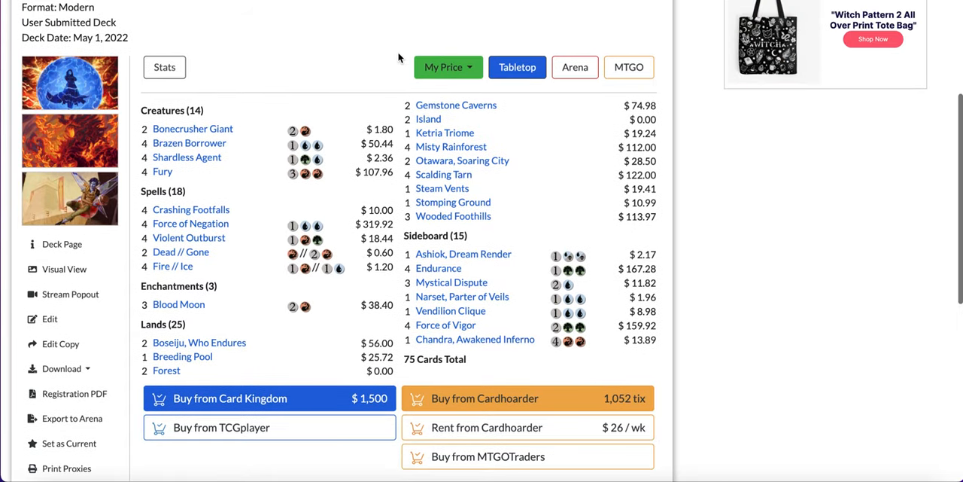
{"action": "mouse_move", "coordinate": [162, 172]}
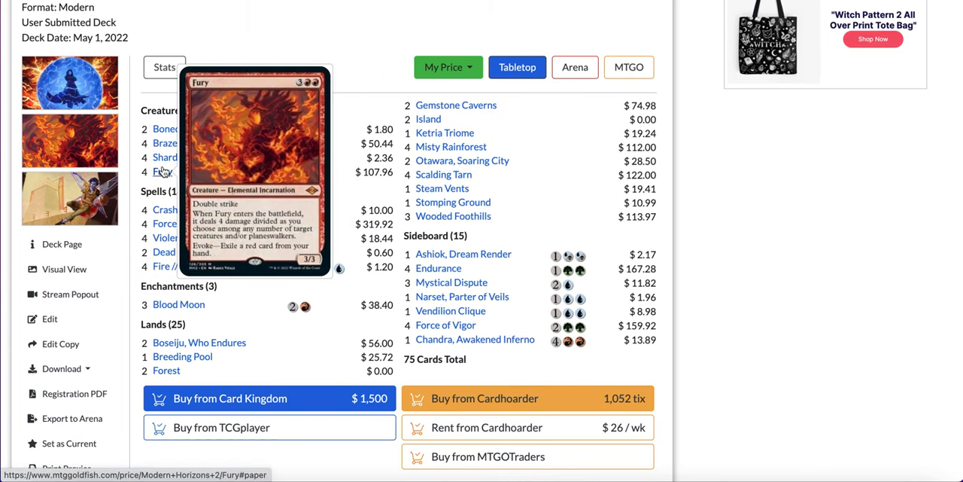
{"action": "mouse_move", "coordinate": [190, 222]}
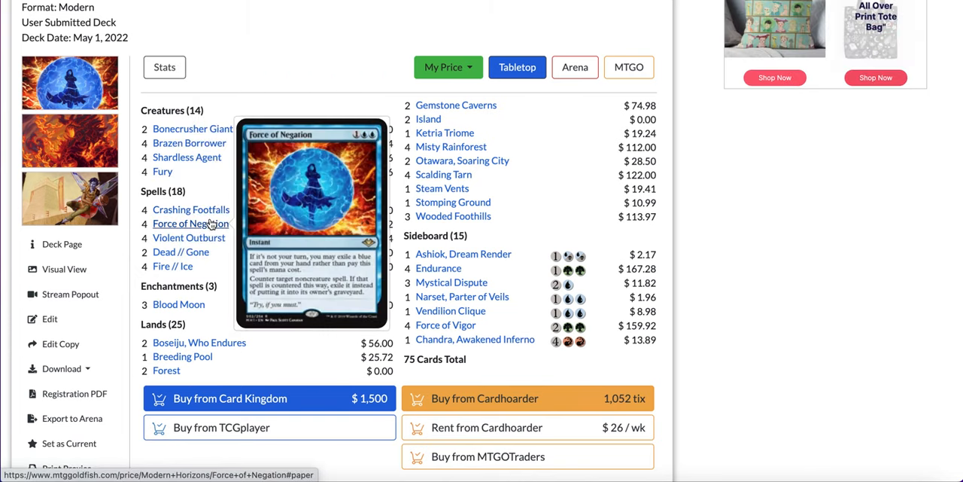
{"action": "mouse_move", "coordinate": [327, 219]}
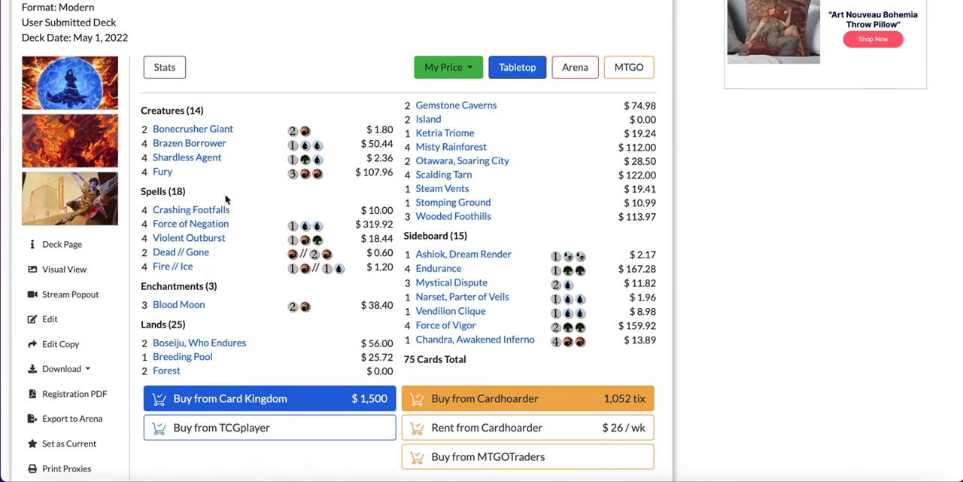
{"action": "mouse_move", "coordinate": [191, 209]}
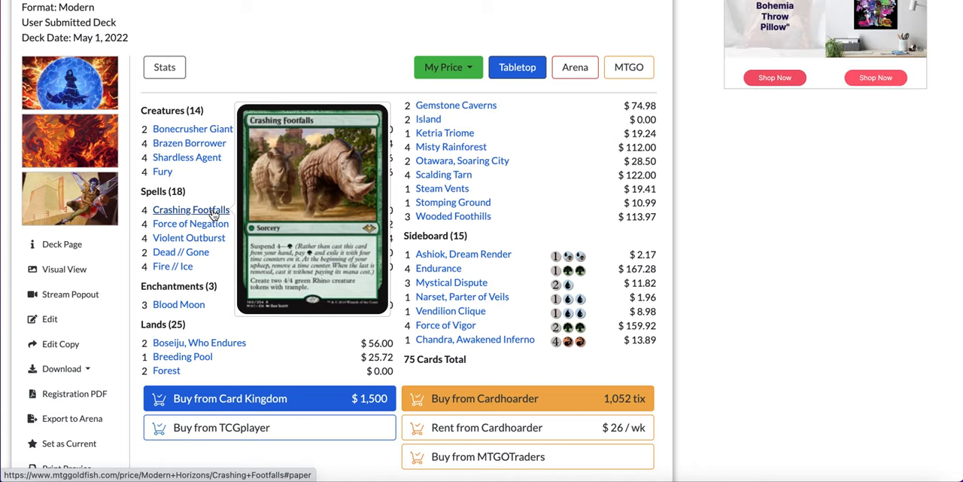
{"action": "mouse_move", "coordinate": [186, 157]}
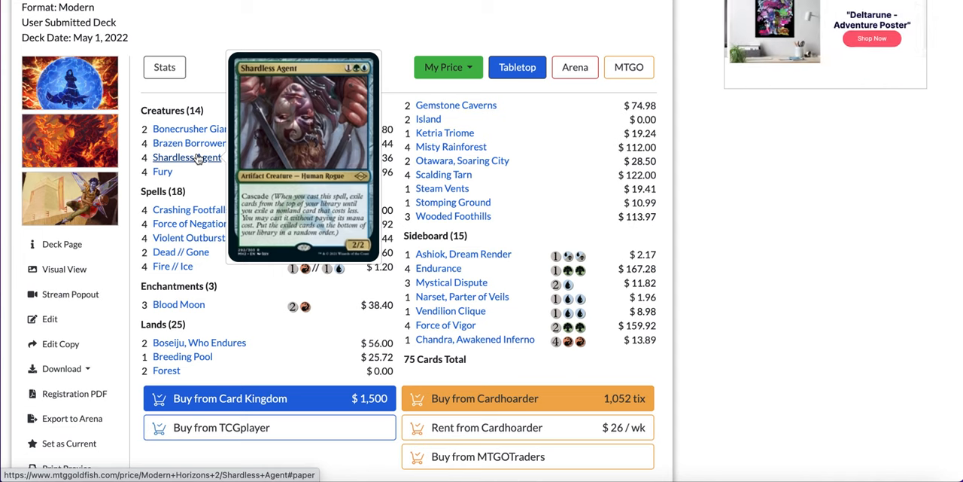
{"action": "mouse_move", "coordinate": [189, 237]}
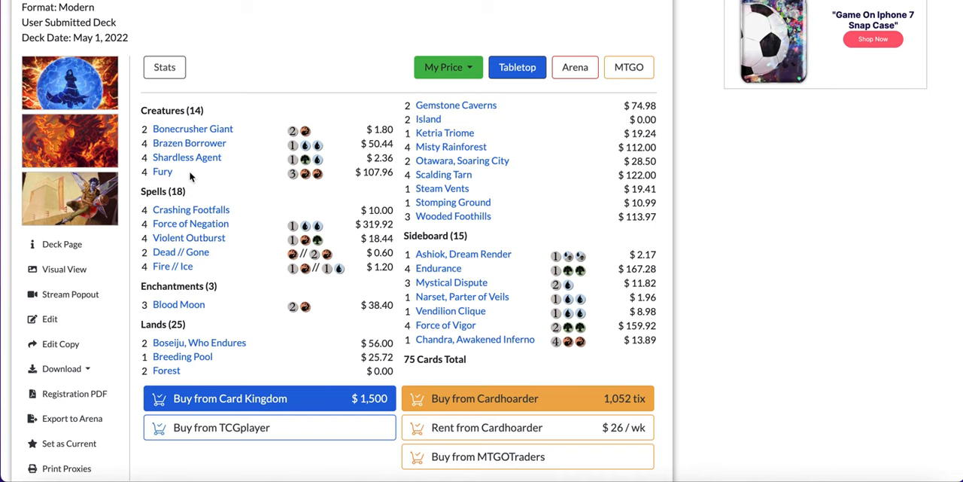
{"action": "mouse_move", "coordinate": [233, 223]}
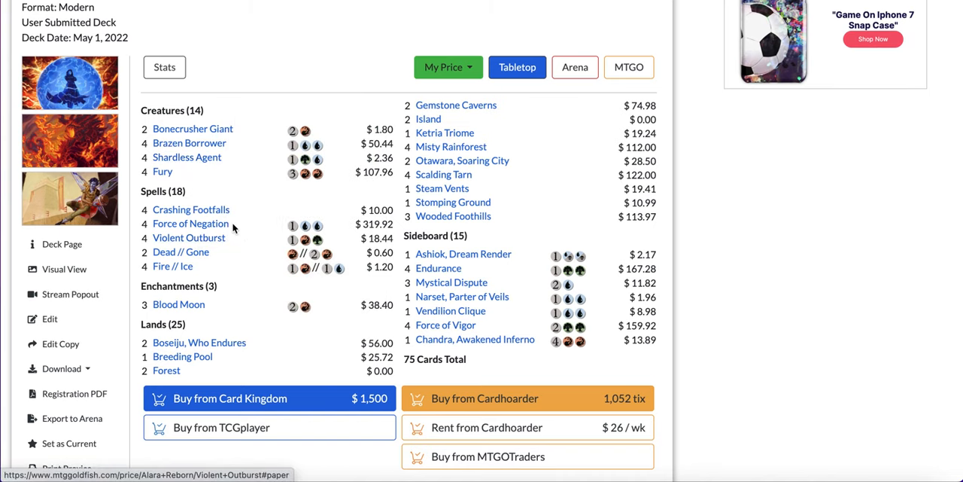
{"action": "mouse_move", "coordinate": [209, 200]}
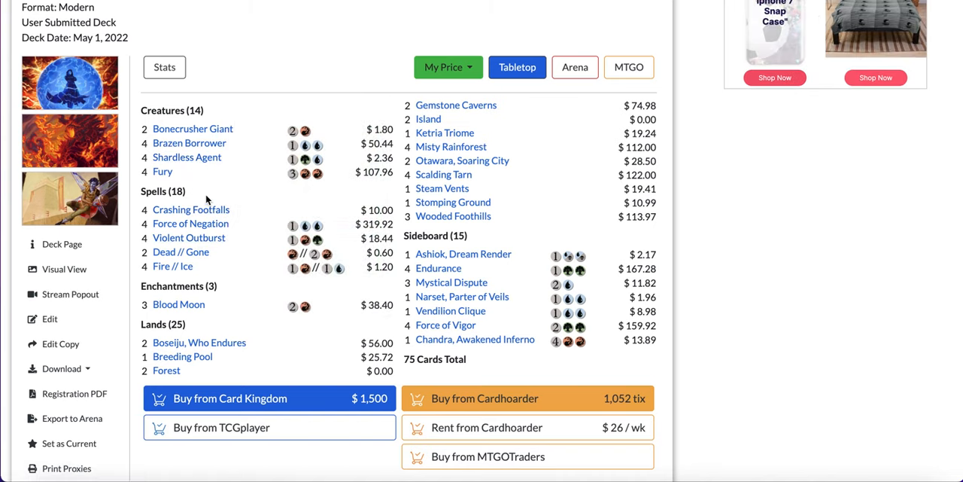
{"action": "mouse_move", "coordinate": [187, 156]}
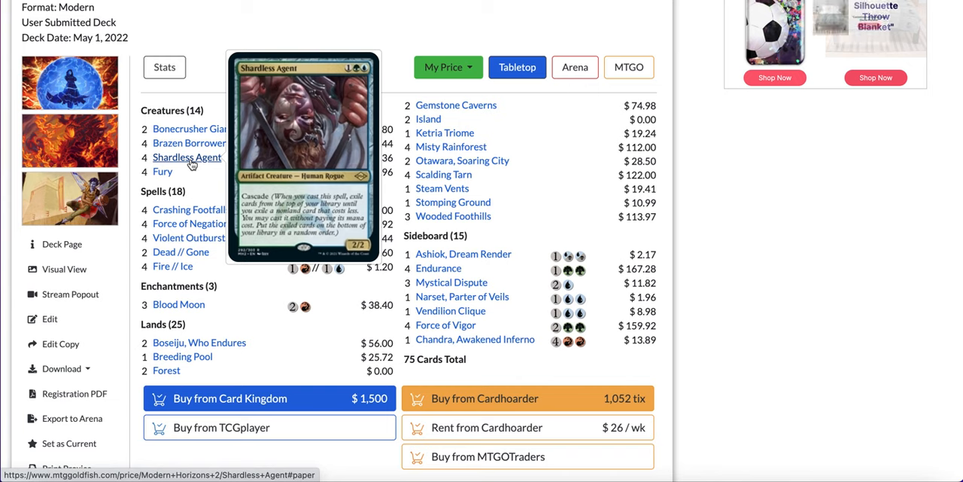
{"action": "mouse_move", "coordinate": [189, 237]}
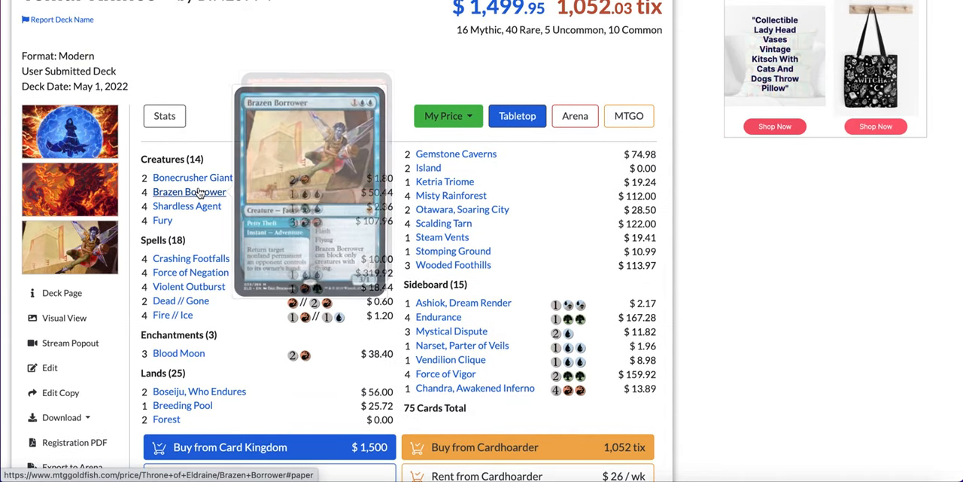
{"action": "mouse_move", "coordinate": [187, 206]}
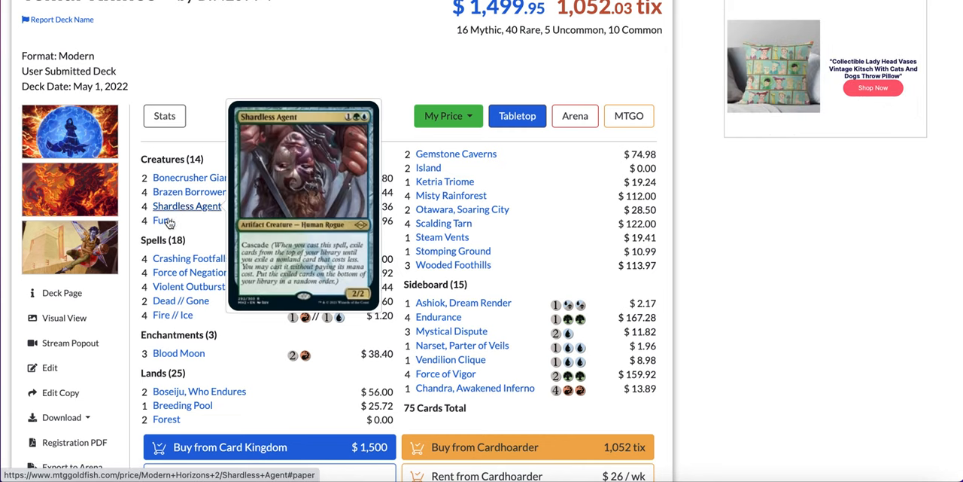
{"action": "mouse_move", "coordinate": [161, 220]}
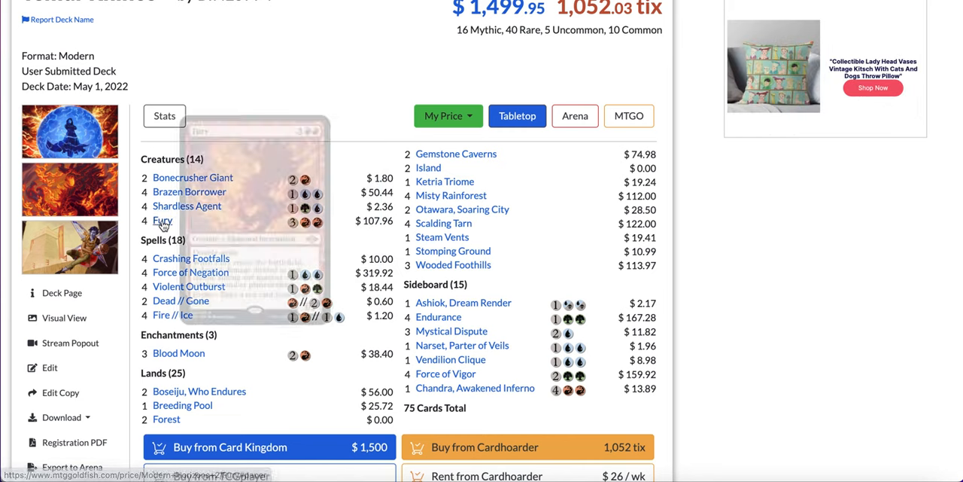
{"action": "mouse_move", "coordinate": [189, 191]}
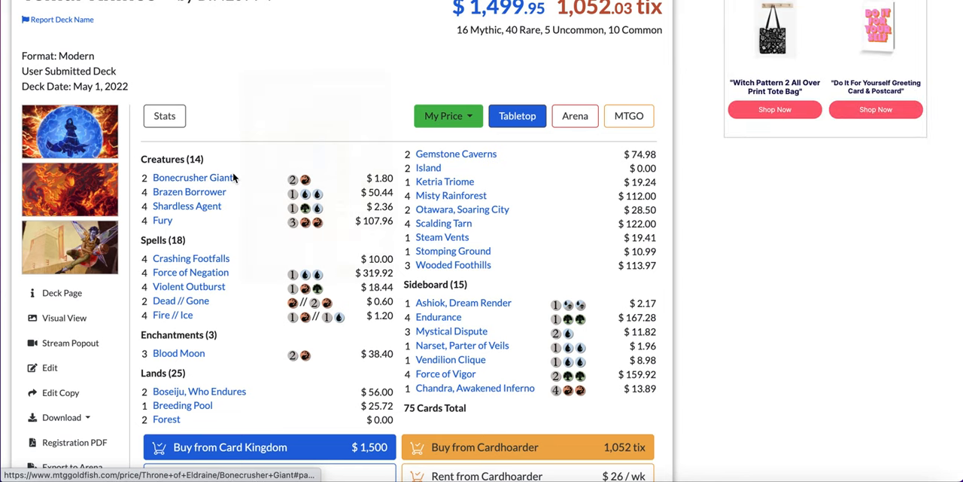
{"action": "mouse_move", "coordinate": [192, 176]}
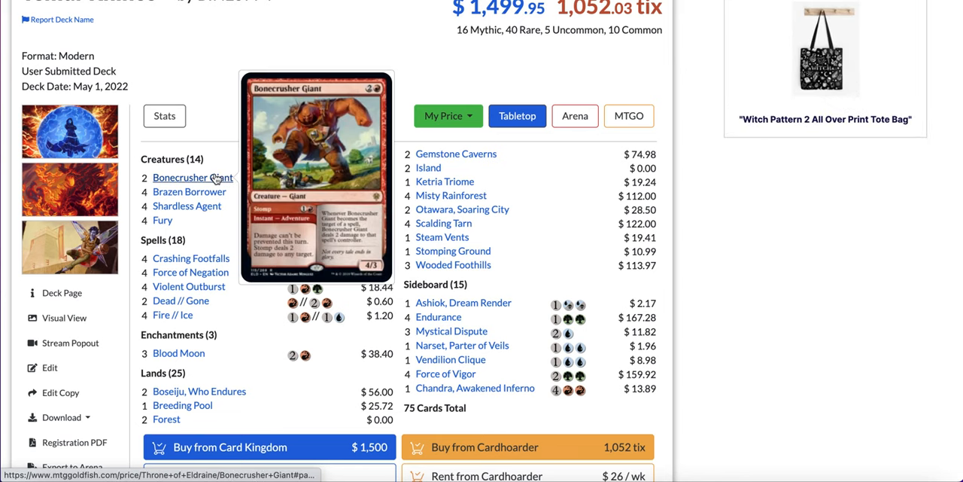
{"action": "mouse_move", "coordinate": [187, 205]}
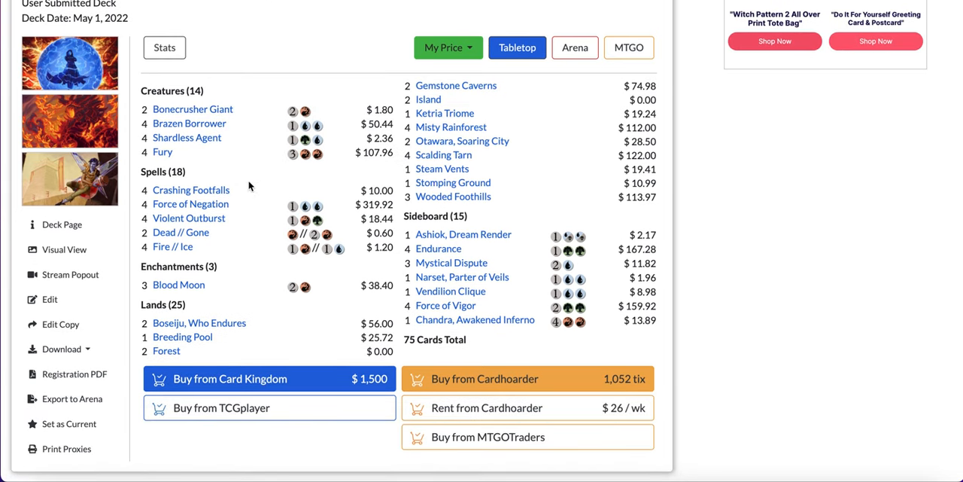
{"action": "mouse_move", "coordinate": [190, 204]}
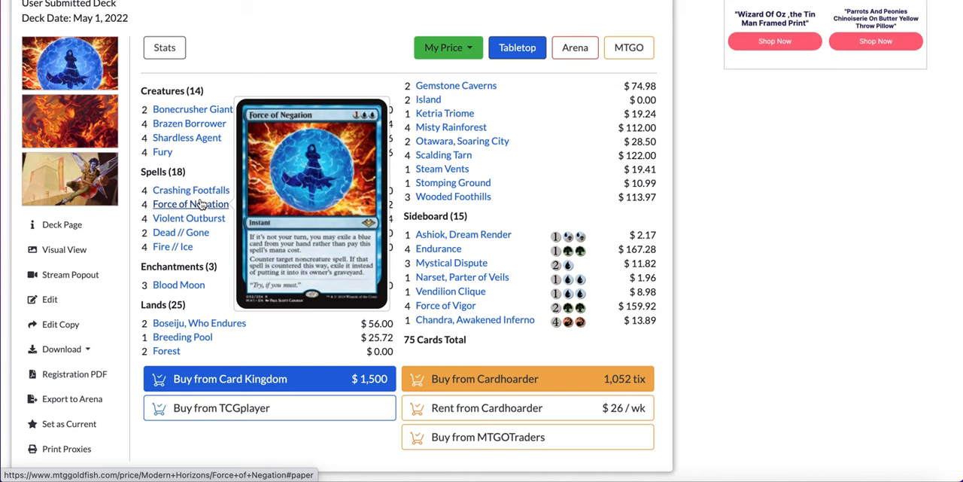
{"action": "mouse_move", "coordinate": [189, 218]}
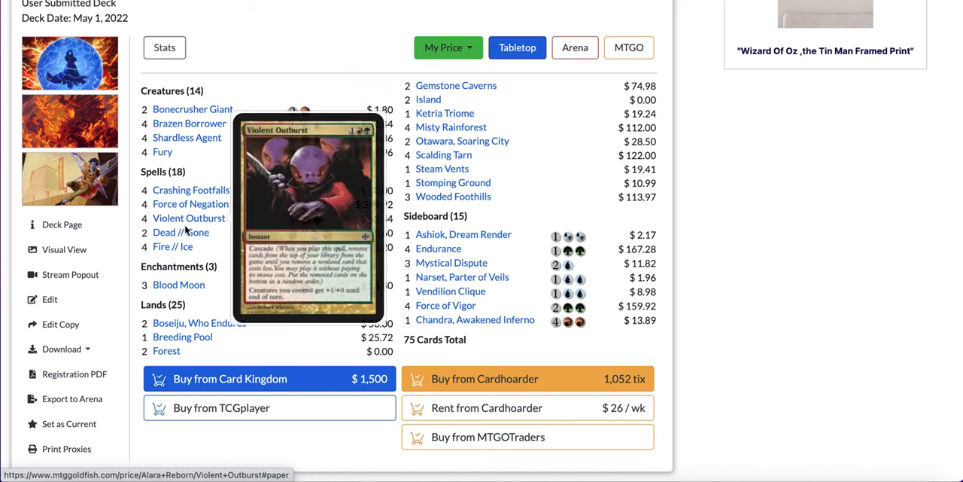
{"action": "mouse_move", "coordinate": [181, 232]}
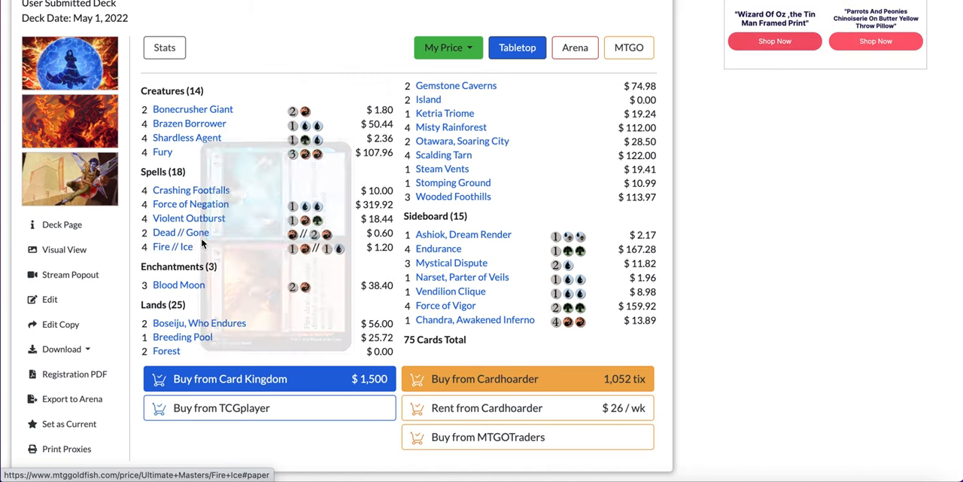
{"action": "scroll", "scroll_direction": "down", "scroll_amount": 3}
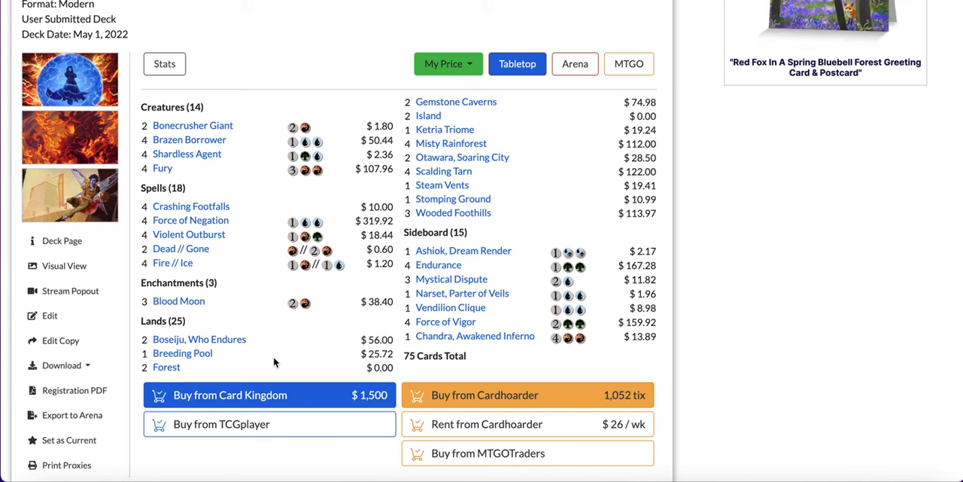
{"action": "mouse_move", "coordinate": [451, 143]}
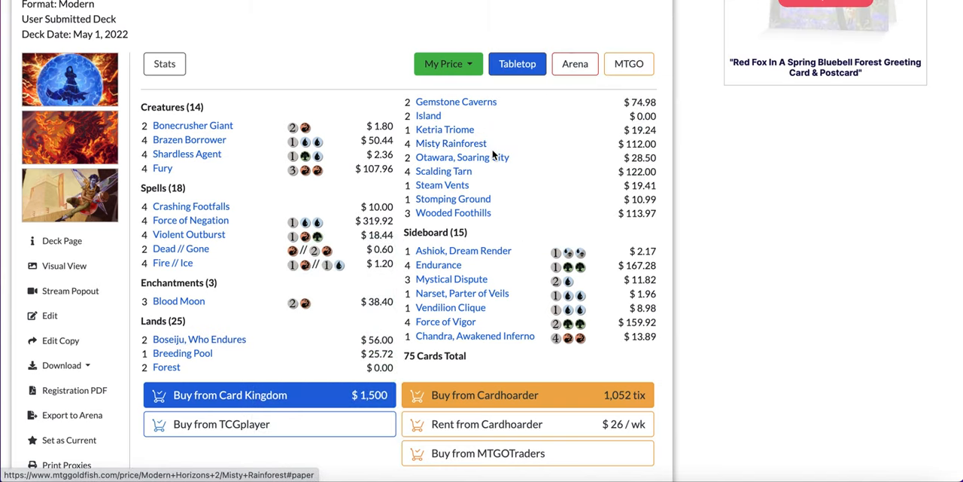
{"action": "mouse_move", "coordinate": [456, 102]}
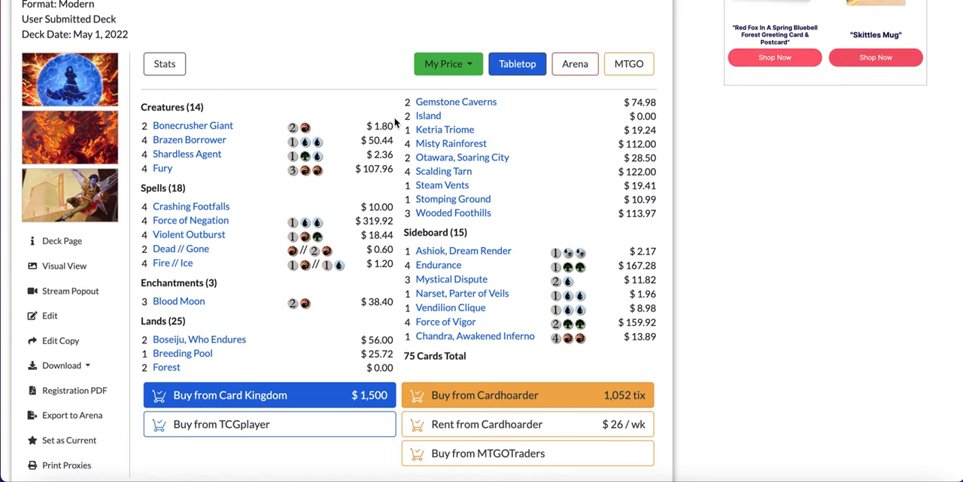
{"action": "scroll", "scroll_direction": "down", "scroll_amount": 3}
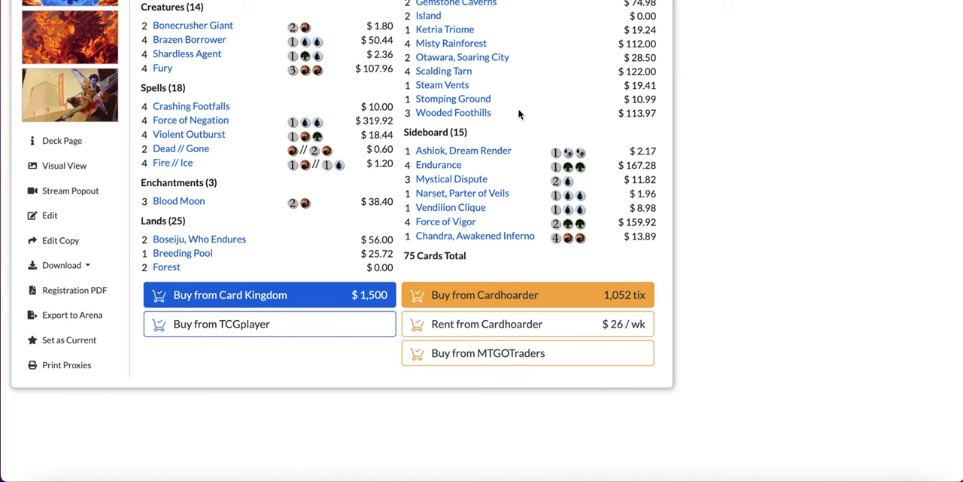
{"action": "mouse_move", "coordinate": [463, 151]}
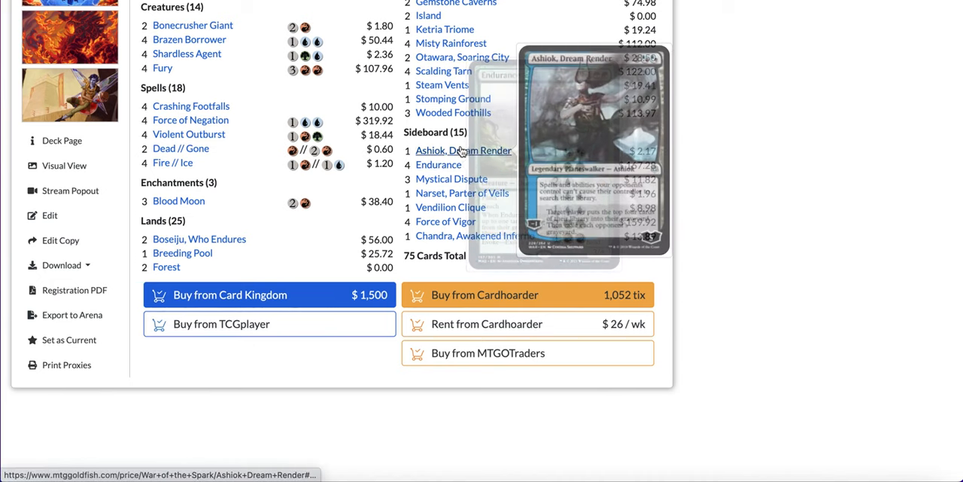
{"action": "mouse_move", "coordinate": [452, 178]}
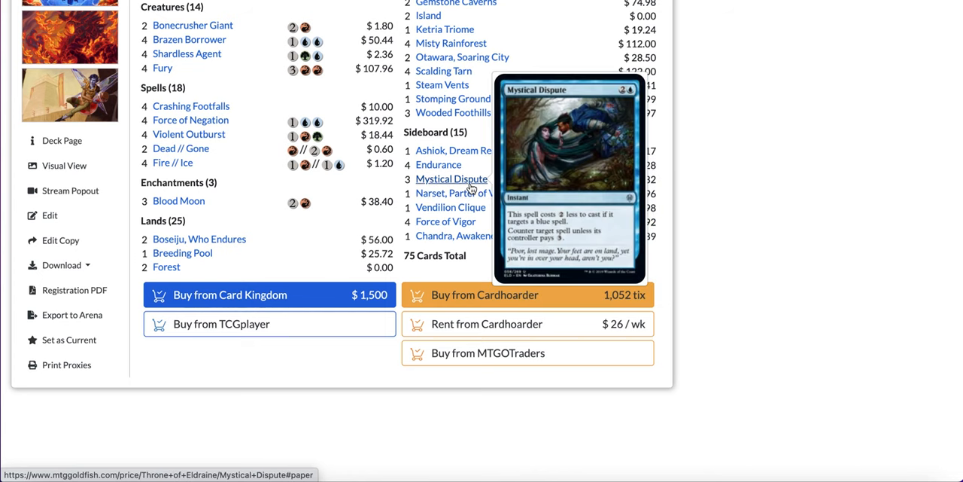
{"action": "mouse_move", "coordinate": [463, 193]}
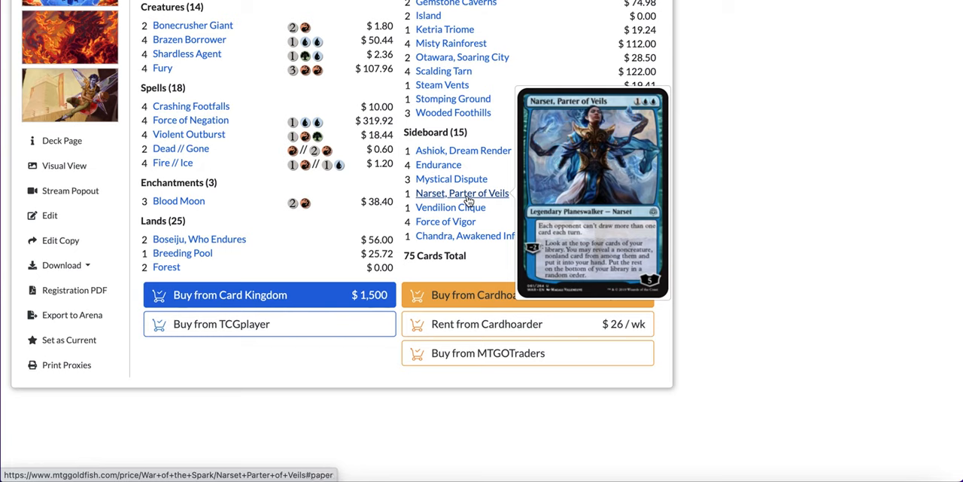
{"action": "mouse_move", "coordinate": [529, 202]}
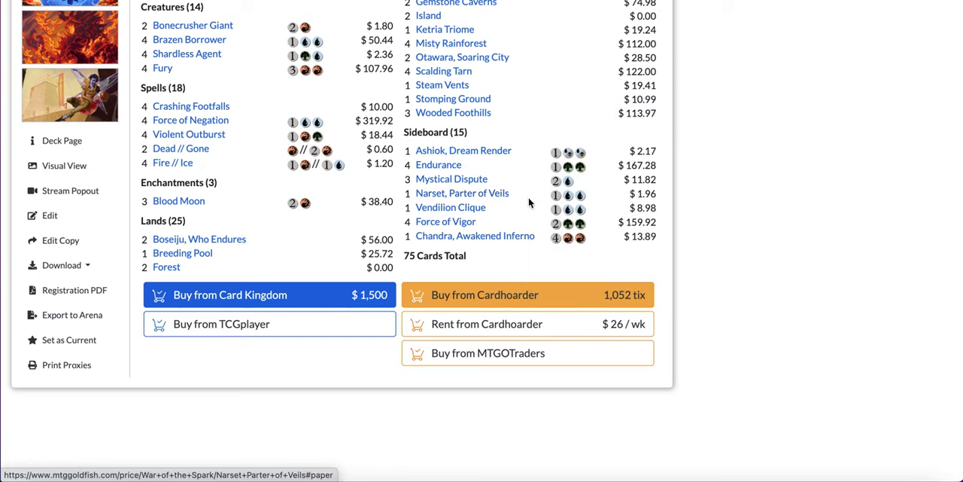
{"action": "mouse_move", "coordinate": [462, 193]}
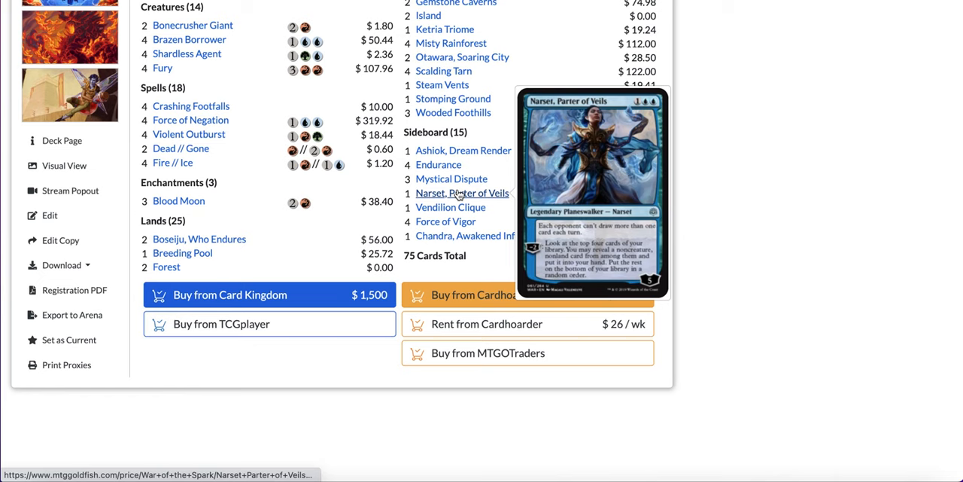
{"action": "mouse_move", "coordinate": [451, 206]}
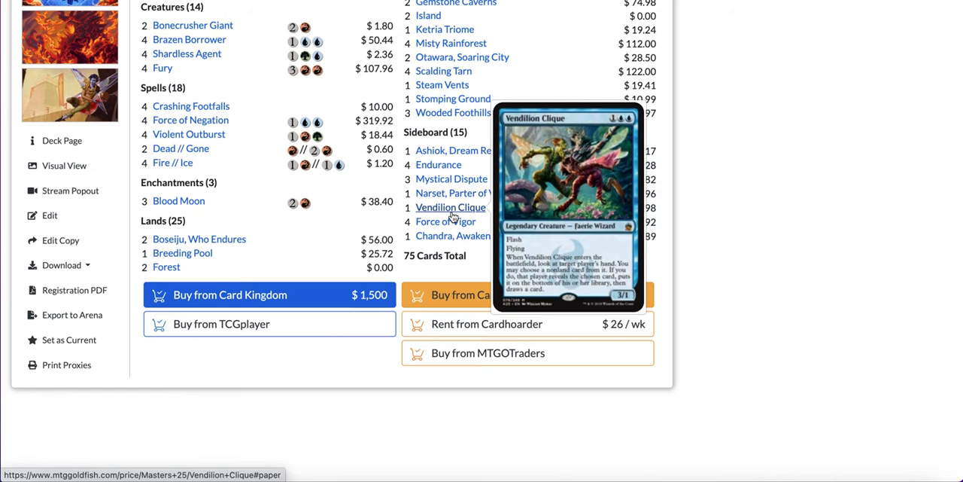
{"action": "mouse_move", "coordinate": [475, 235]}
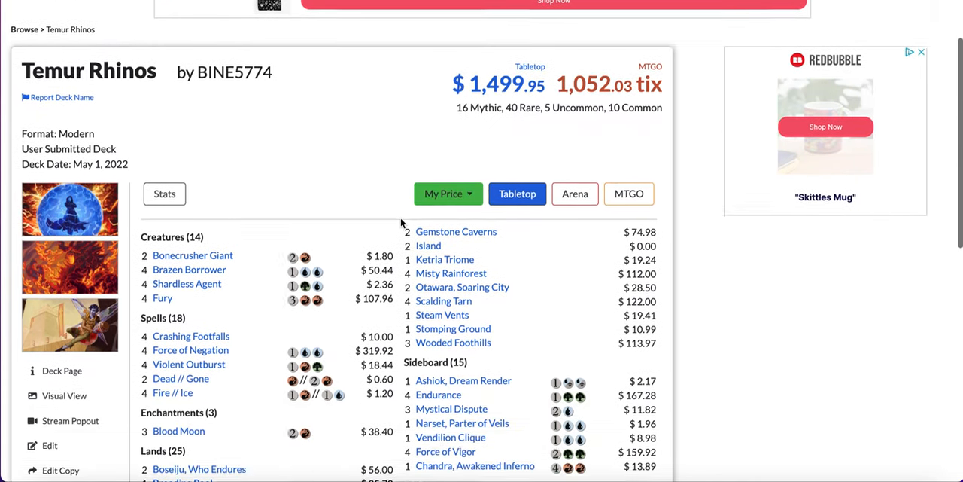
Scroll the Izzet Murktide page through its 75-card list to the purchase options.
{"action": "scroll", "scroll_direction": "down", "scroll_amount": 3}
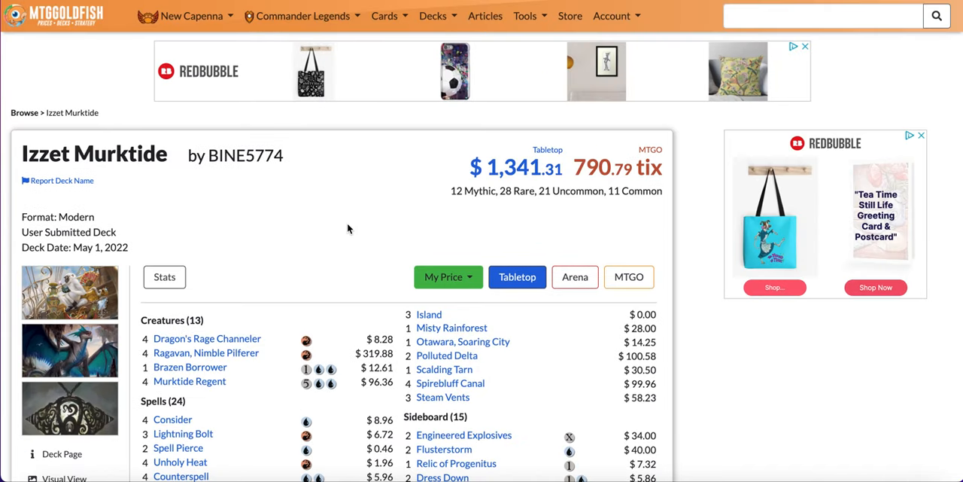
{"action": "scroll", "scroll_direction": "down", "scroll_amount": 3}
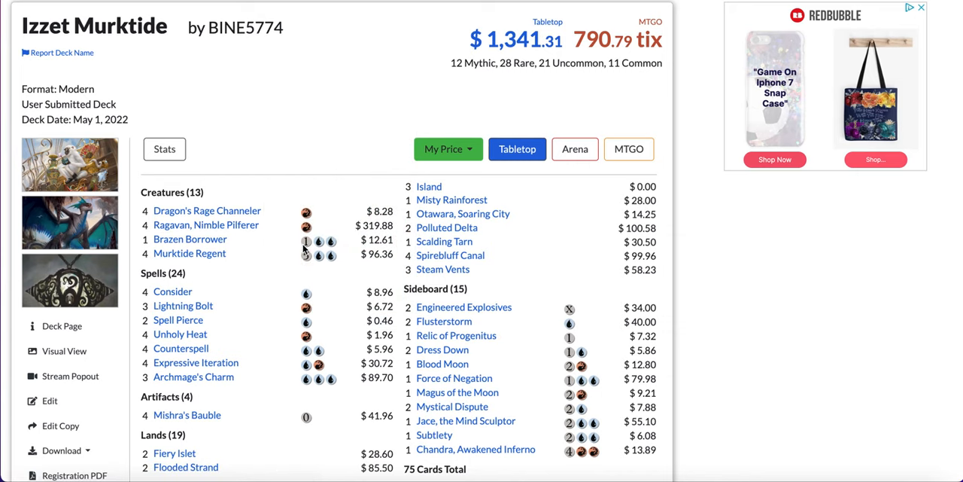
{"action": "scroll", "scroll_direction": "down", "scroll_amount": 3}
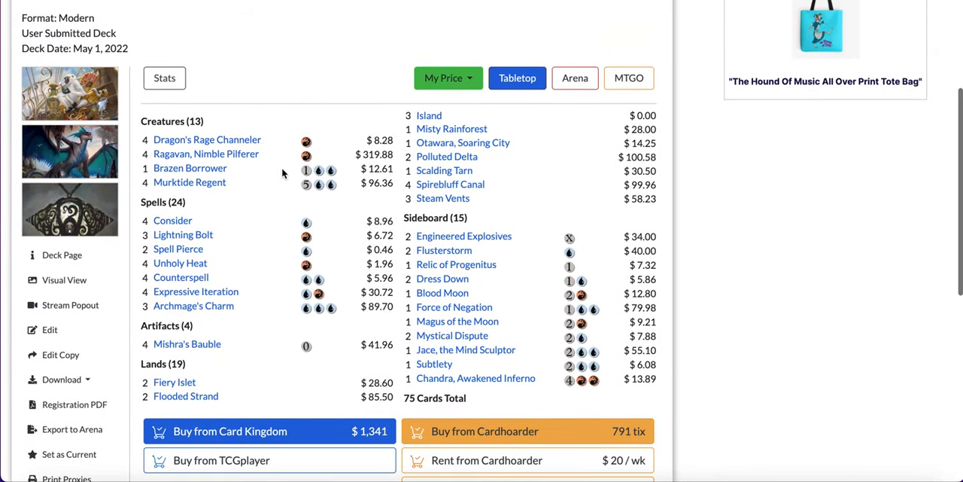
{"action": "mouse_move", "coordinate": [206, 139]}
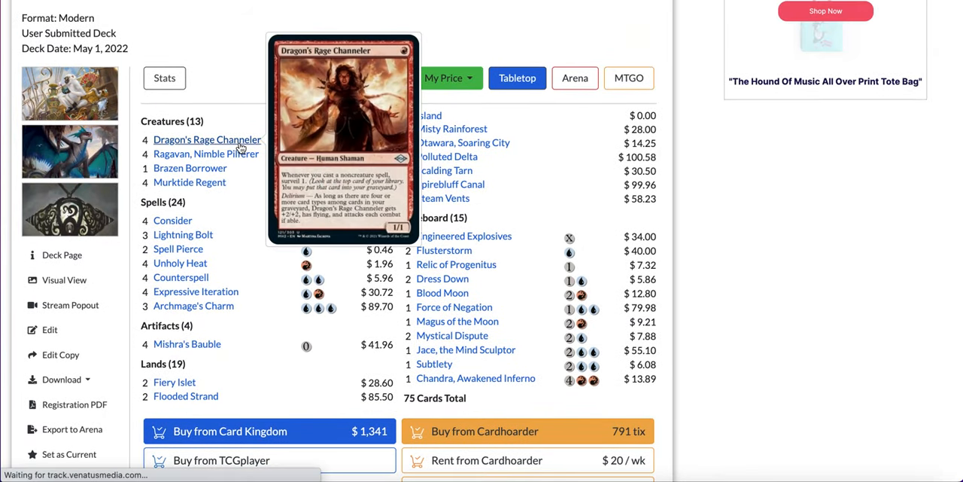
{"action": "mouse_move", "coordinate": [206, 153]}
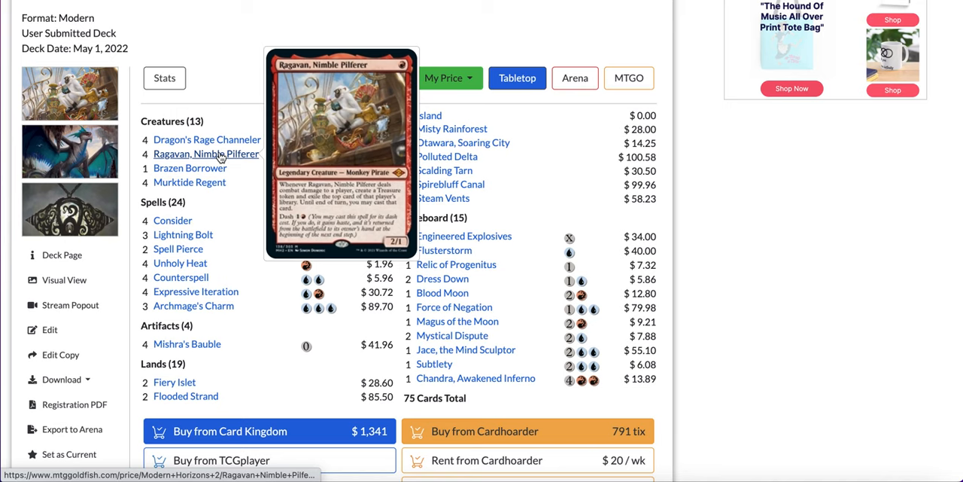
{"action": "mouse_move", "coordinate": [189, 182]}
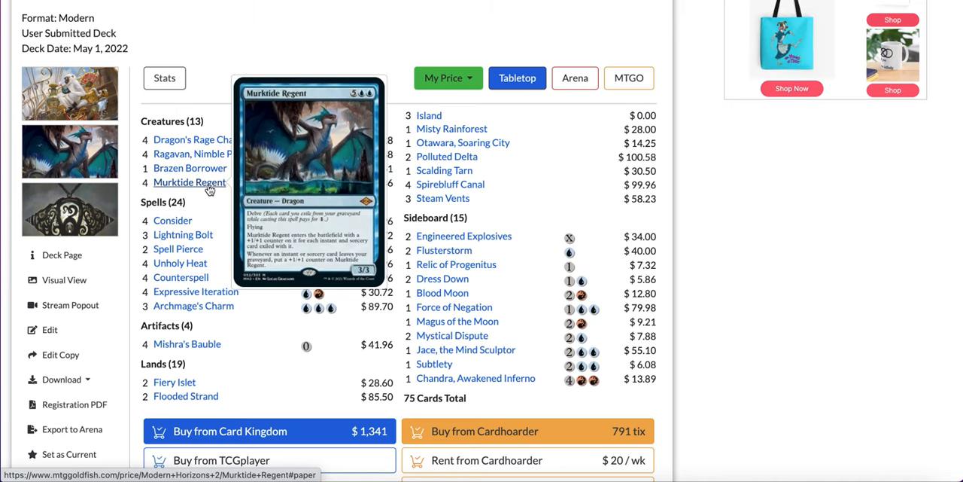
{"action": "mouse_move", "coordinate": [252, 217]}
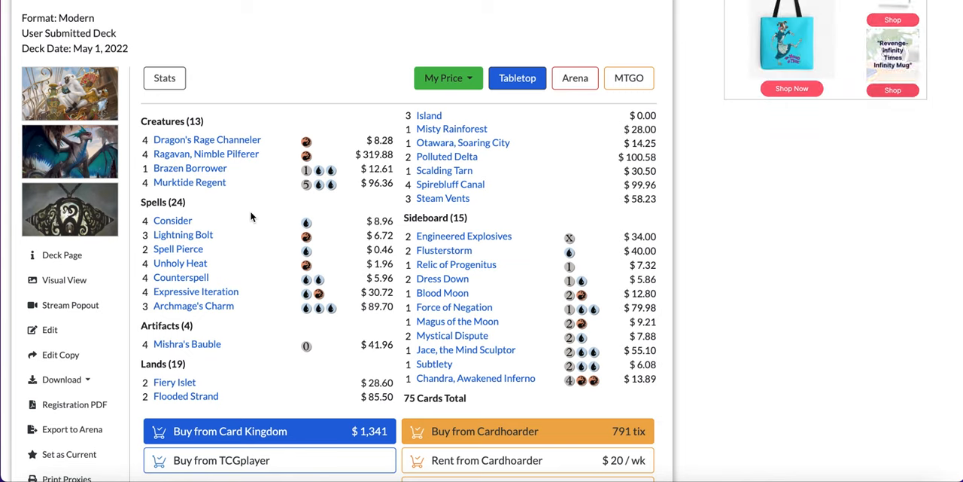
{"action": "mouse_move", "coordinate": [189, 182]}
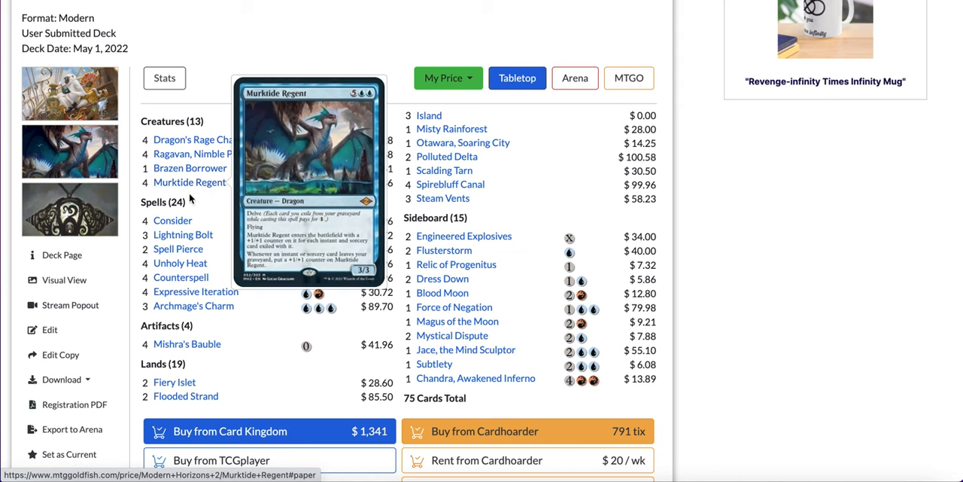
{"action": "mouse_move", "coordinate": [172, 221]}
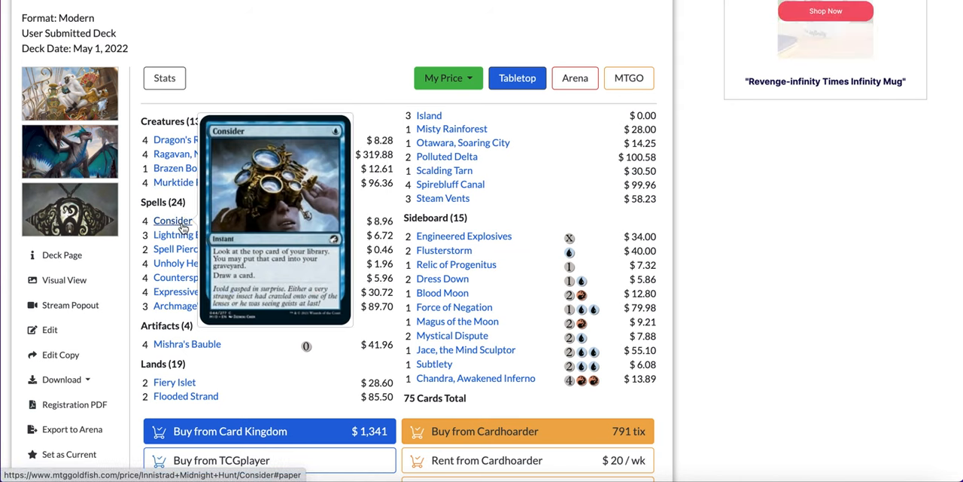
{"action": "mouse_move", "coordinate": [183, 235]}
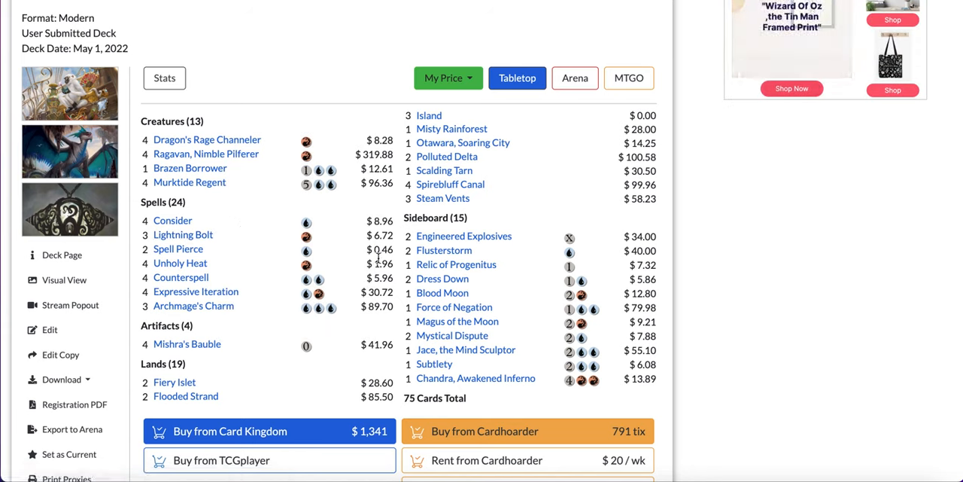
{"action": "mouse_move", "coordinate": [180, 262]}
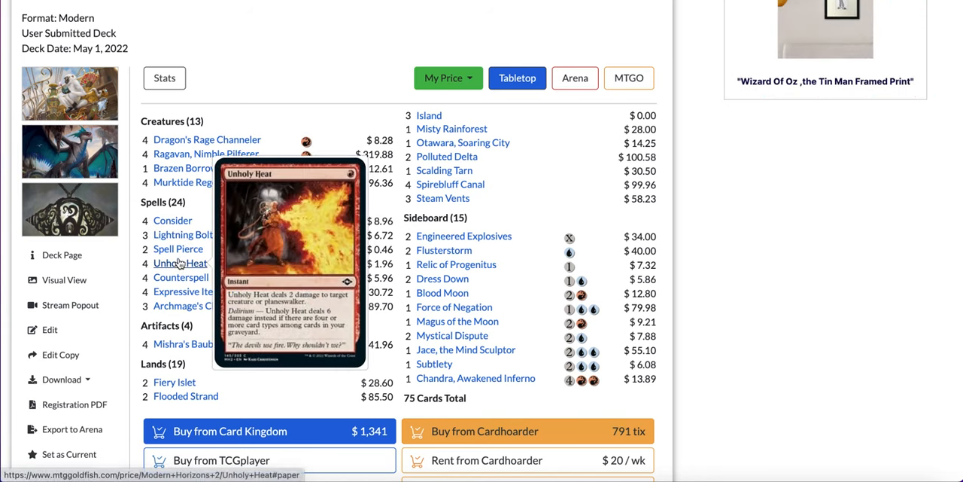
{"action": "mouse_move", "coordinate": [196, 291]}
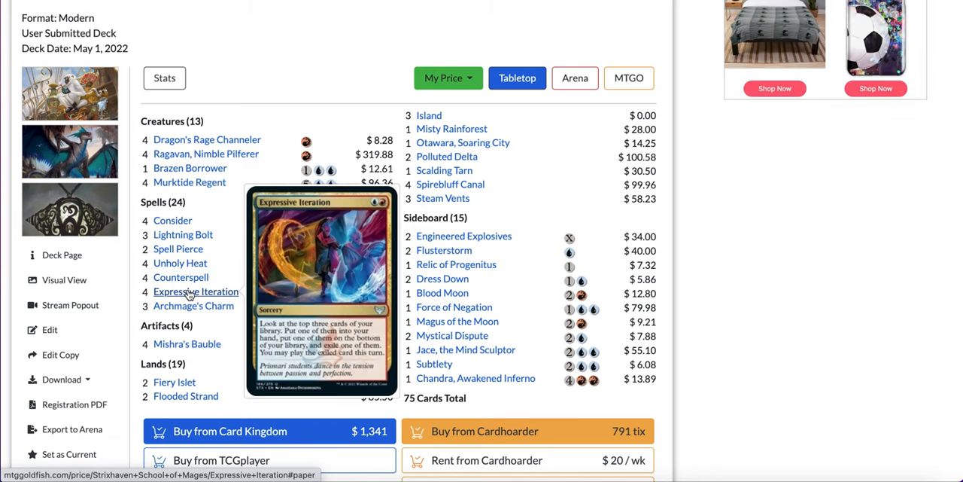
{"action": "mouse_move", "coordinate": [267, 276]}
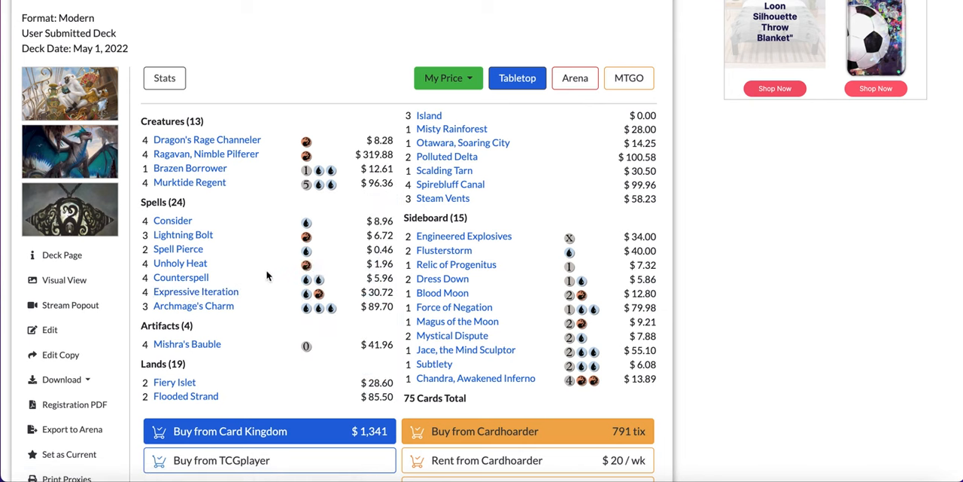
{"action": "mouse_move", "coordinate": [196, 291]}
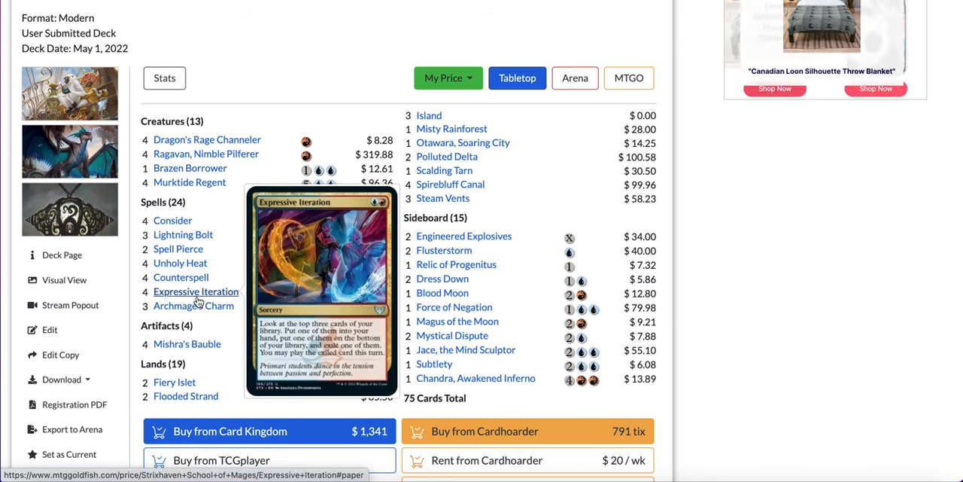
{"action": "mouse_move", "coordinate": [187, 344]}
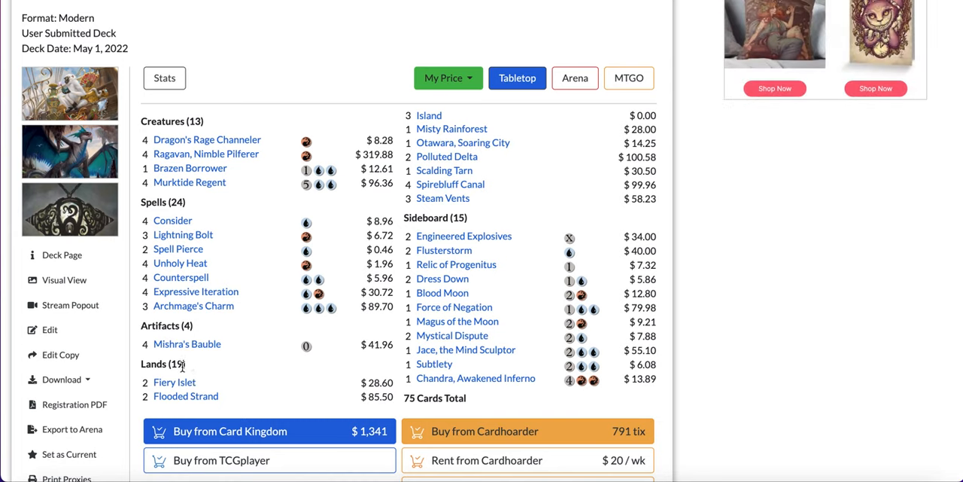
{"action": "mouse_move", "coordinate": [463, 142]}
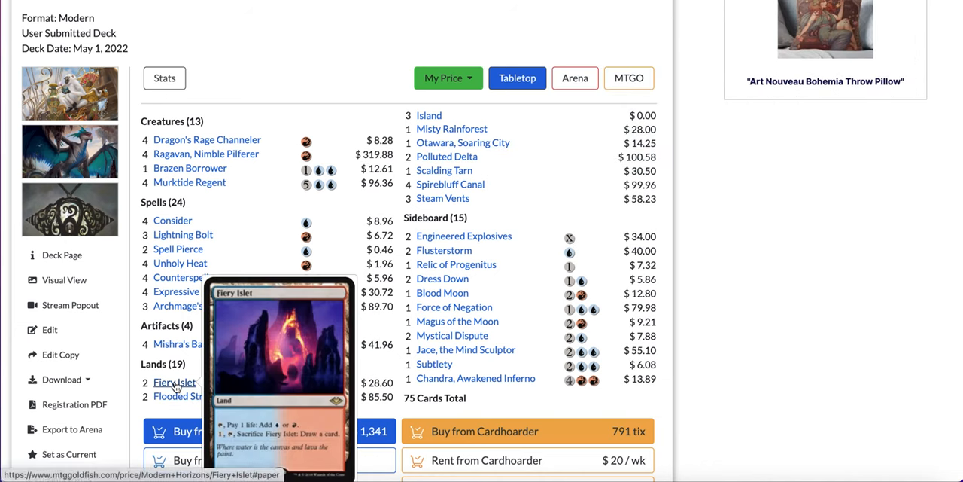
{"action": "scroll", "scroll_direction": "down", "scroll_amount": 3}
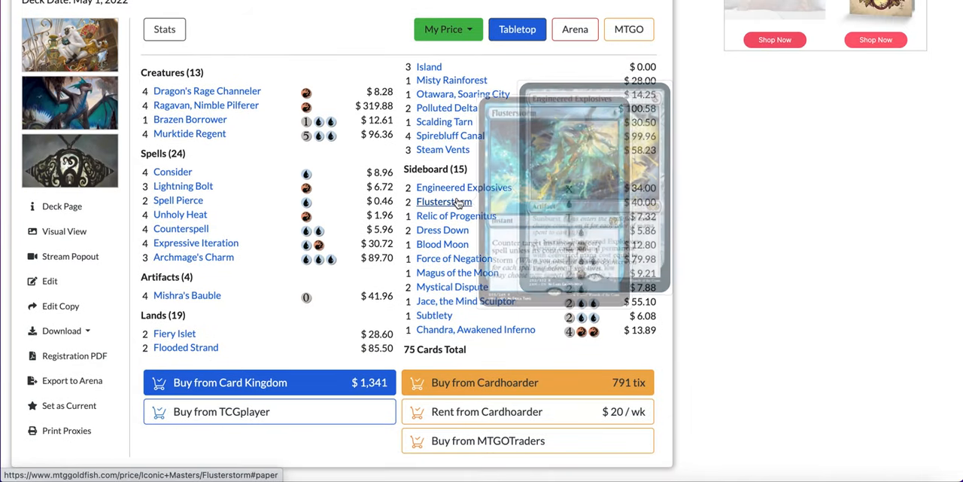
{"action": "mouse_move", "coordinate": [442, 229]}
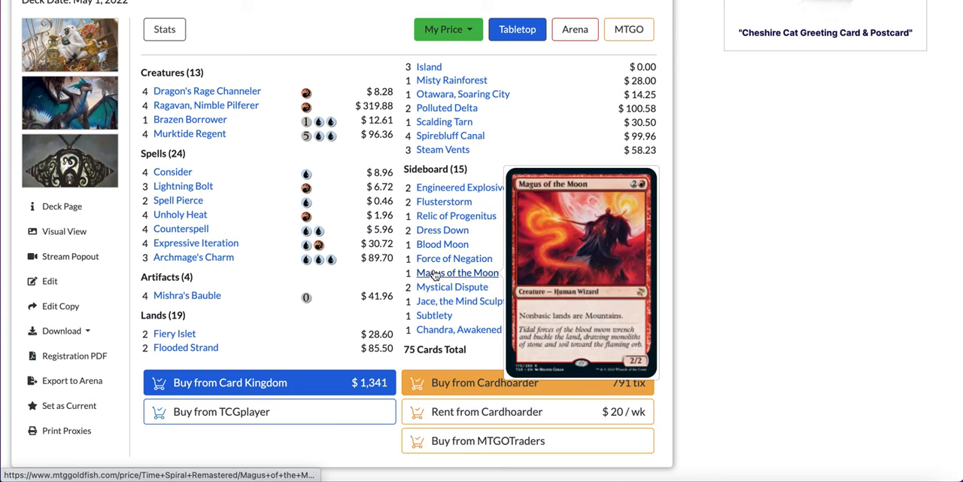
{"action": "mouse_move", "coordinate": [466, 300]}
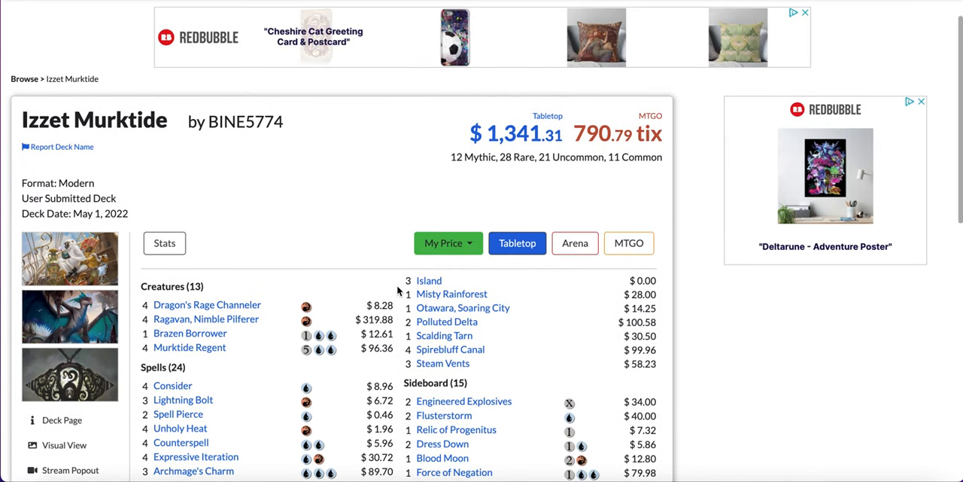
{"action": "scroll", "scroll_direction": "down", "scroll_amount": 3}
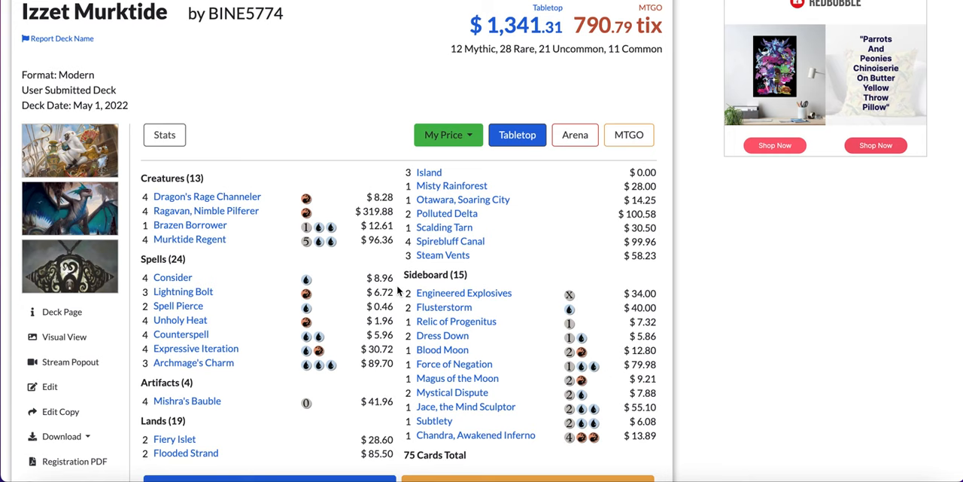
{"action": "scroll", "scroll_direction": "down", "scroll_amount": 3}
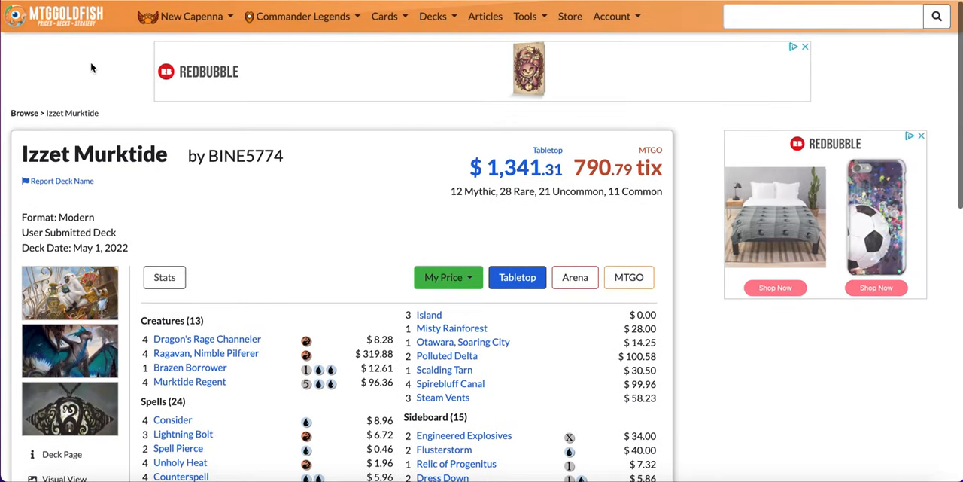
{"action": "scroll", "scroll_direction": "down", "scroll_amount": 3}
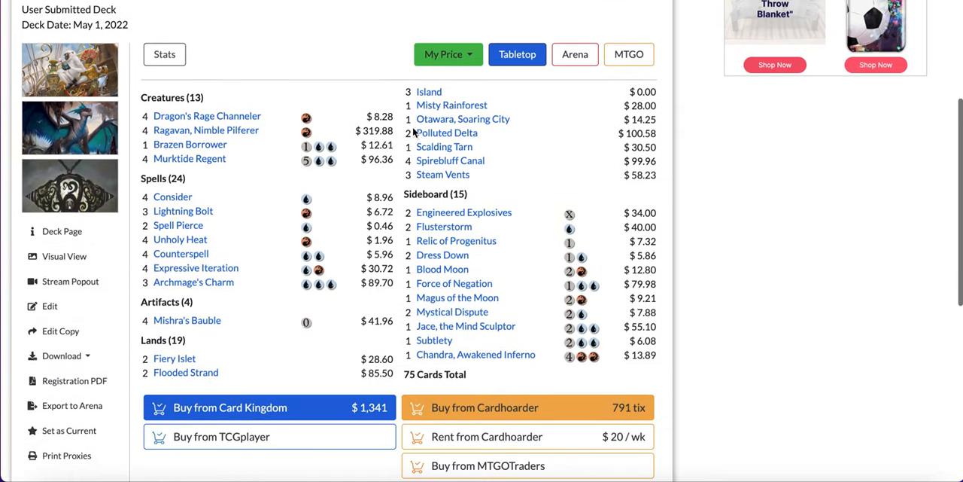
{"action": "scroll", "scroll_direction": "down", "scroll_amount": 3}
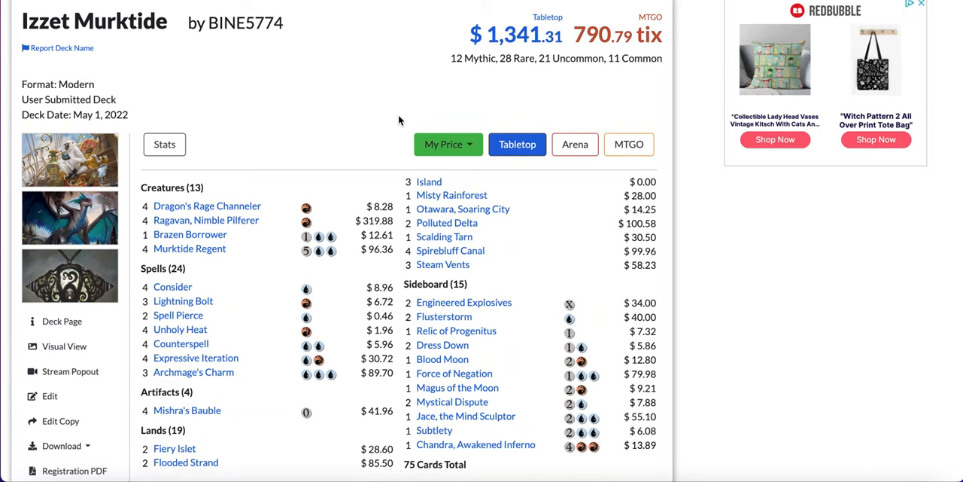
{"action": "scroll", "scroll_direction": "down", "scroll_amount": 3}
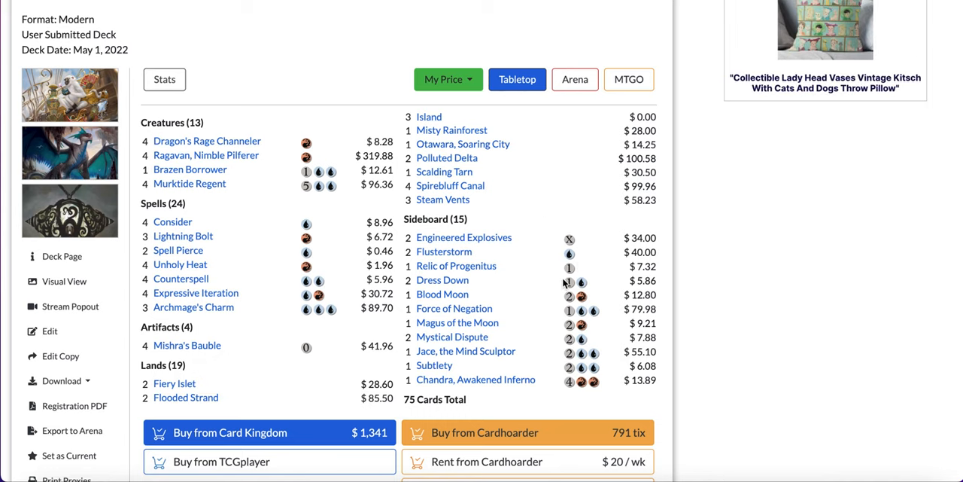
{"action": "scroll", "scroll_direction": "down", "scroll_amount": 3}
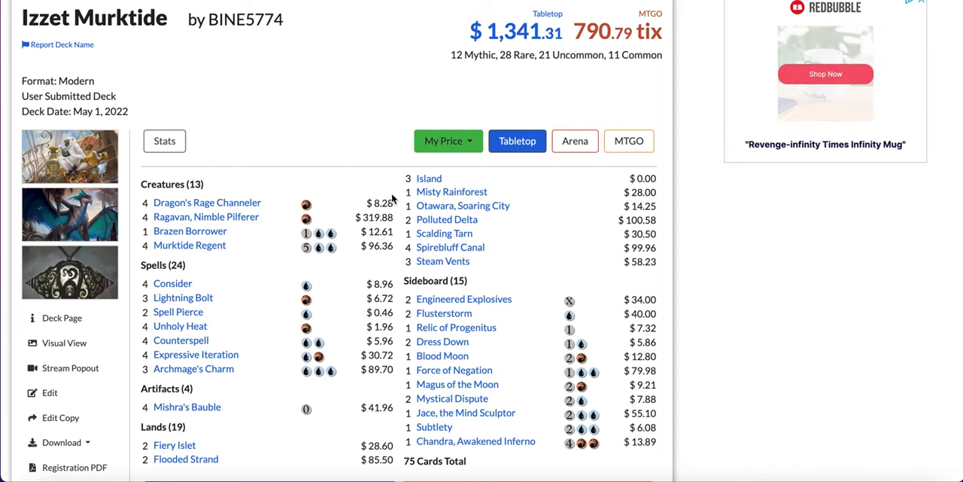
{"action": "scroll", "scroll_direction": "down", "scroll_amount": 3}
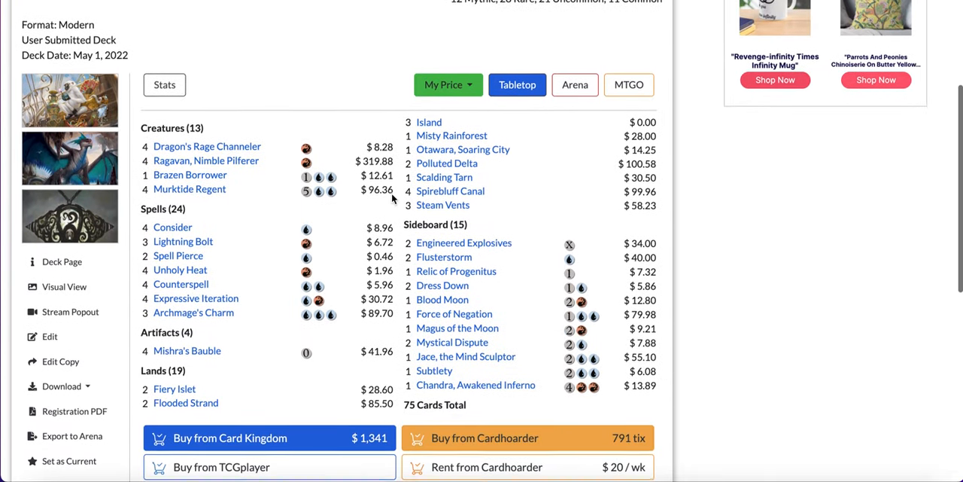